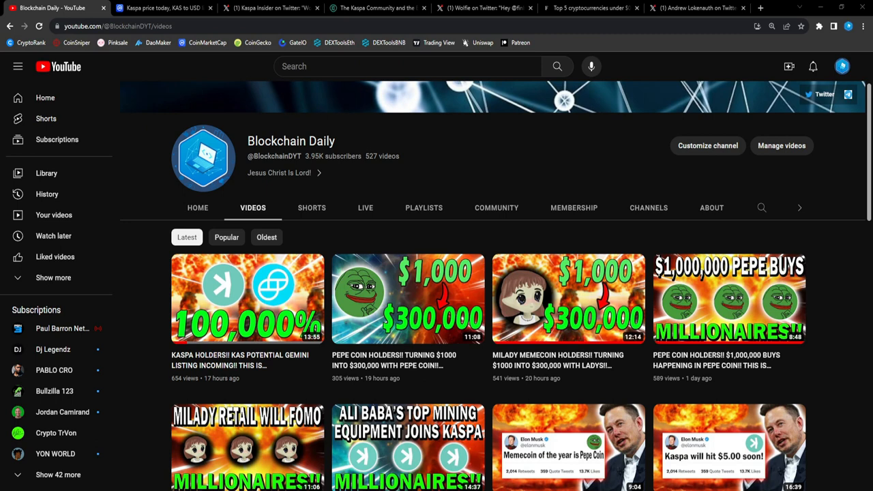
mouse_move(851, 390)
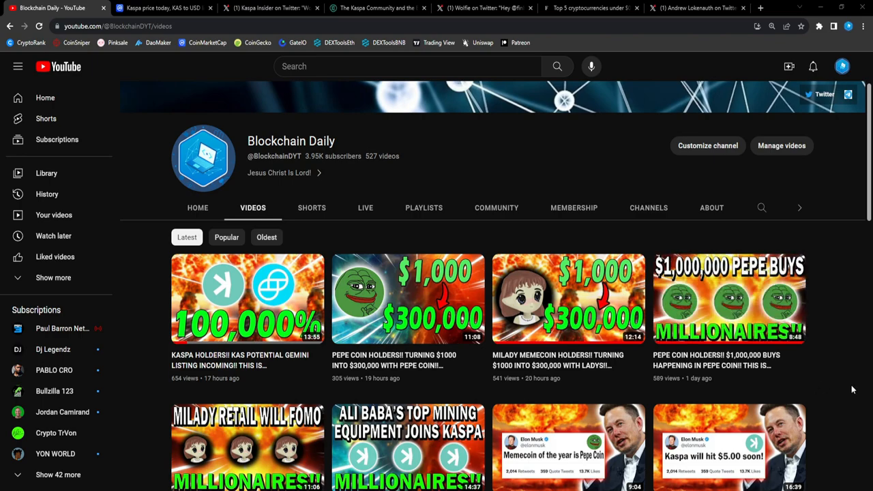
Browse the YouTube channel's home page and its full video list
scroll(down, 3)
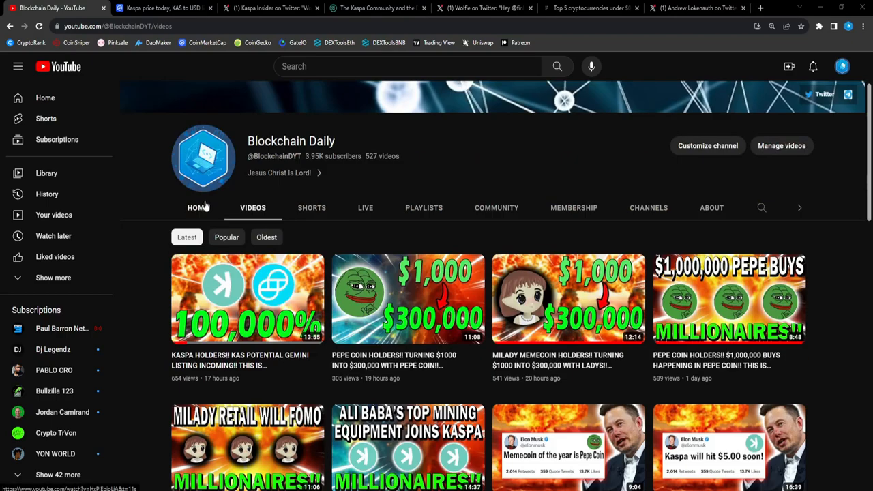
click(194, 208)
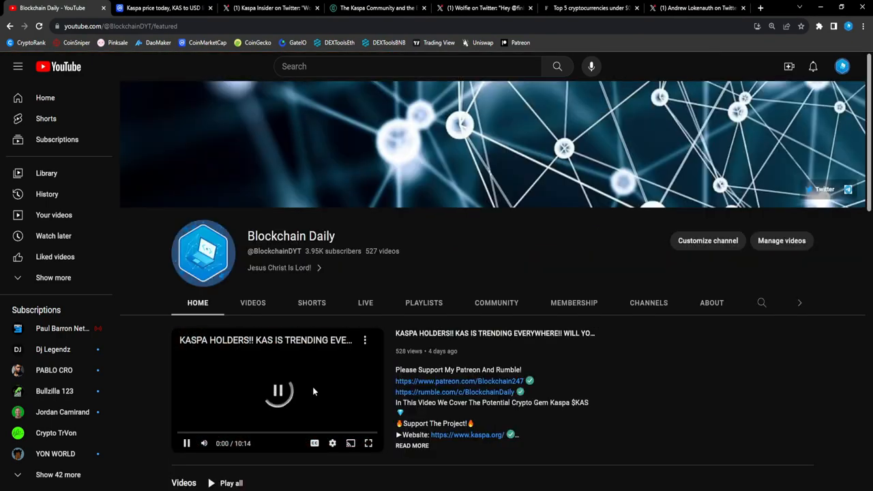
scroll(down, 3)
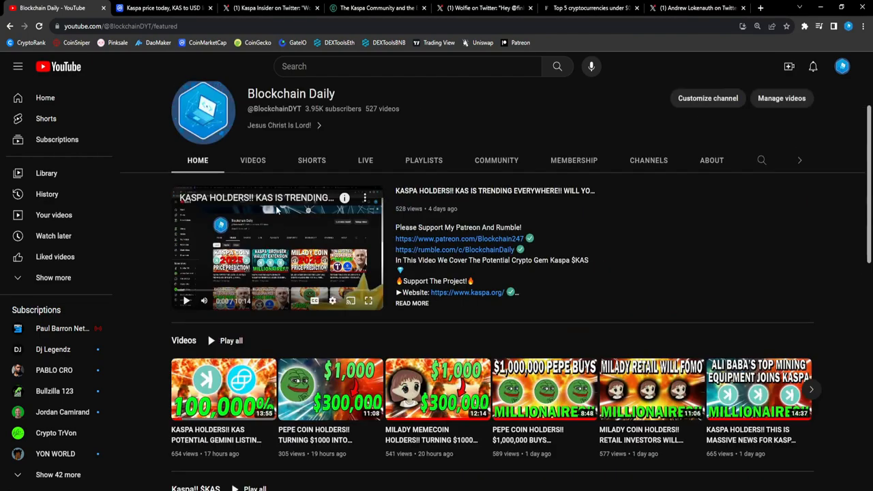
click(252, 160)
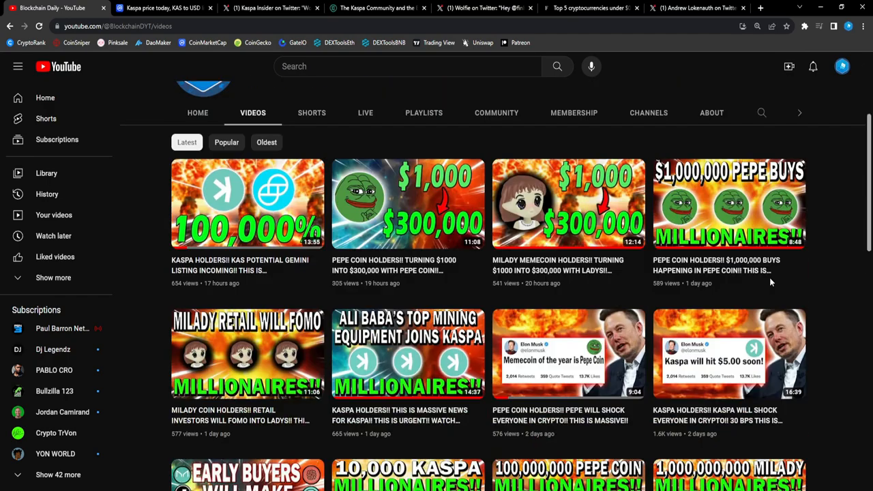
scroll(down, 3)
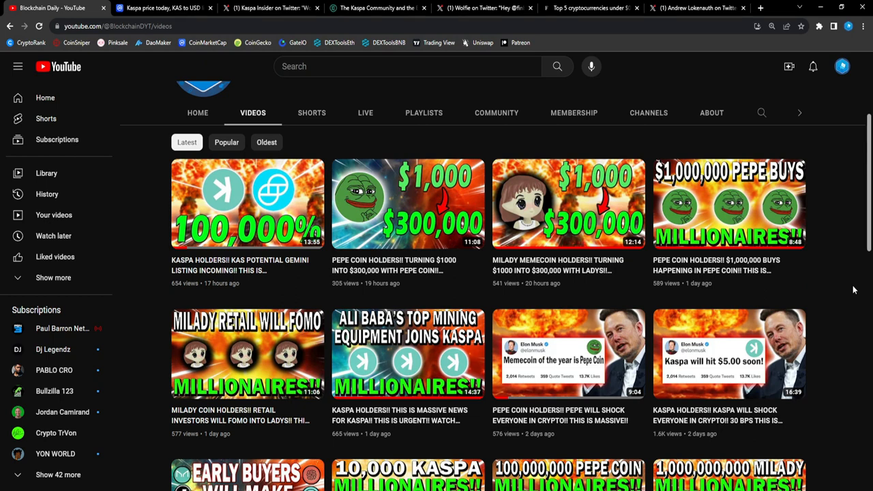
mouse_move(851, 274)
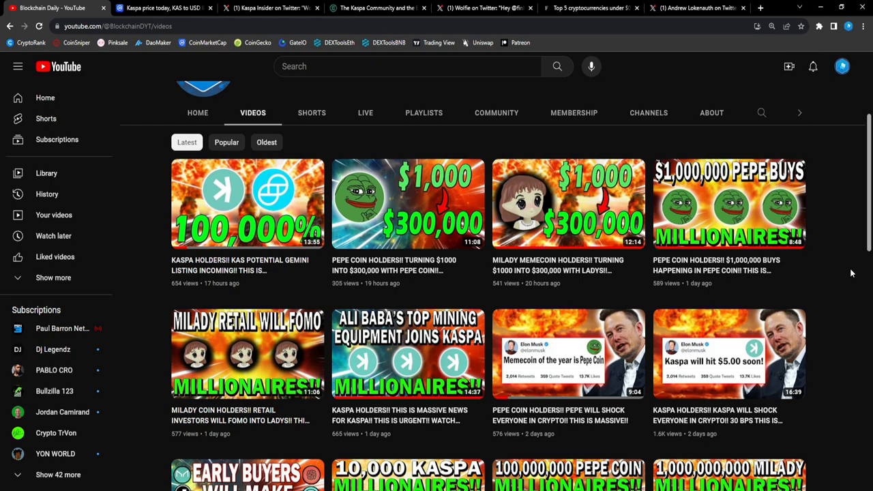
scroll(up, 3)
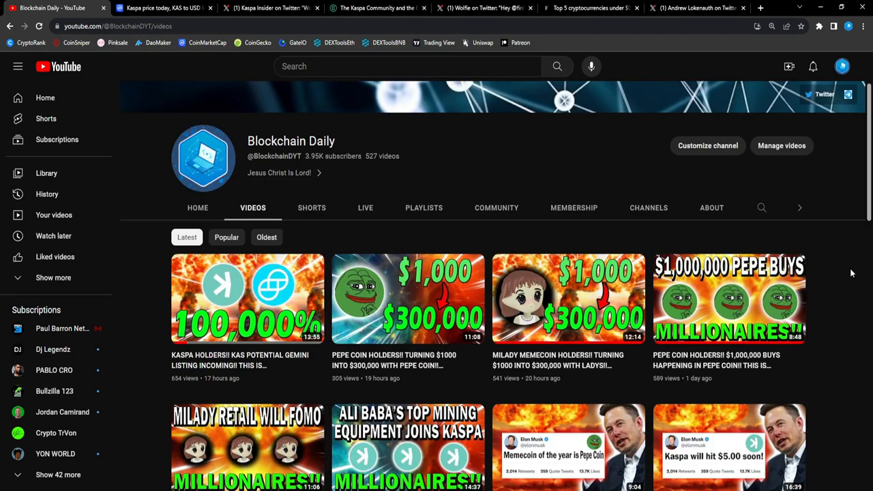
mouse_move(848, 266)
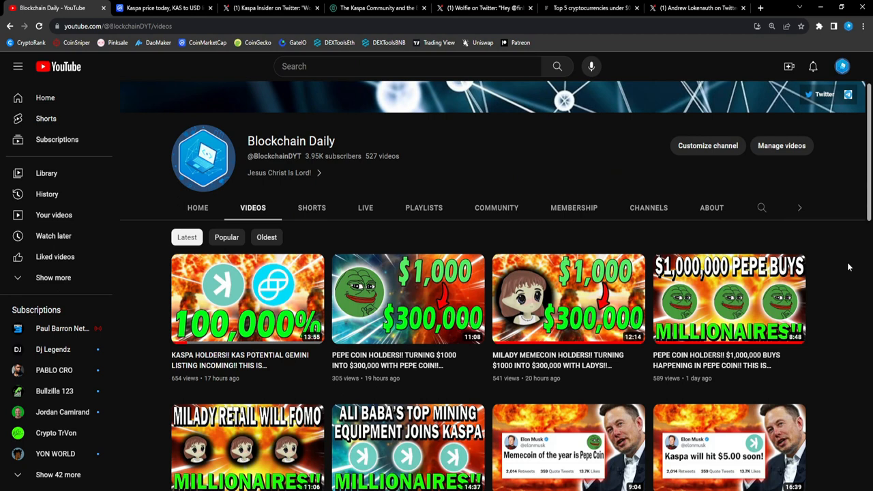
Switch to the CoinMarketCap Kaspa price page and scroll up to its chart
click(164, 8)
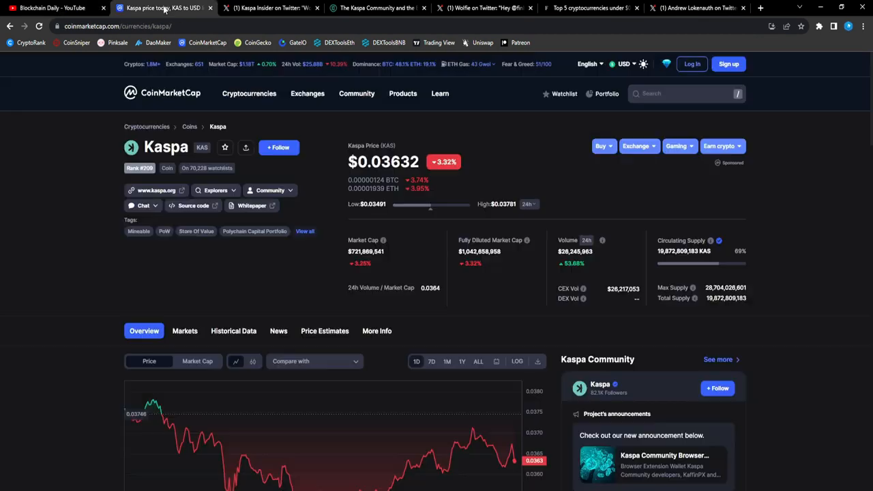
mouse_move(409, 186)
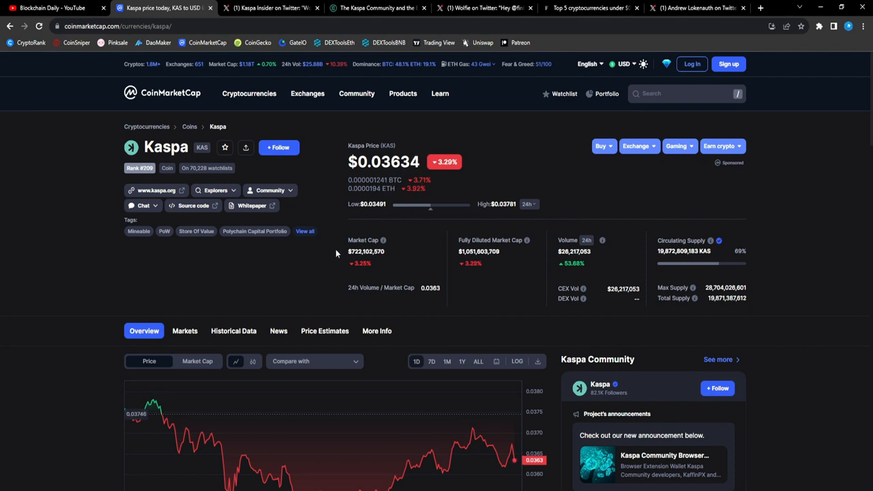
mouse_move(608, 265)
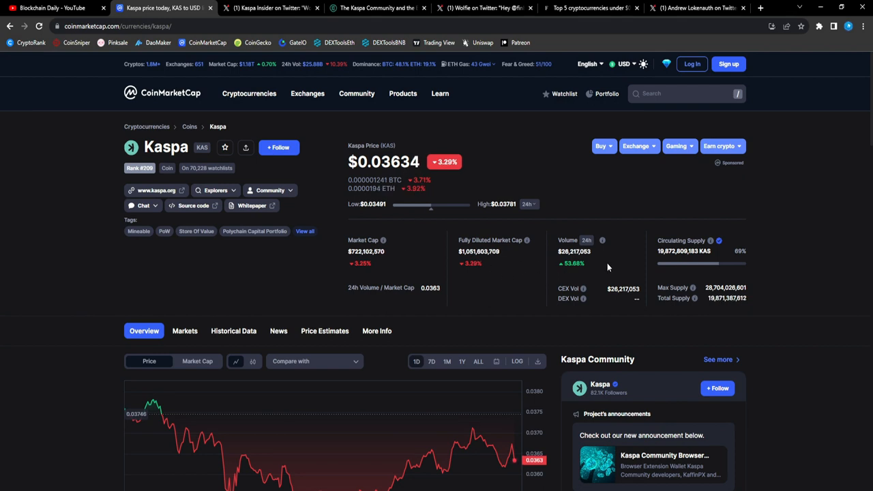
mouse_move(546, 257)
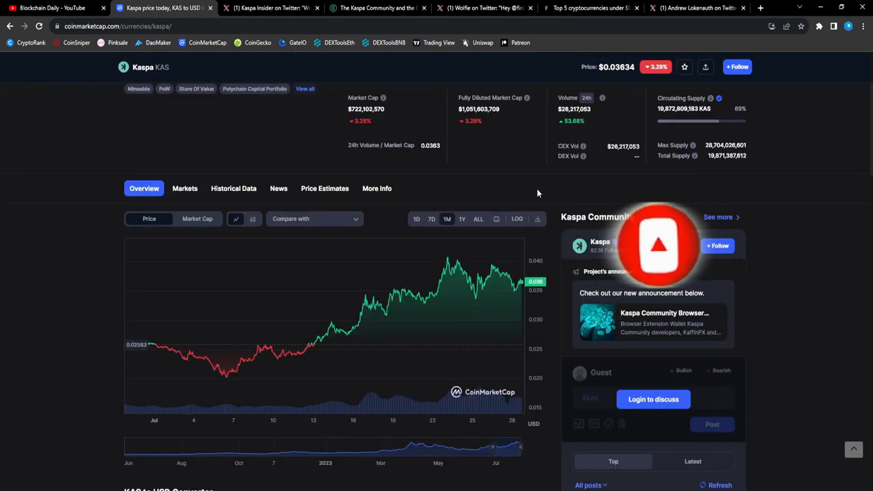
mouse_move(515, 237)
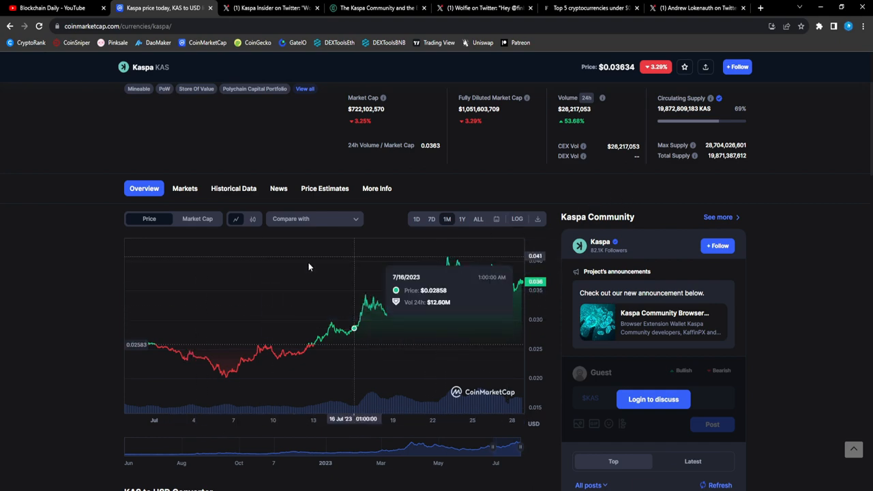
scroll(up, 3)
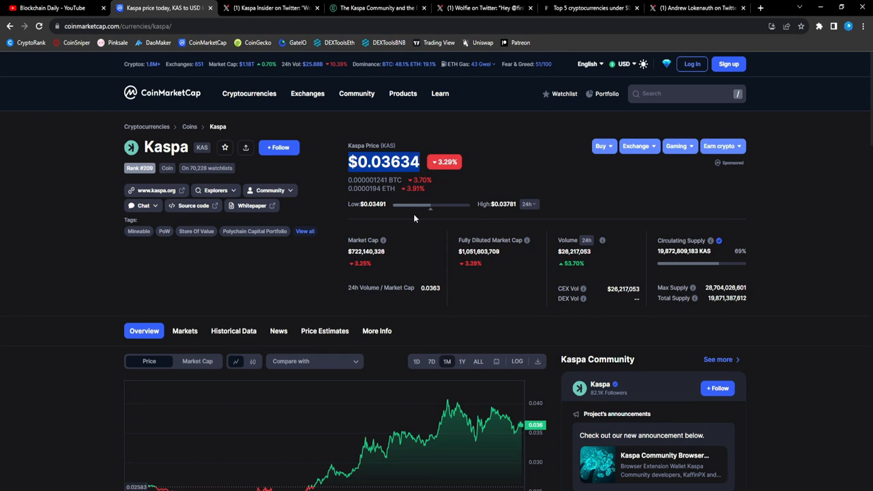
mouse_move(485, 204)
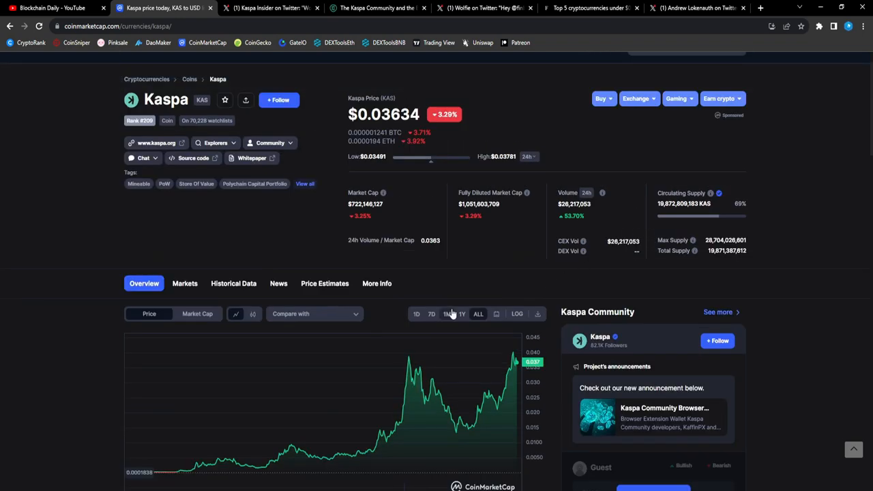
click(445, 314)
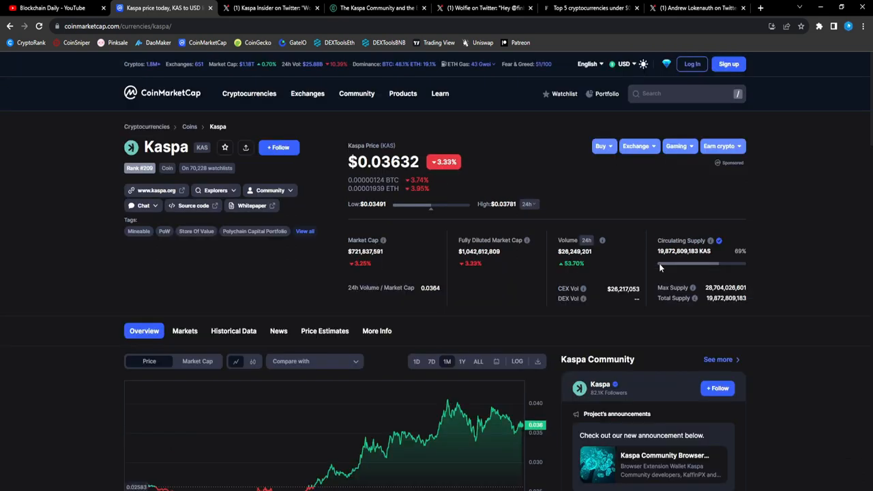
mouse_move(630, 209)
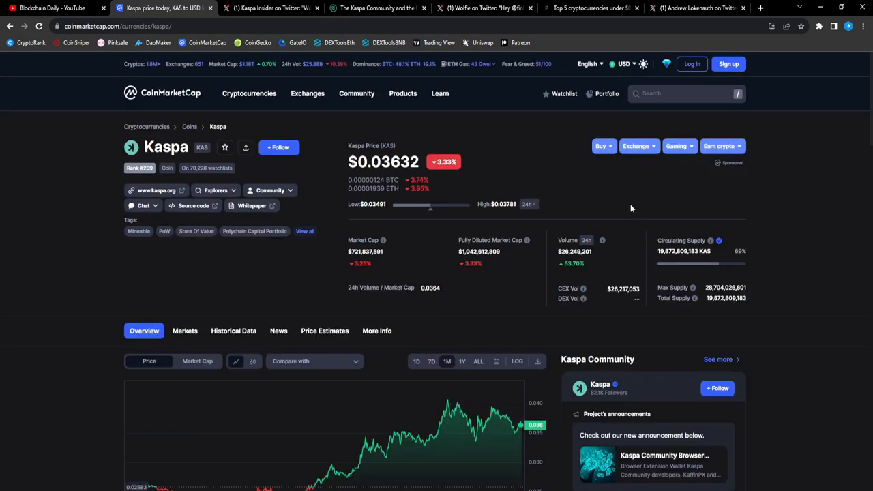
mouse_move(627, 202)
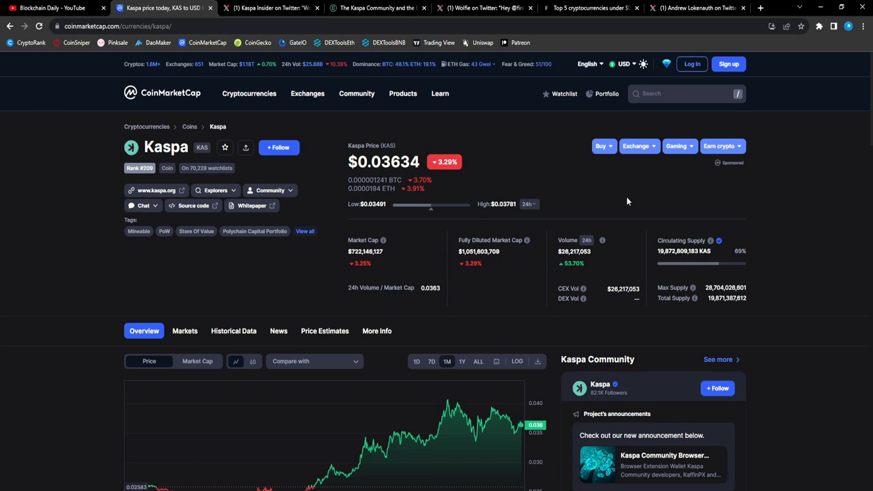
scroll(down, 3)
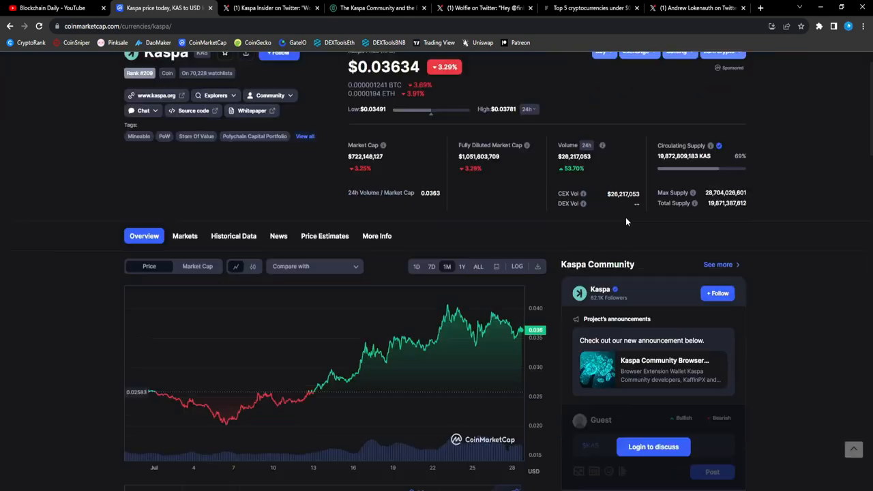
scroll(up, 3)
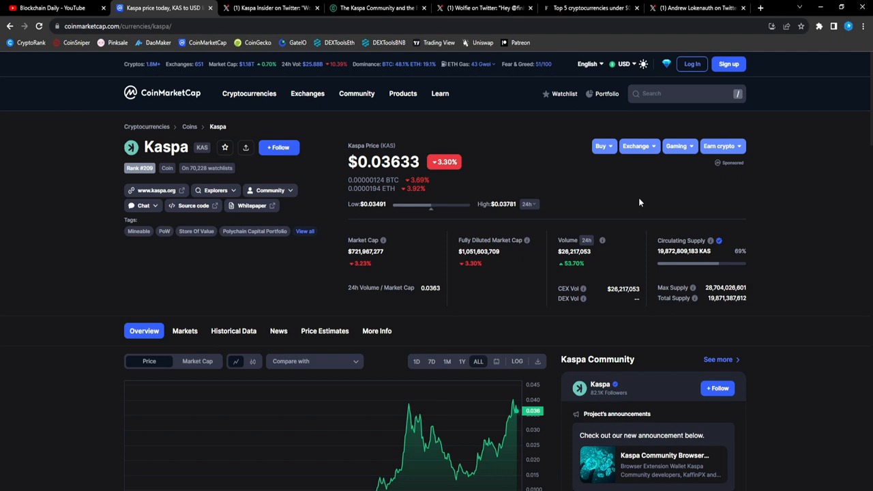
scroll(down, 3)
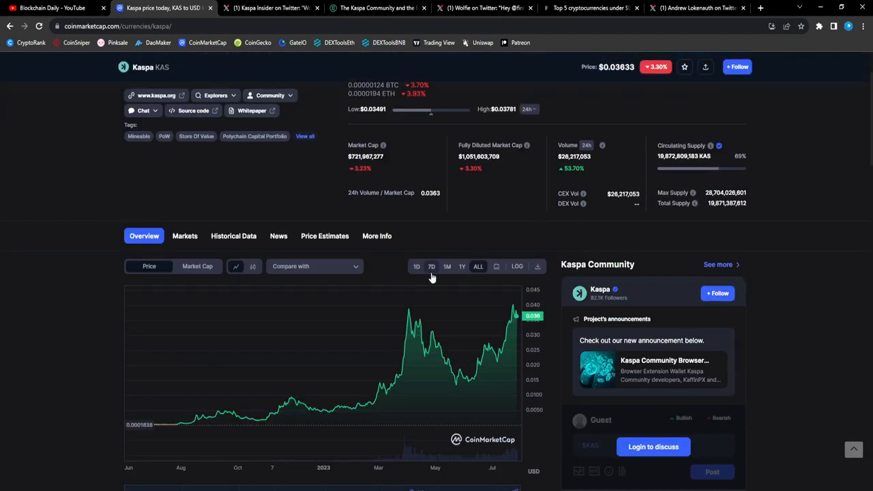
click(431, 266)
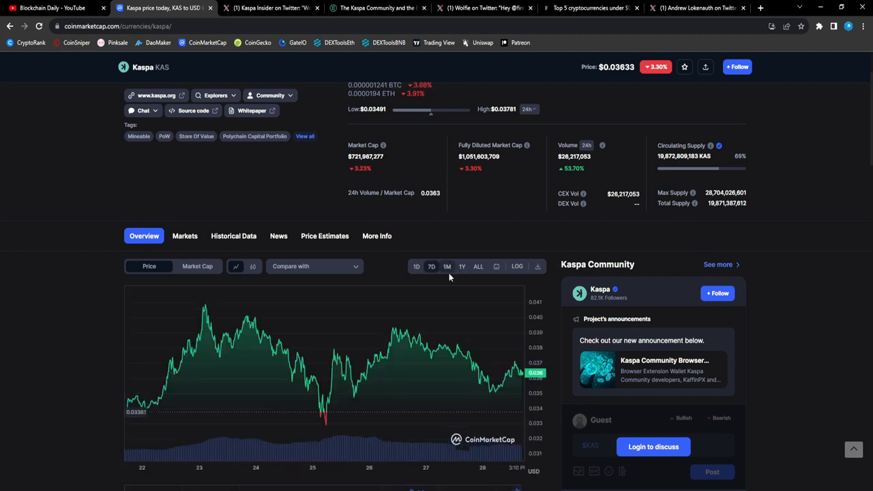
click(477, 265)
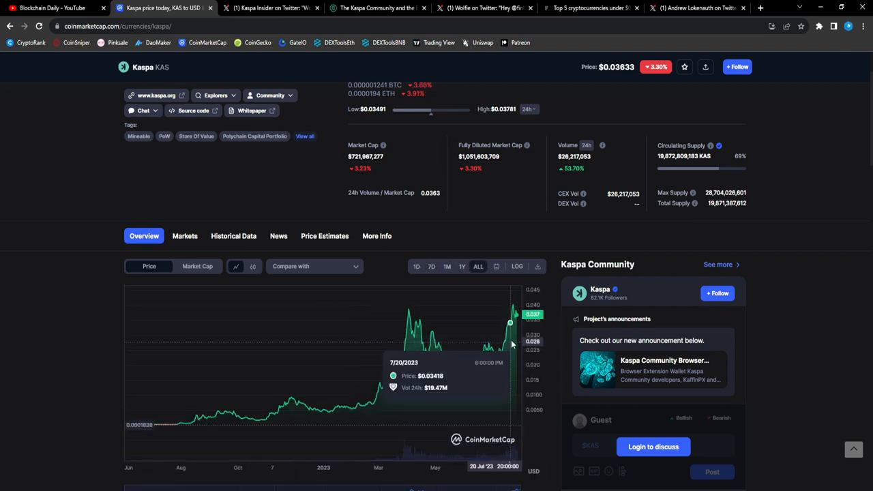
mouse_move(502, 293)
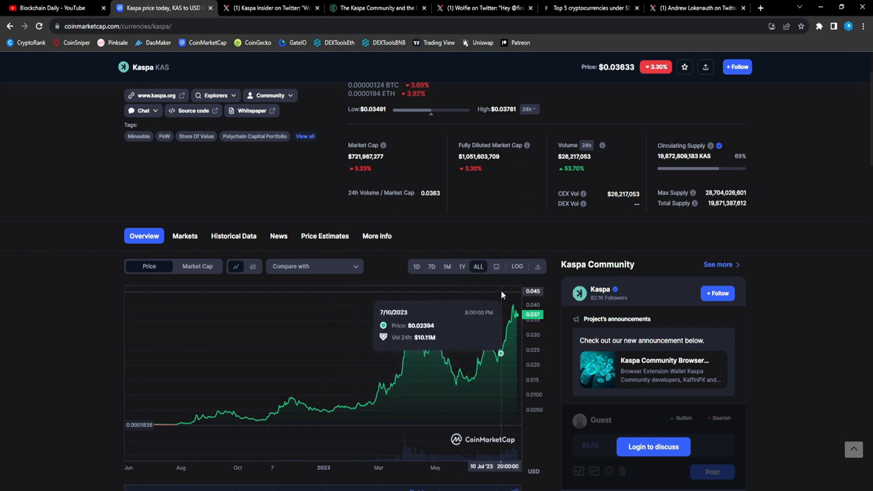
mouse_move(639, 221)
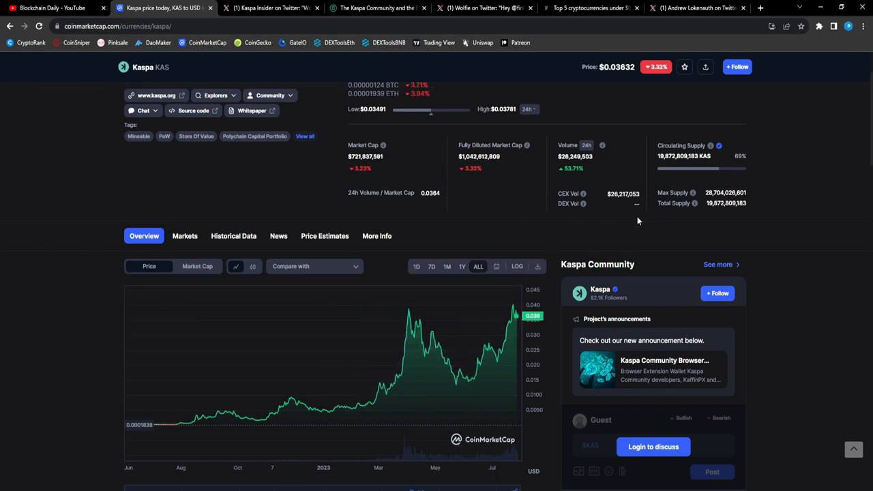
mouse_move(484, 300)
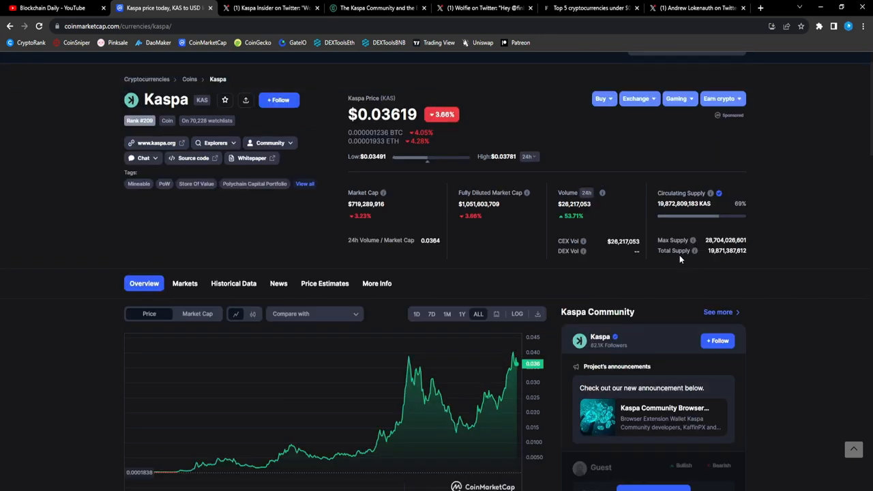
scroll(down, 3)
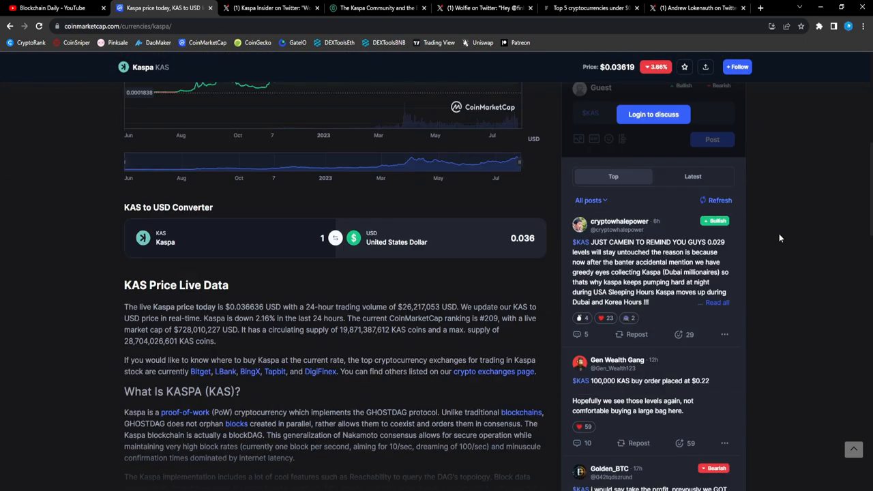
click(693, 176)
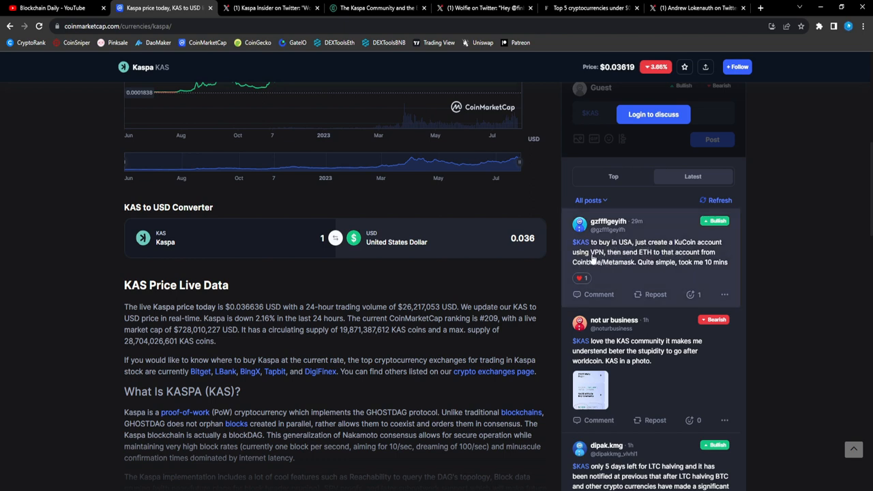
mouse_move(603, 266)
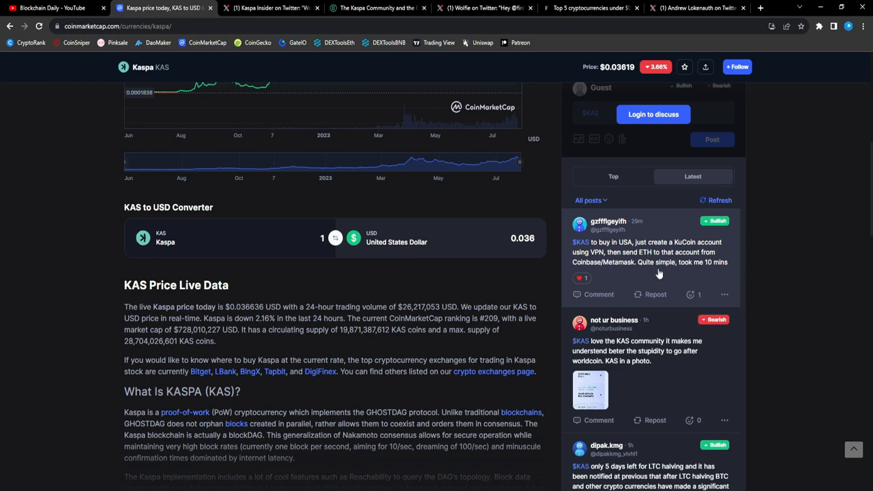
scroll(down, 3)
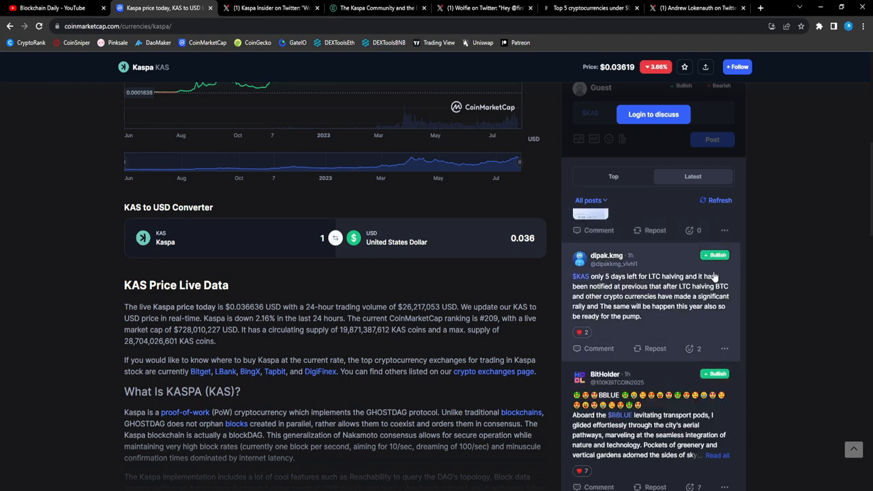
mouse_move(594, 275)
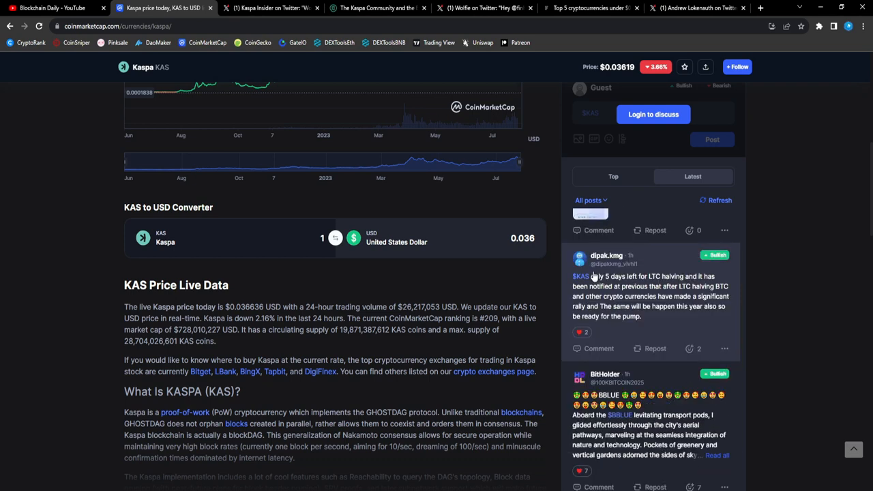
mouse_move(644, 293)
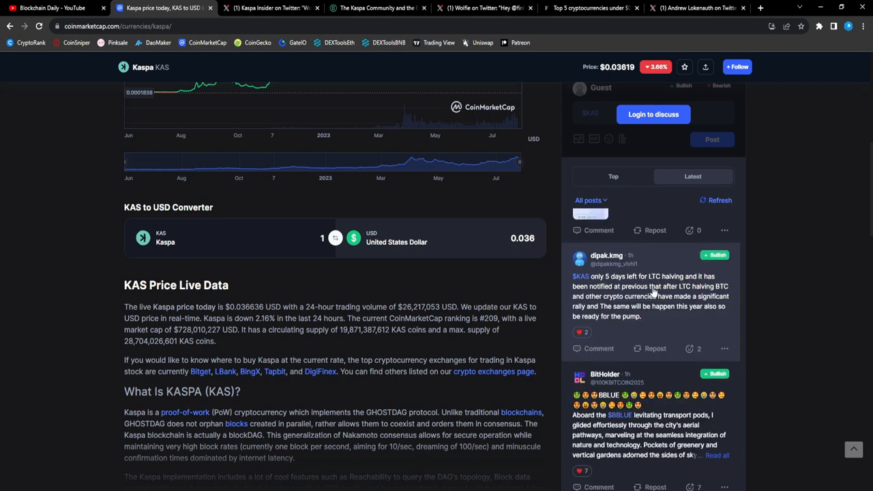
mouse_move(660, 294)
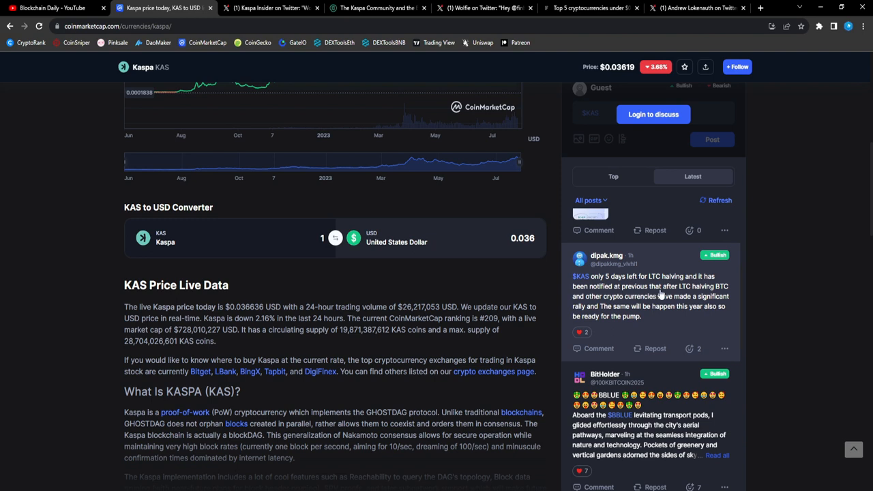
mouse_move(574, 307)
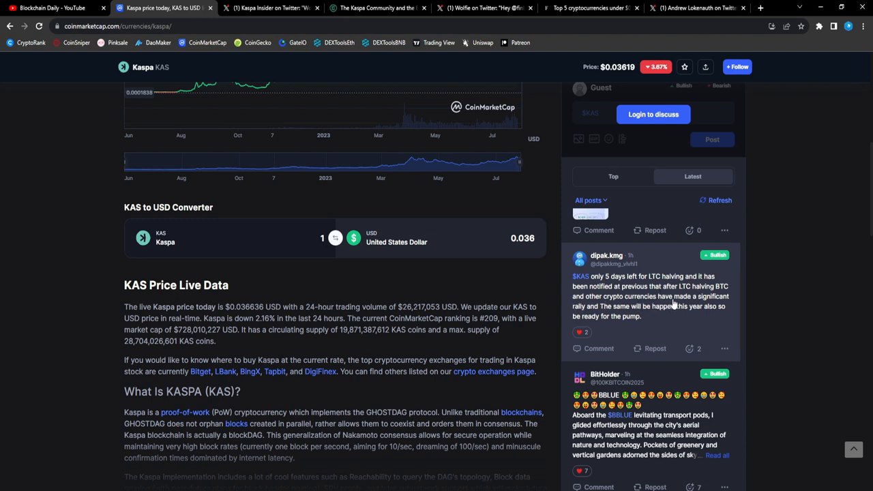
mouse_move(656, 316)
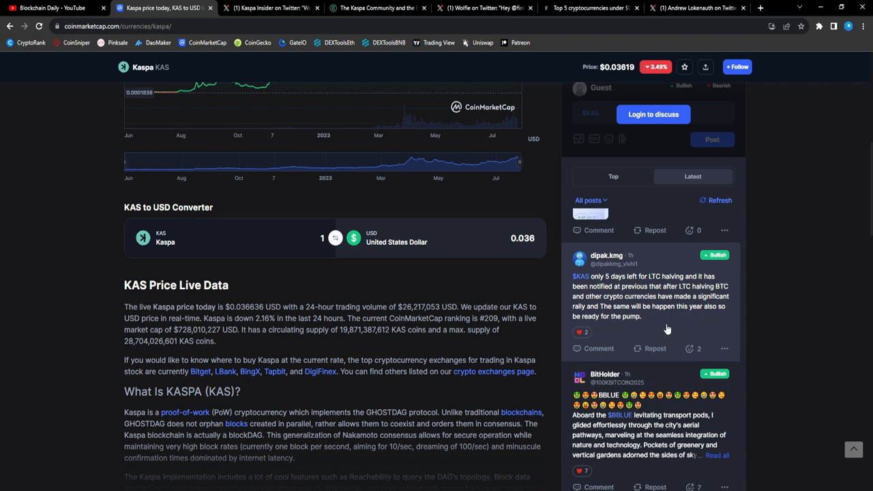
mouse_move(660, 329)
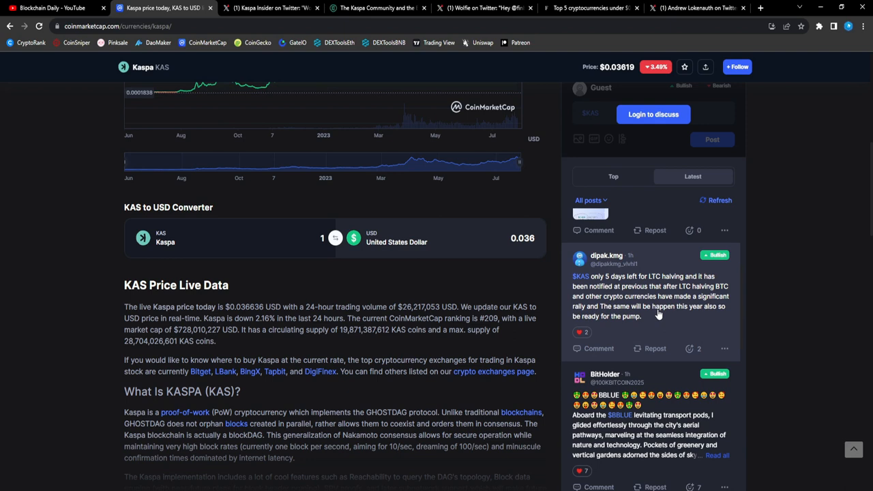
mouse_move(659, 308)
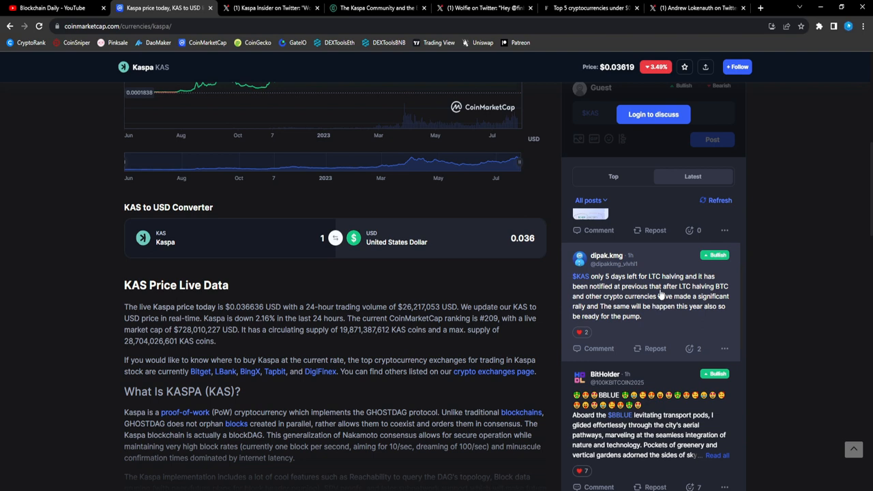
mouse_move(653, 290)
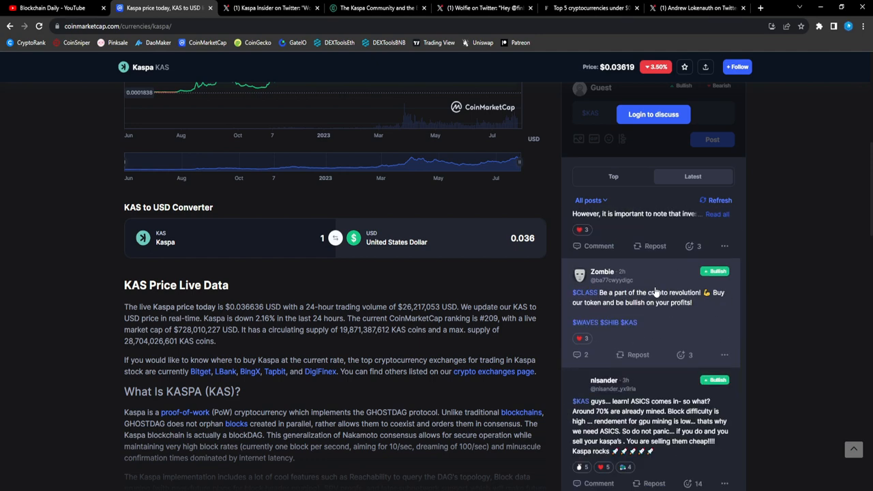
scroll(down, 3)
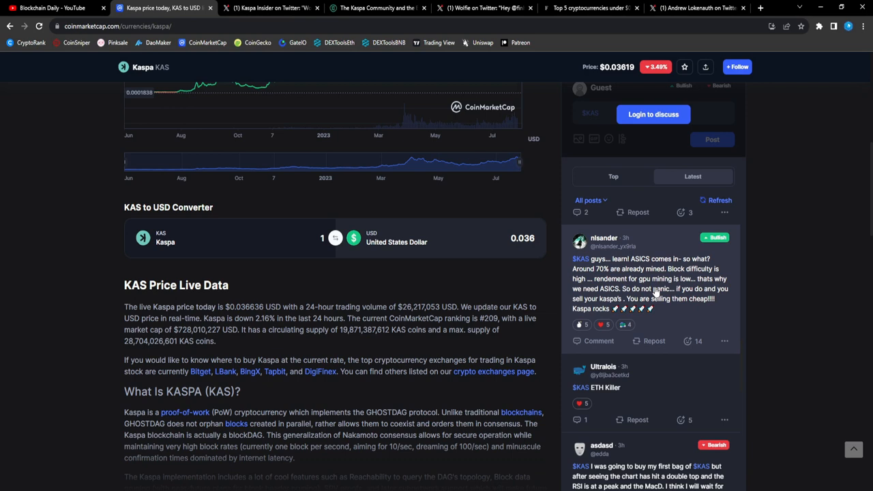
mouse_move(666, 289)
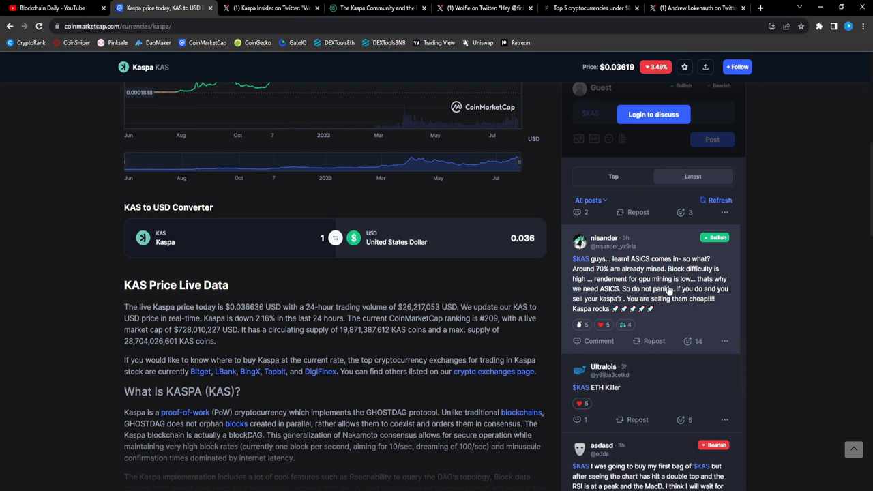
mouse_move(647, 287)
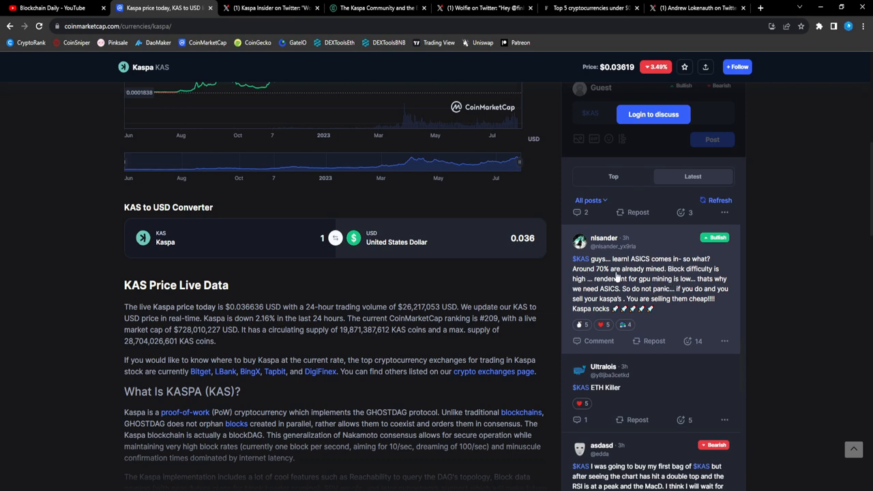
mouse_move(693, 278)
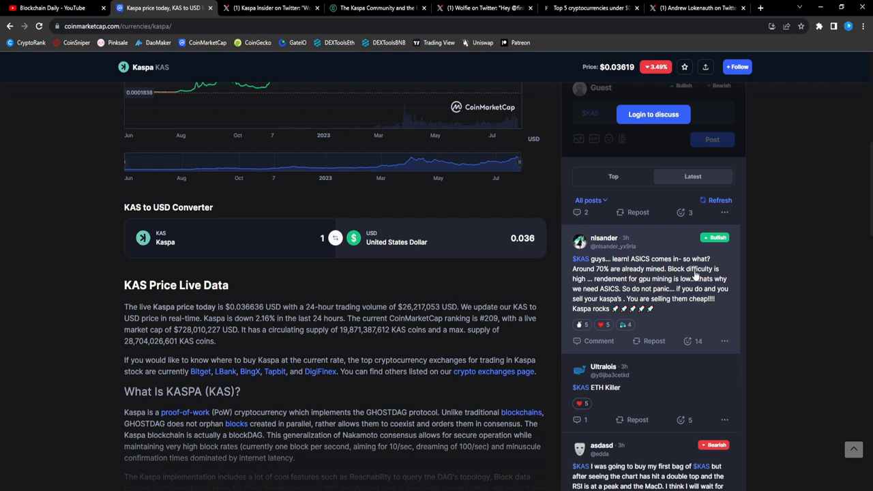
mouse_move(630, 290)
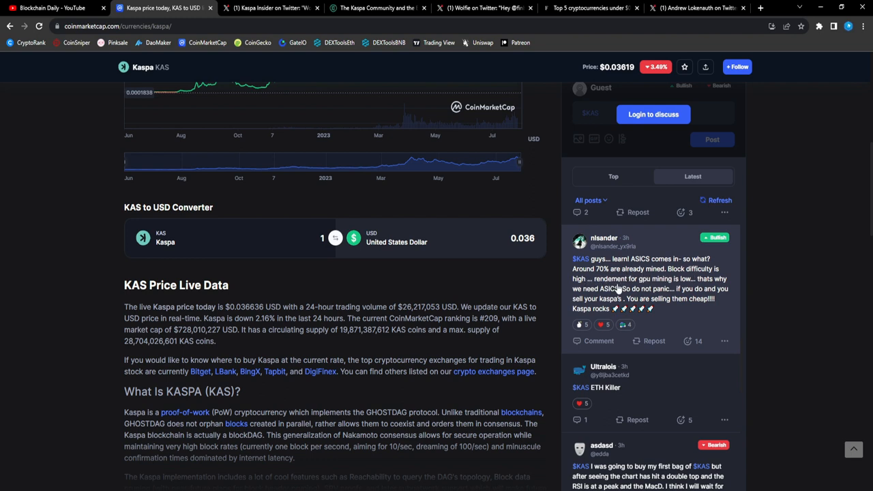
mouse_move(690, 287)
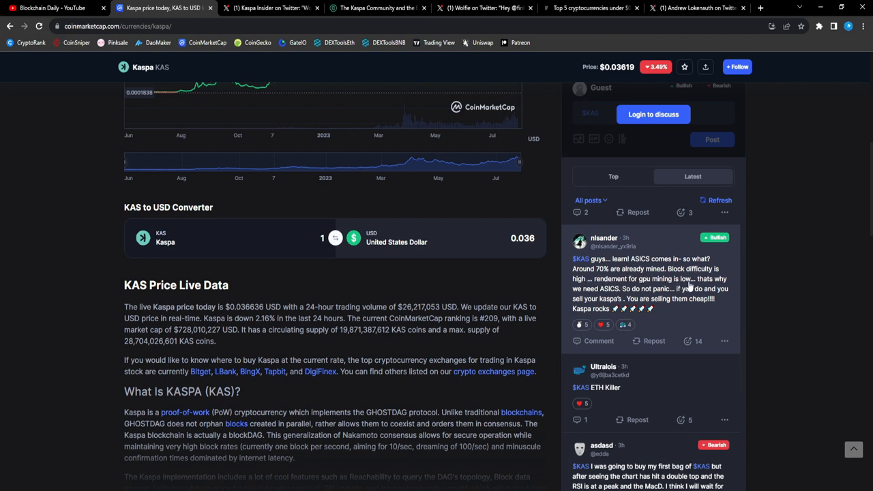
mouse_move(632, 297)
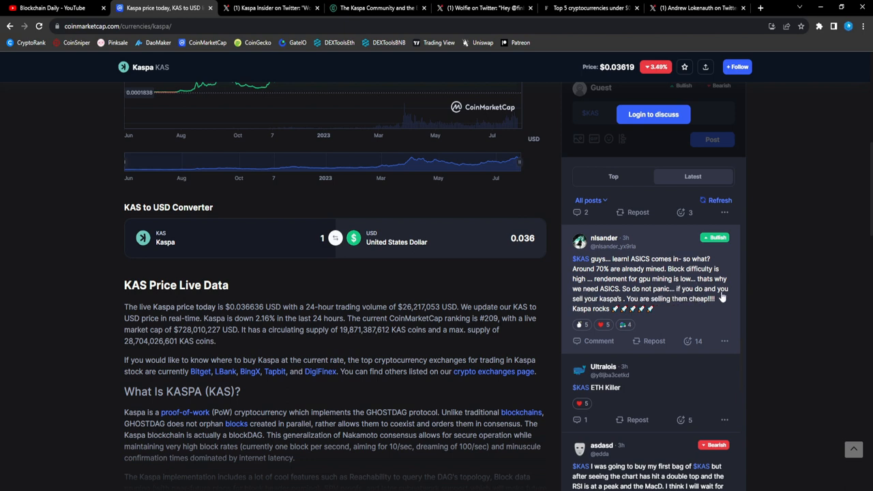
mouse_move(682, 305)
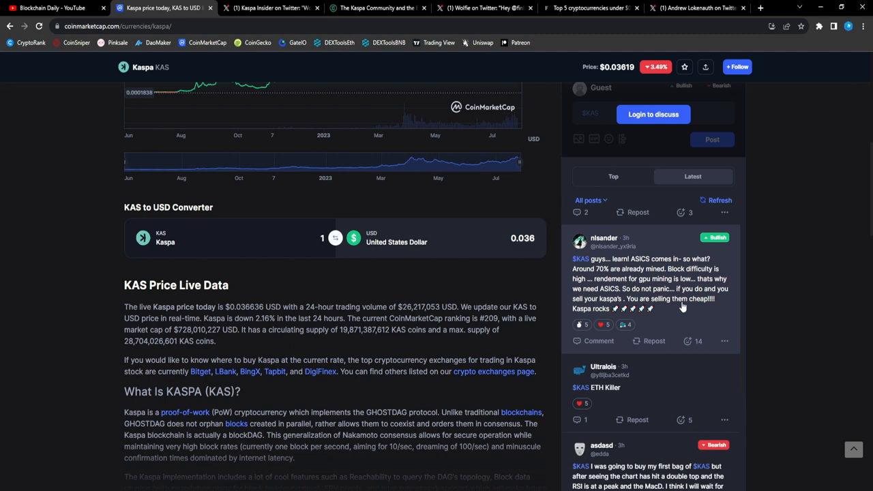
scroll(down, 3)
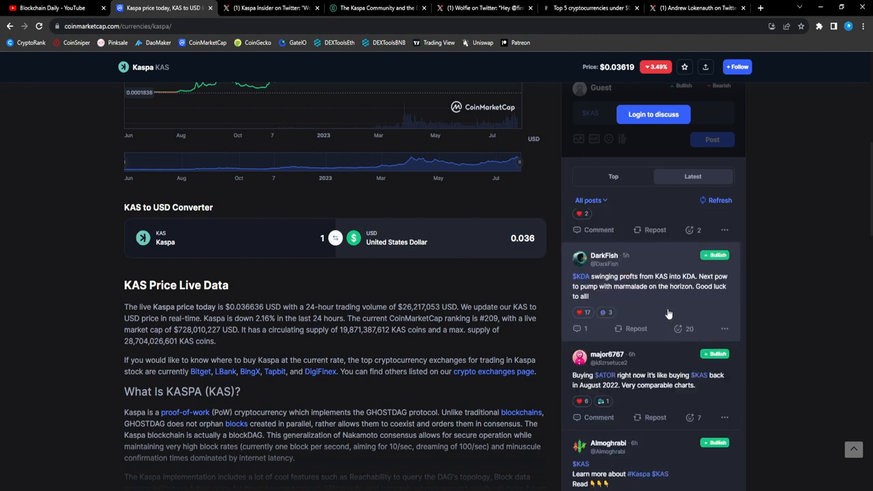
scroll(down, 3)
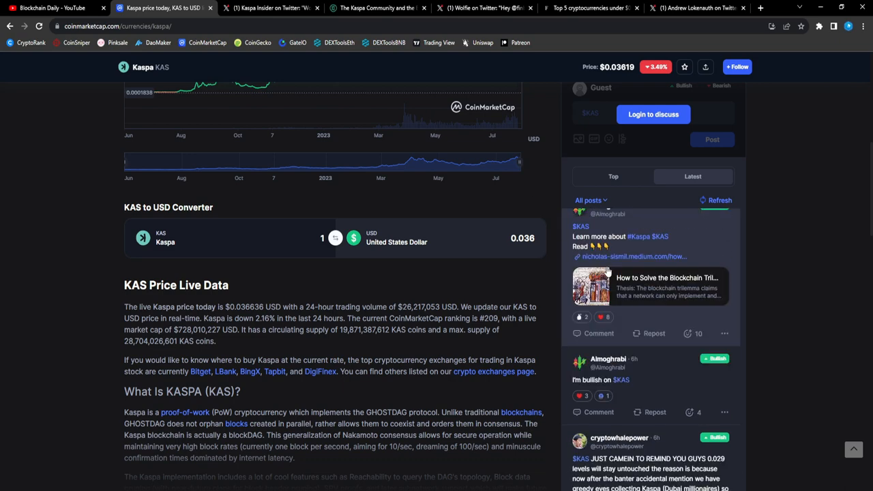
scroll(down, 3)
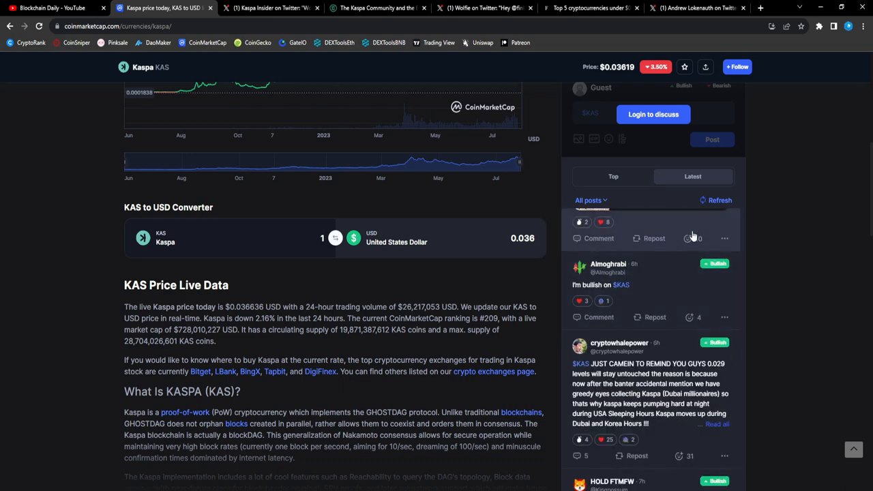
click(266, 8)
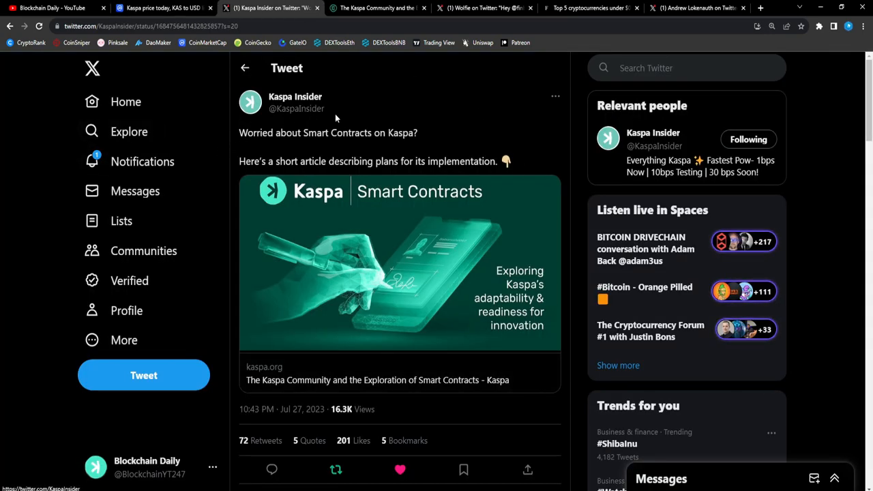
mouse_move(416, 147)
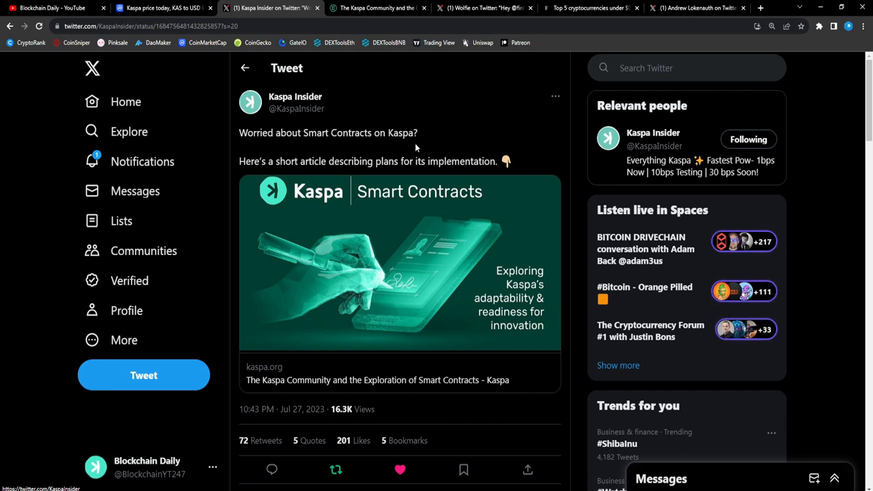
mouse_move(369, 171)
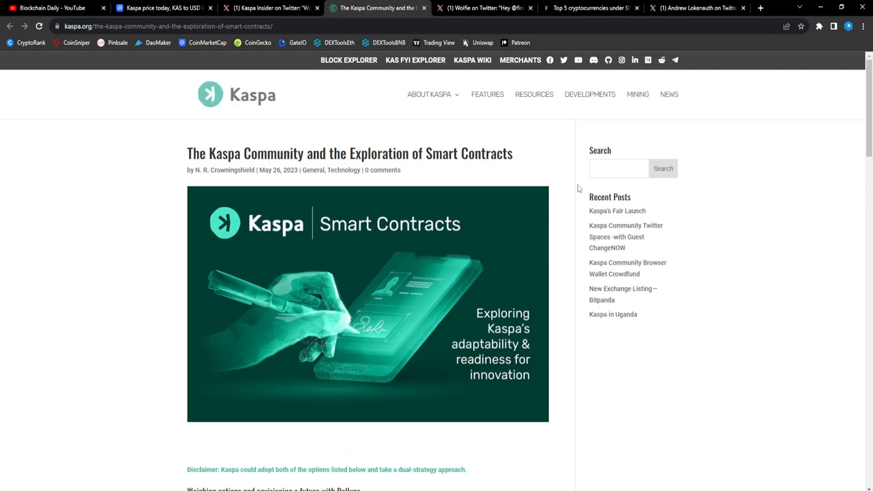
mouse_move(769, 180)
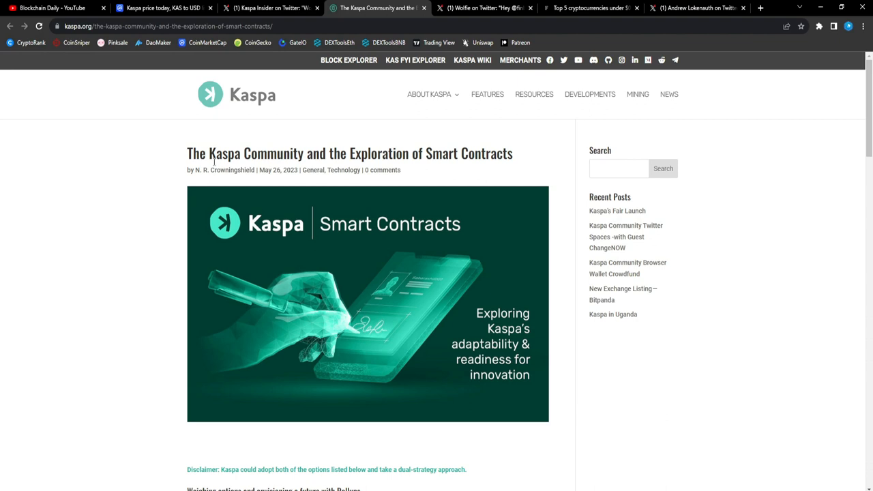
mouse_move(172, 167)
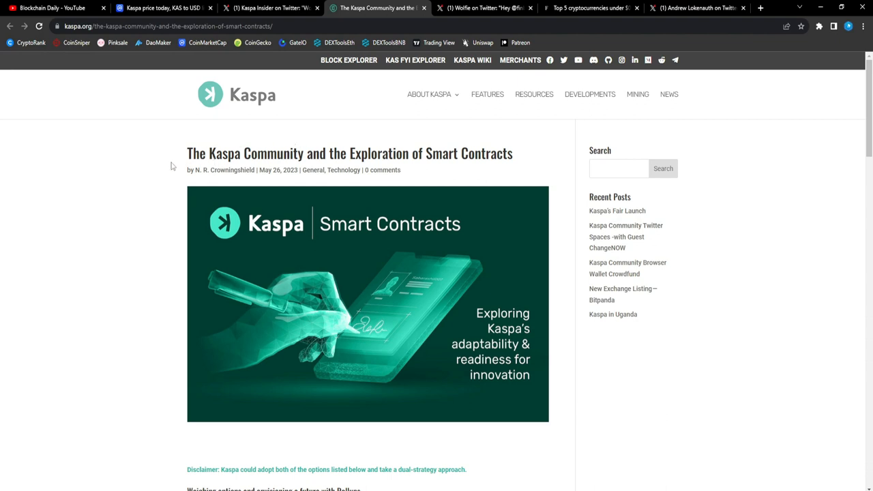
mouse_move(205, 161)
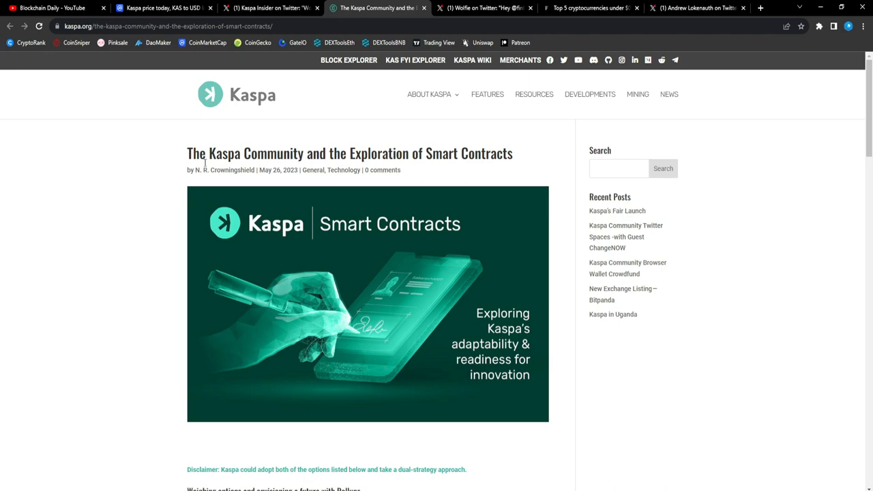
mouse_move(442, 170)
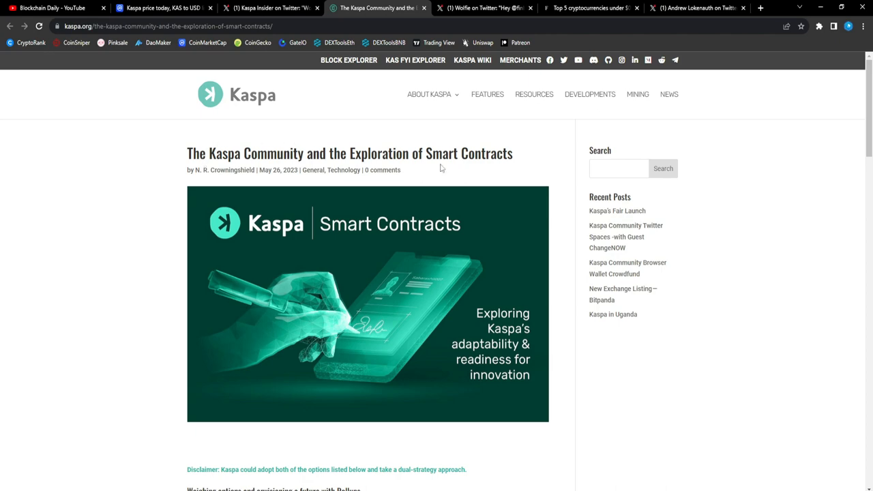
Scroll the kaspa.org smart-contracts article down to its Smart Contracts section
scroll(down, 3)
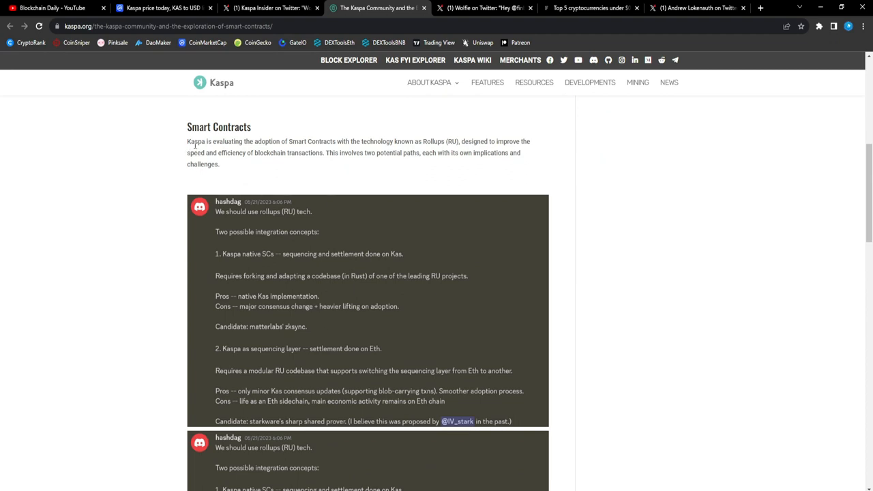
mouse_move(317, 150)
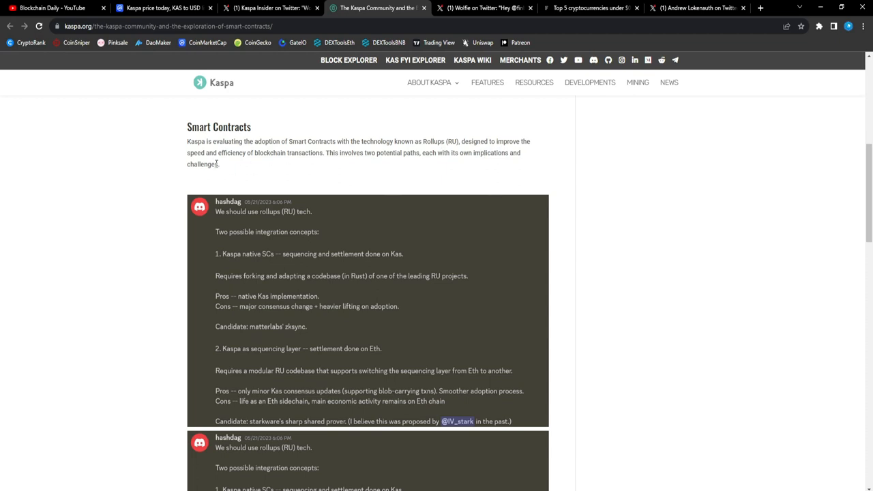
mouse_move(308, 164)
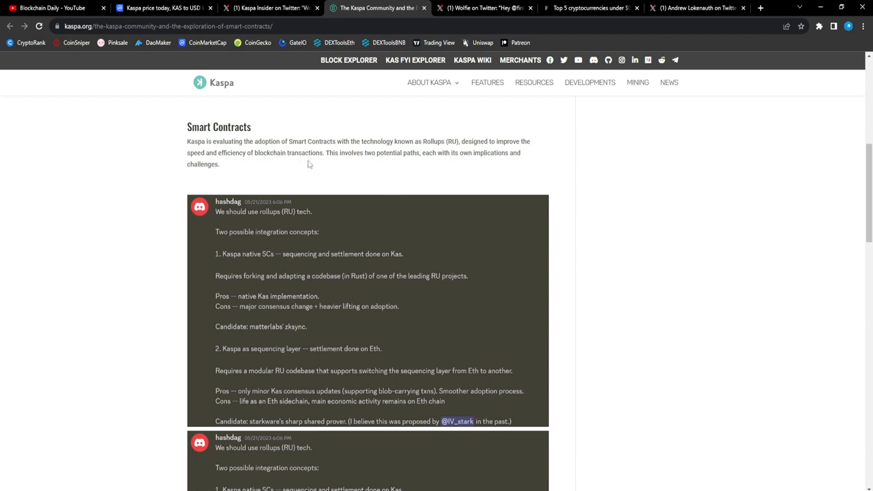
mouse_move(435, 167)
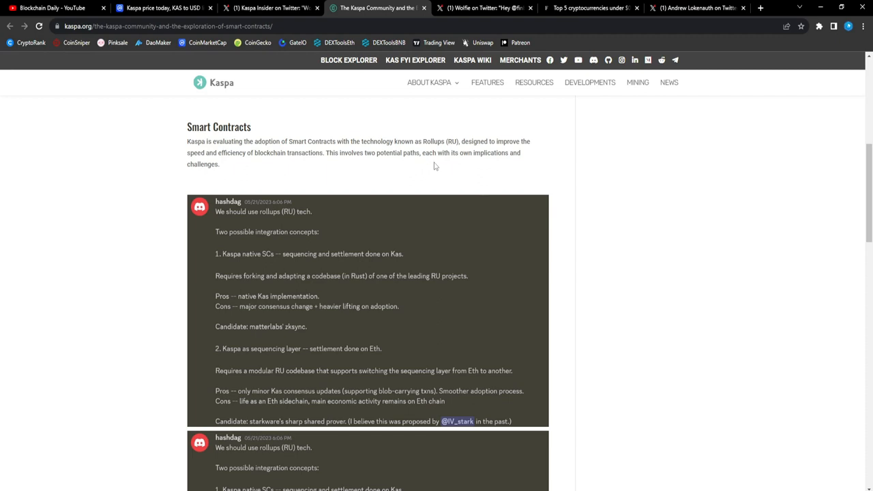
mouse_move(469, 169)
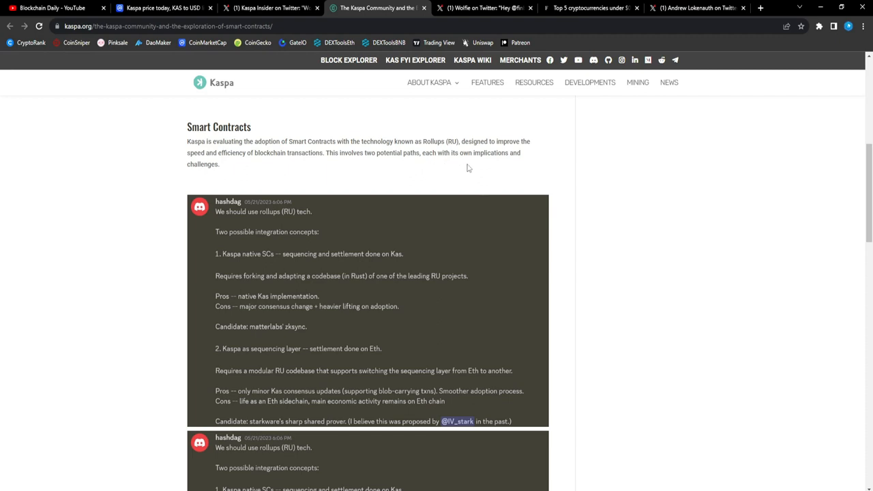
scroll(down, 3)
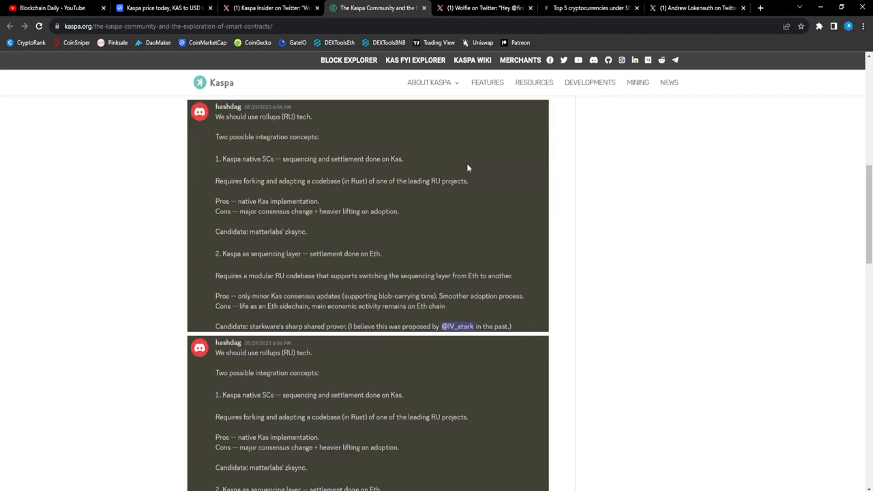
mouse_move(257, 147)
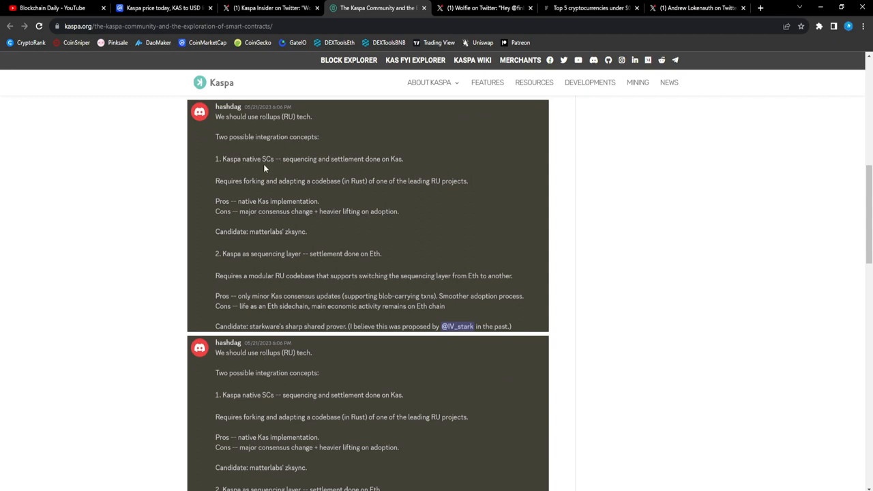
mouse_move(251, 172)
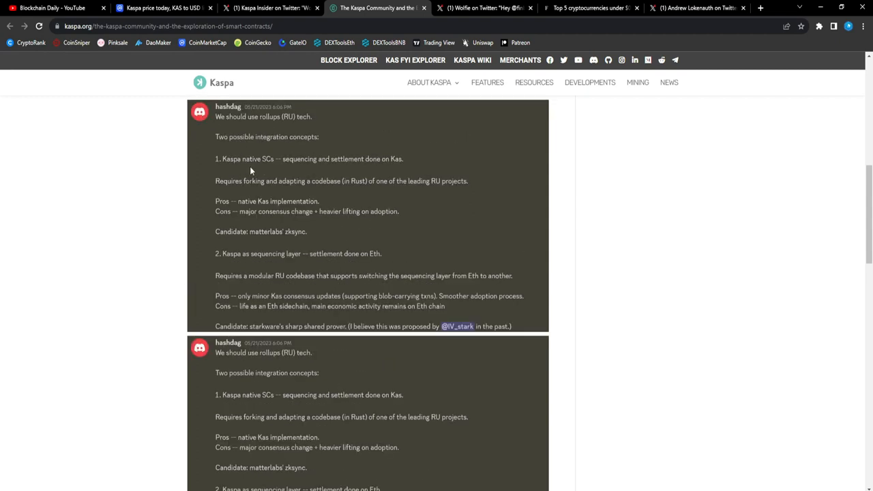
mouse_move(357, 169)
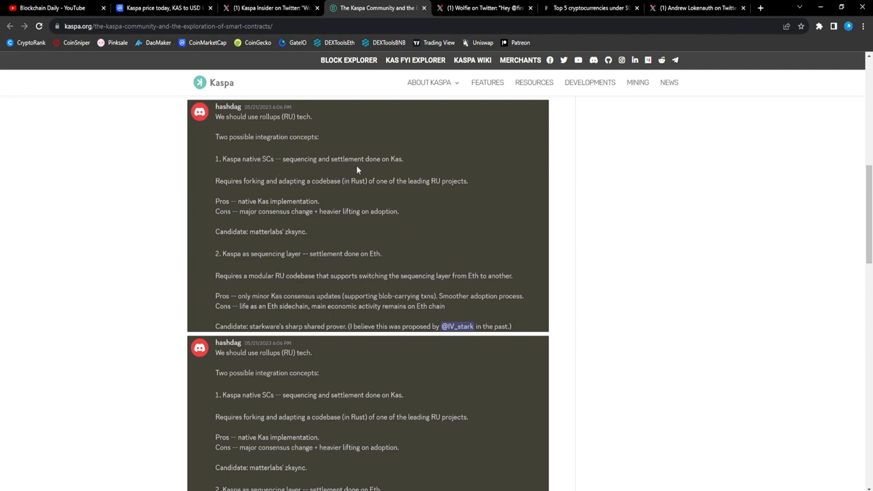
scroll(down, 3)
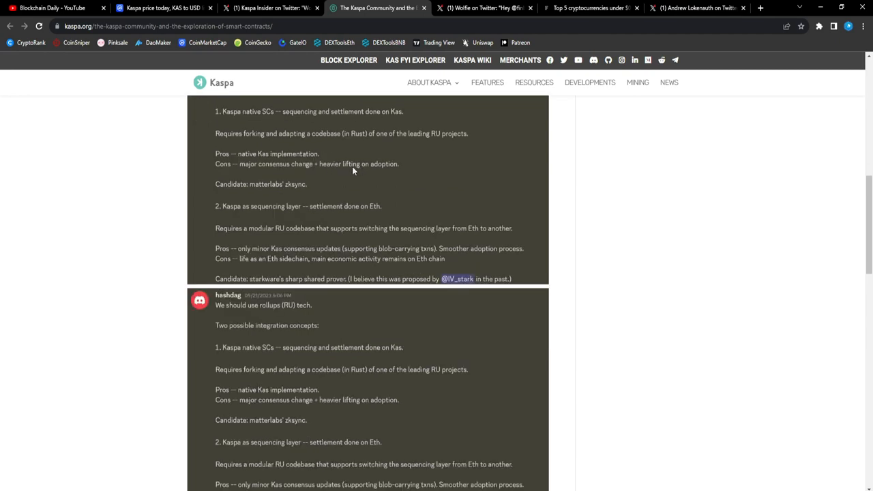
scroll(down, 3)
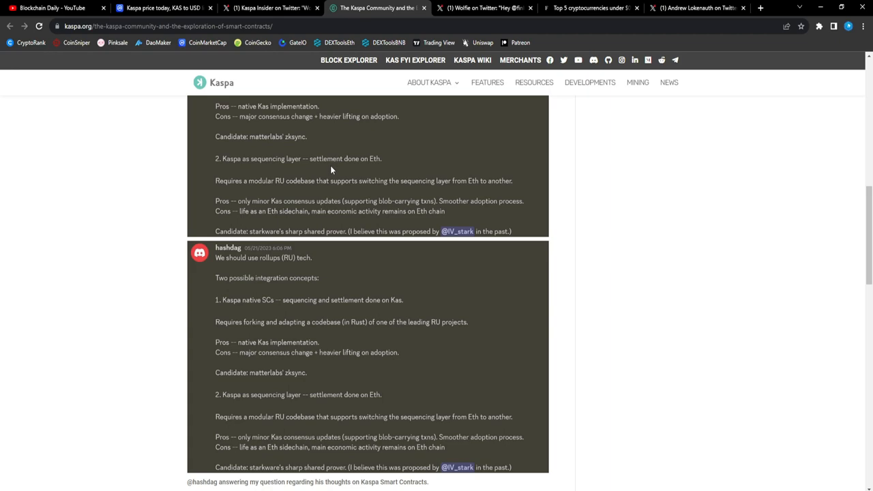
scroll(down, 3)
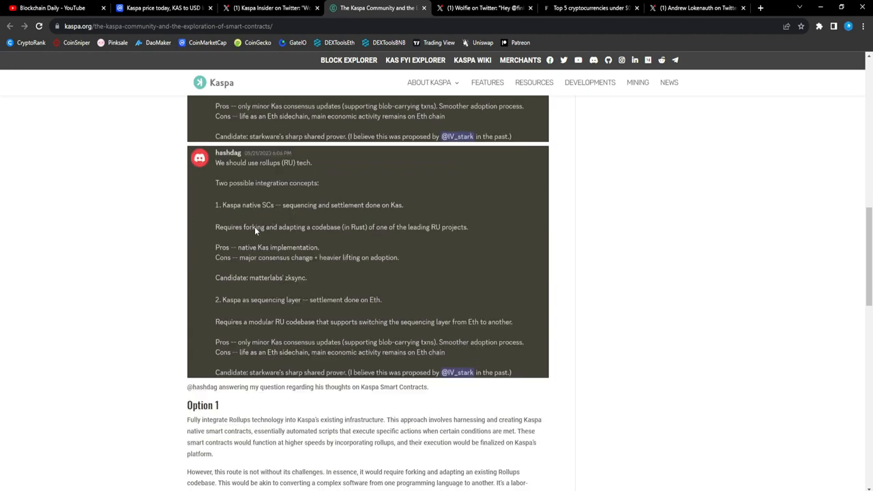
mouse_move(248, 252)
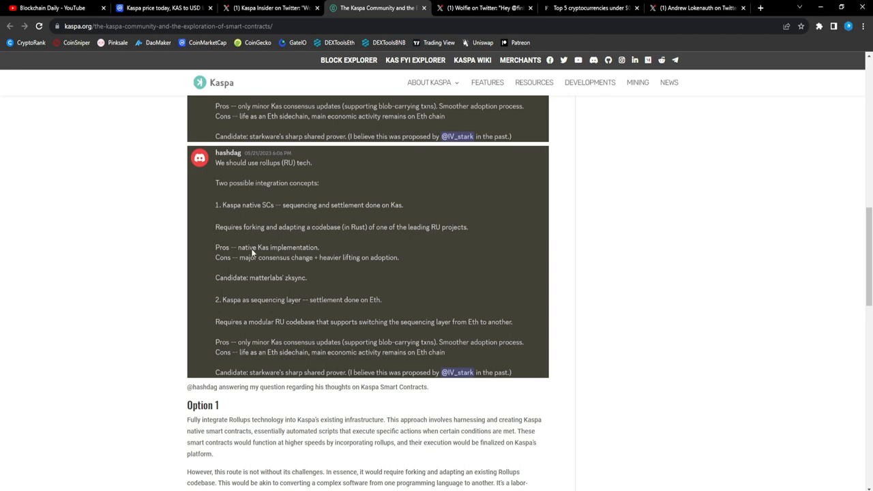
mouse_move(302, 273)
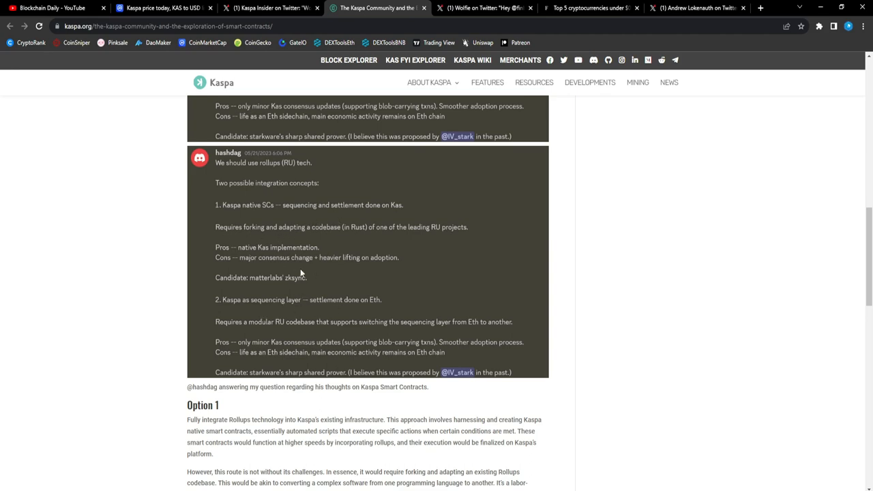
mouse_move(293, 265)
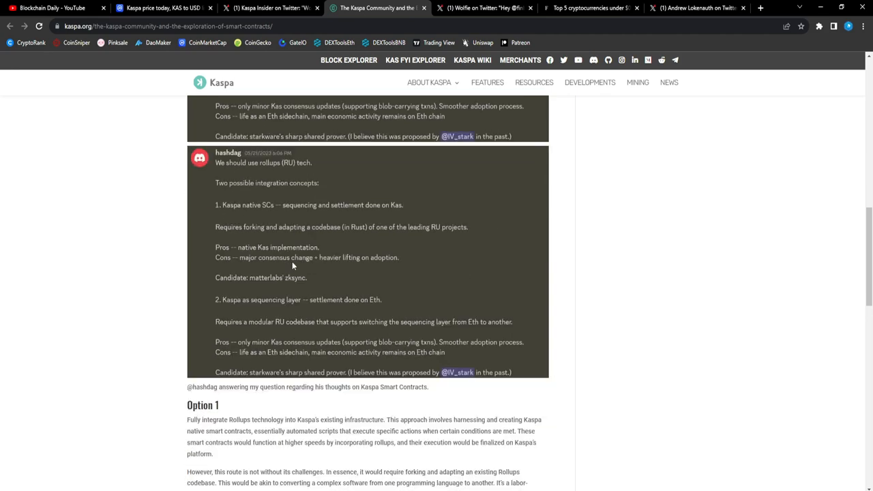
mouse_move(259, 263)
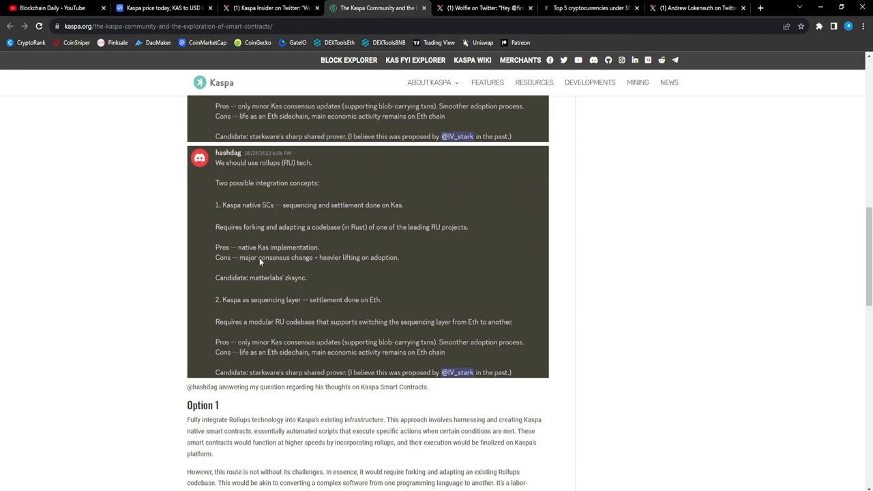
mouse_move(319, 273)
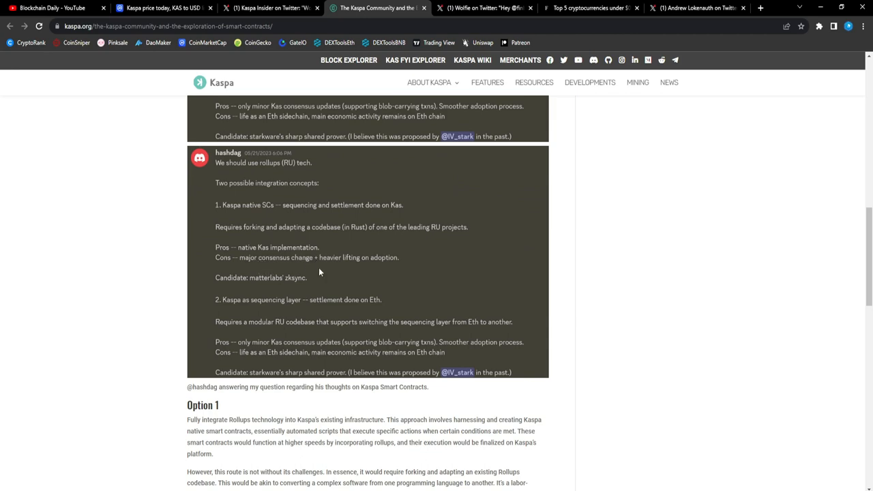
scroll(down, 3)
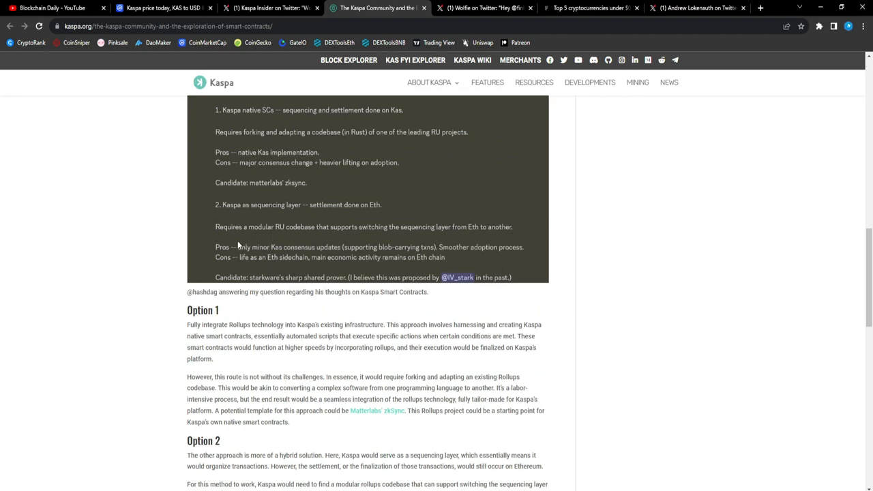
mouse_move(352, 210)
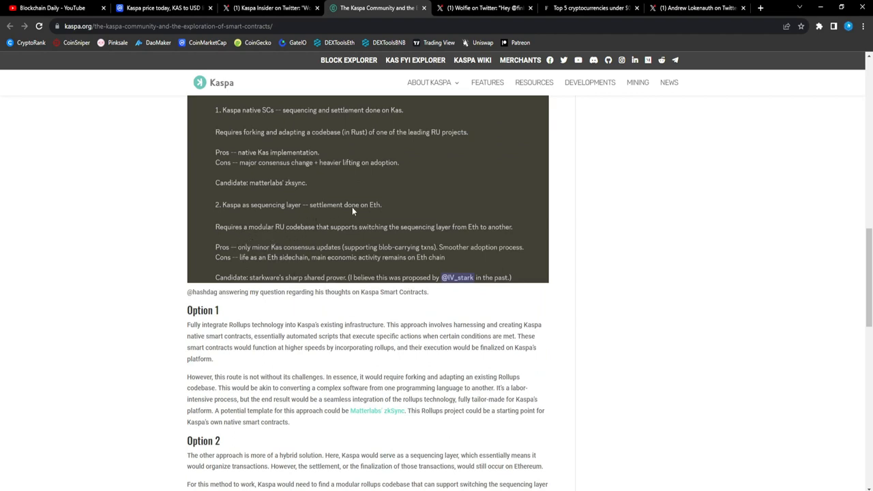
mouse_move(340, 240)
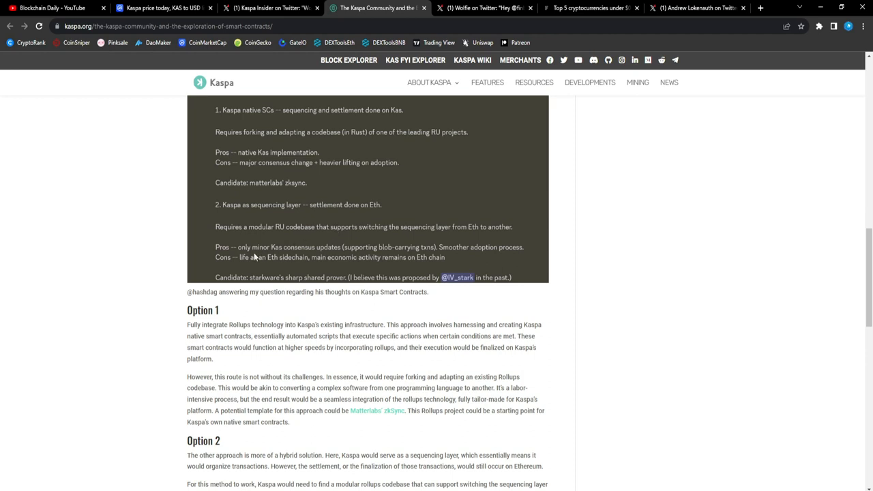
mouse_move(326, 251)
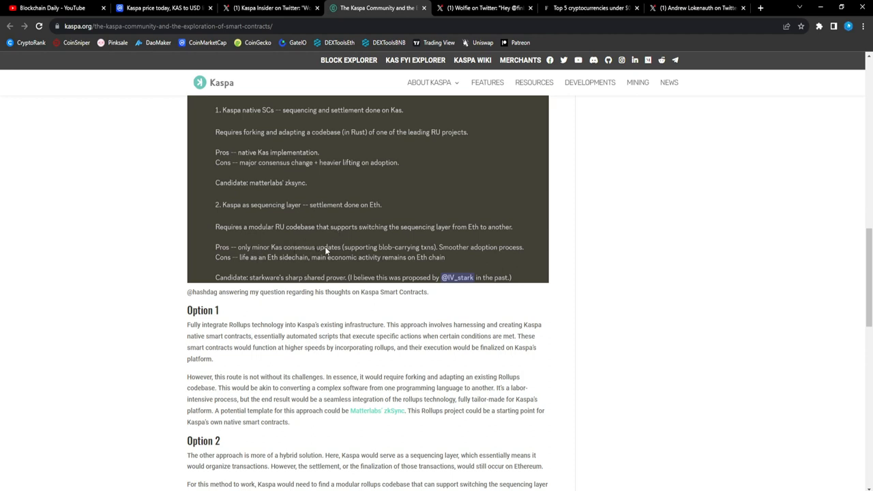
mouse_move(480, 255)
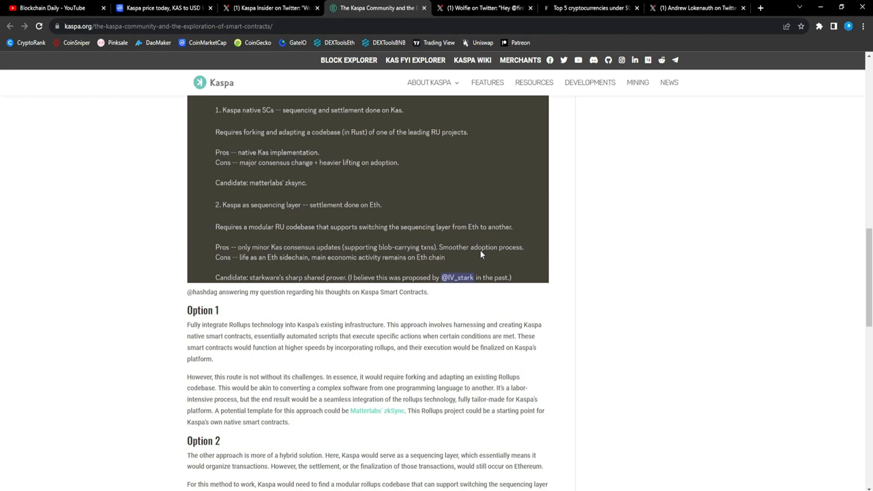
mouse_move(249, 270)
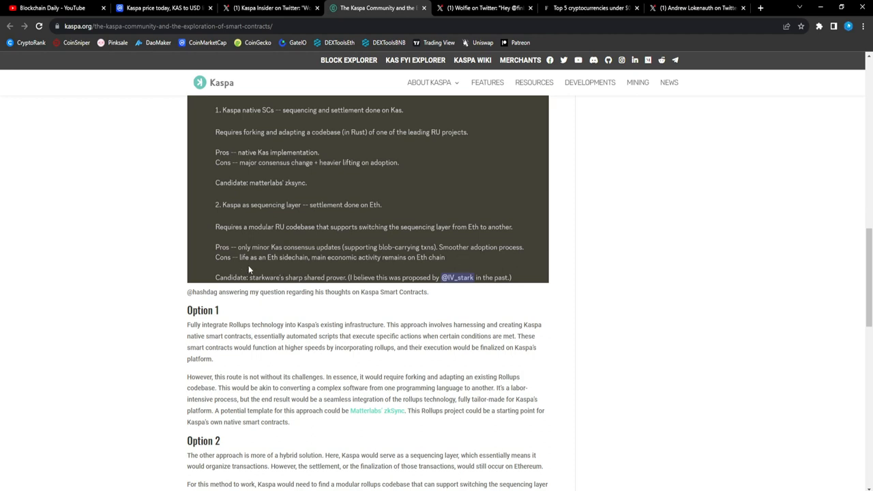
mouse_move(365, 268)
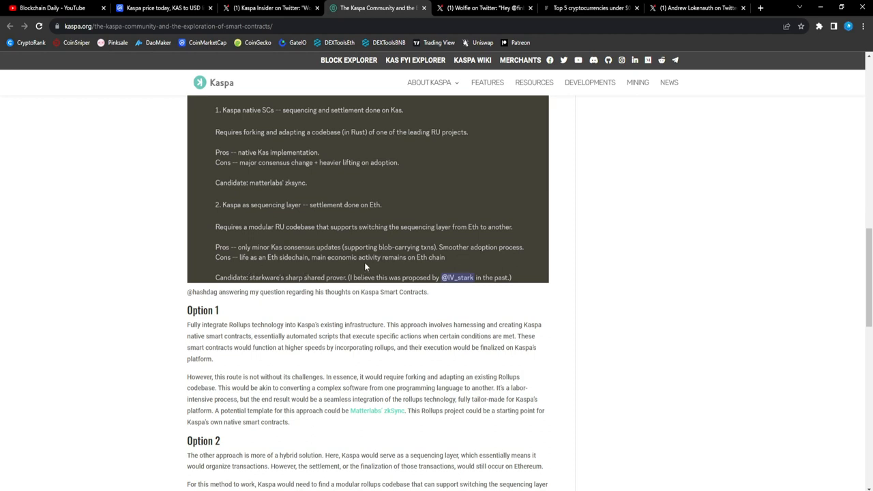
scroll(down, 3)
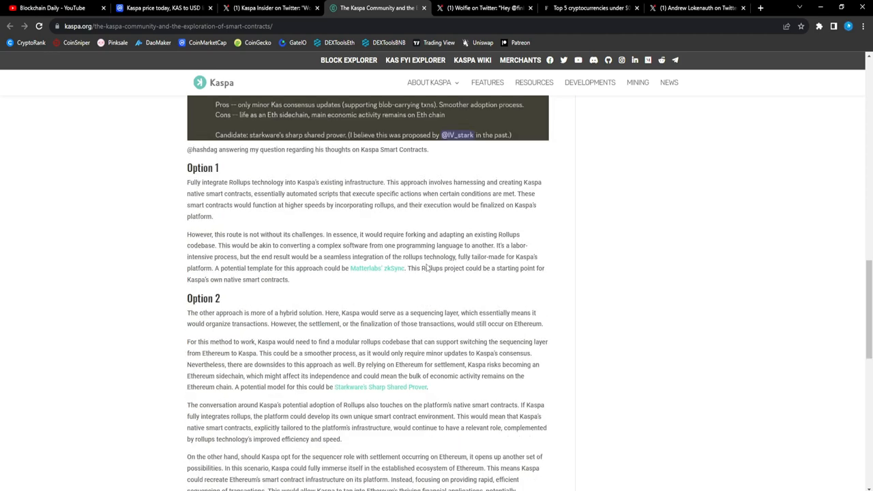
mouse_move(264, 245)
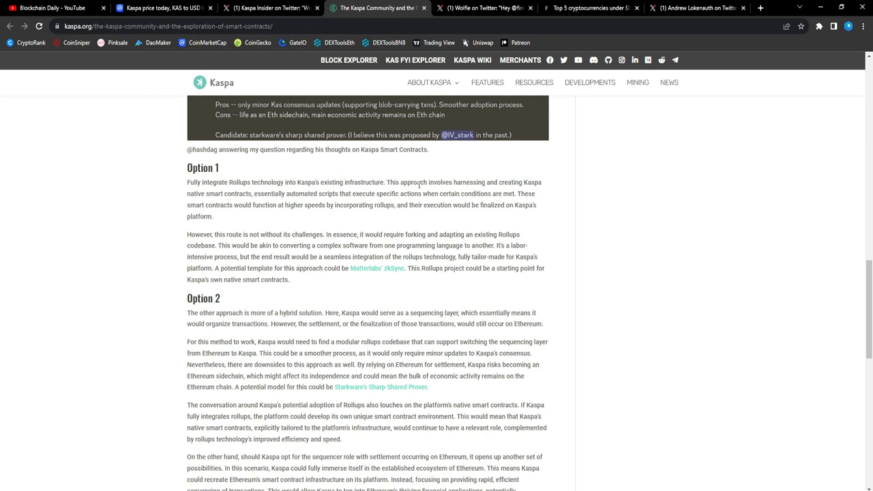
mouse_move(511, 183)
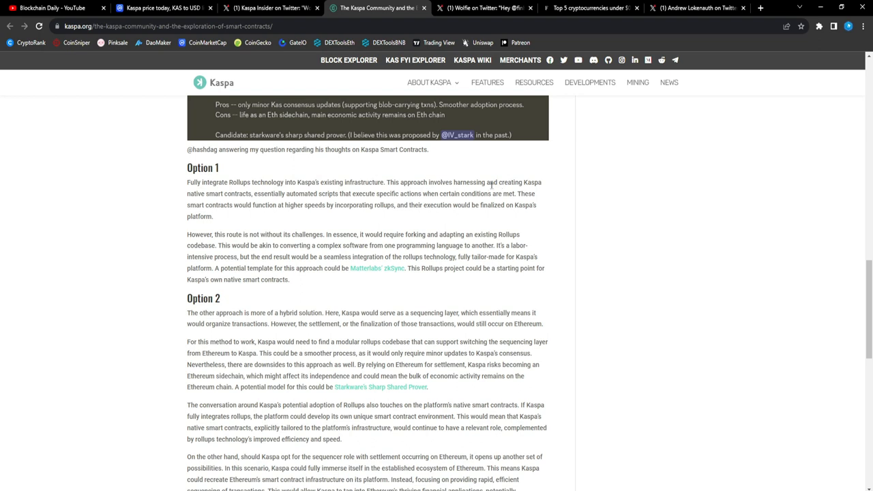
mouse_move(452, 193)
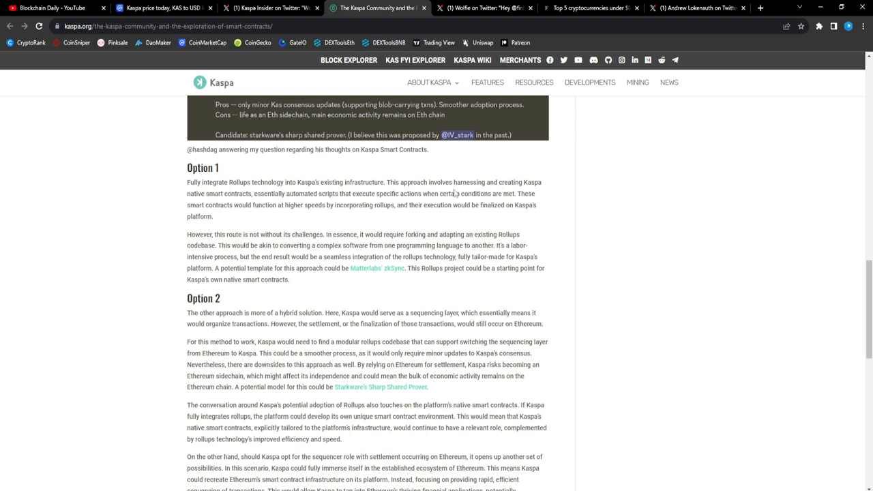
mouse_move(518, 215)
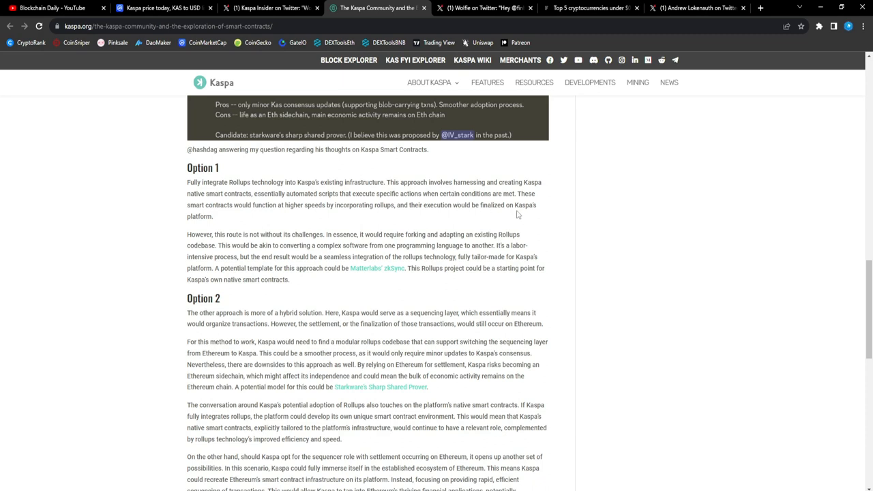
mouse_move(510, 231)
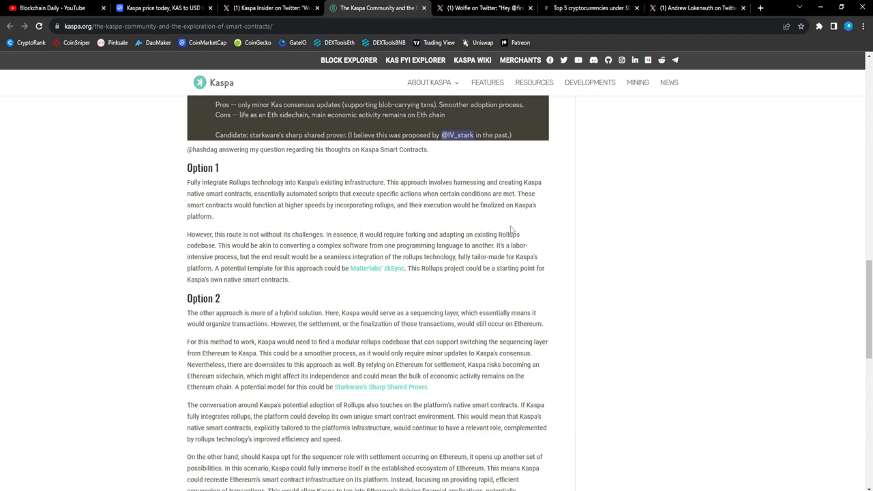
mouse_move(308, 217)
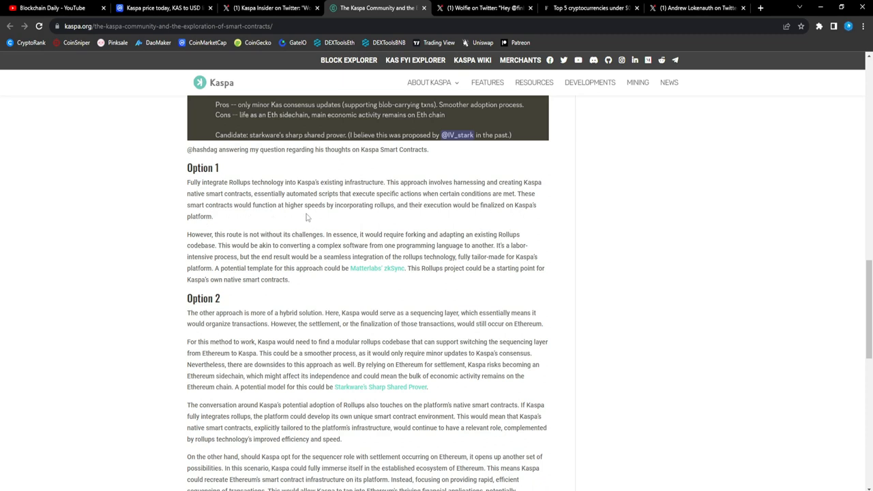
mouse_move(408, 220)
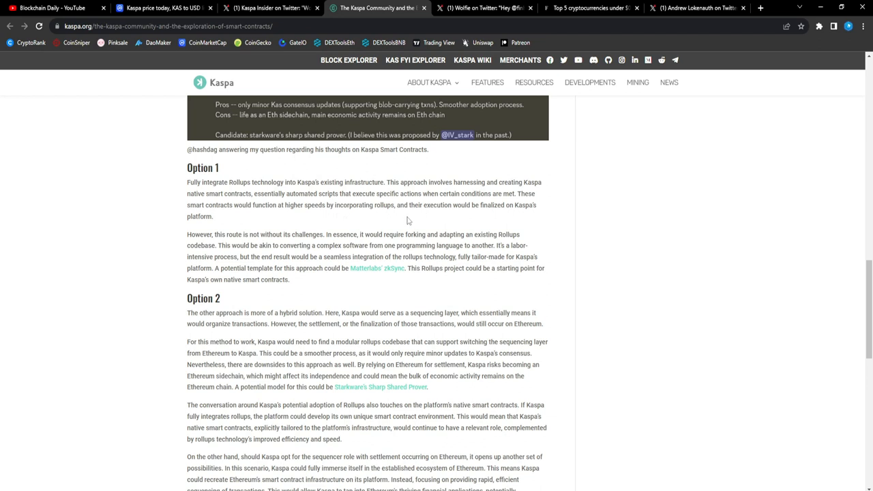
mouse_move(394, 232)
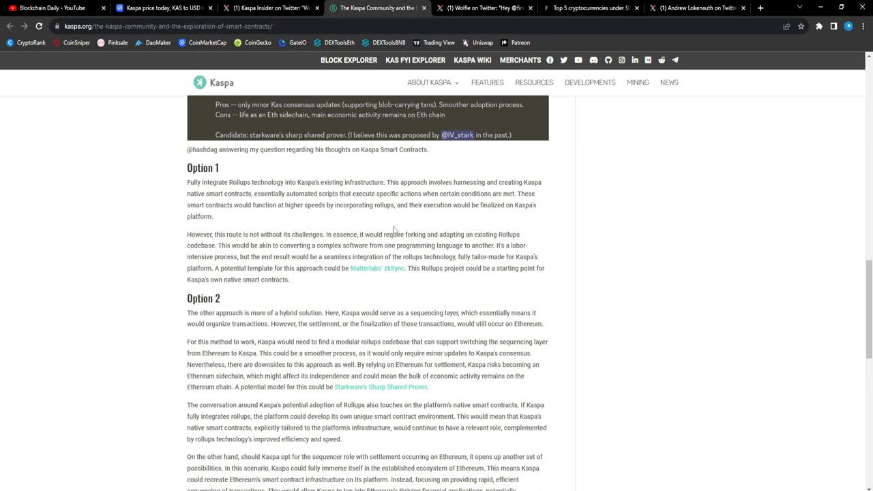
mouse_move(265, 245)
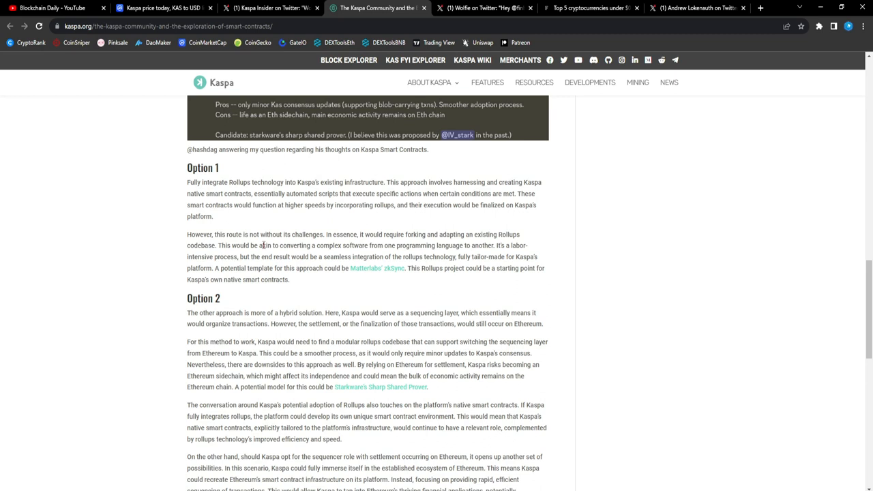
mouse_move(263, 230)
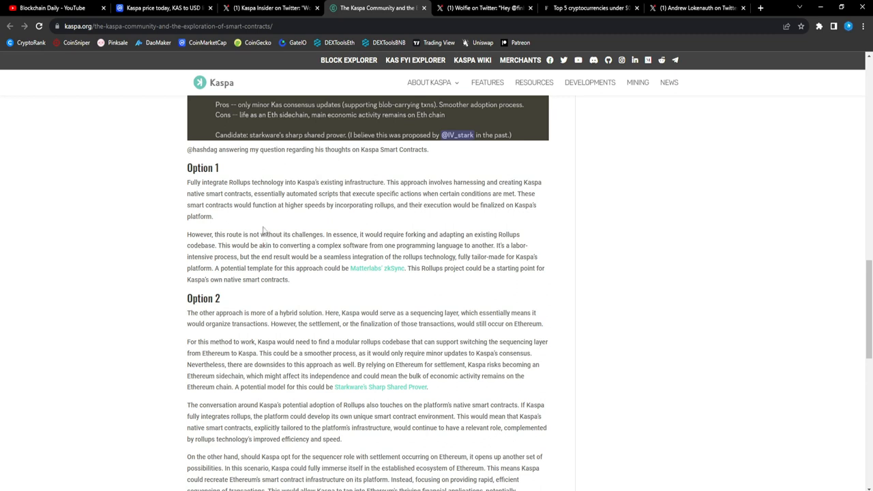
mouse_move(319, 267)
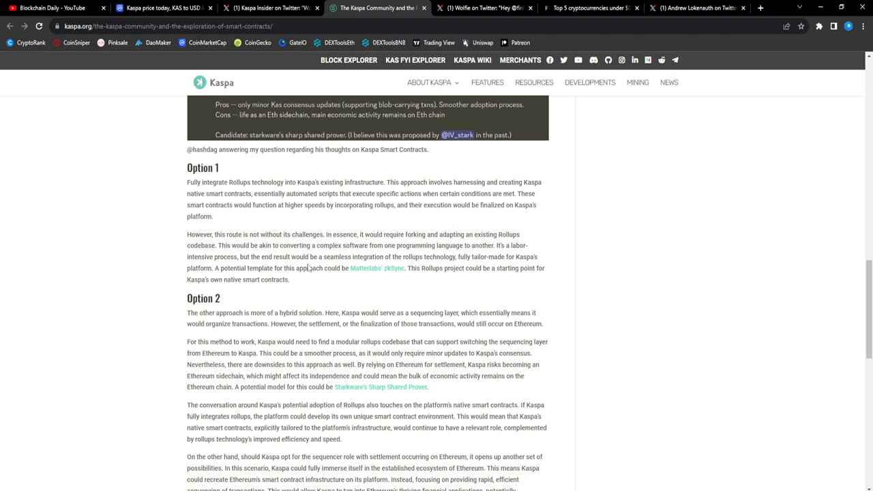
scroll(down, 3)
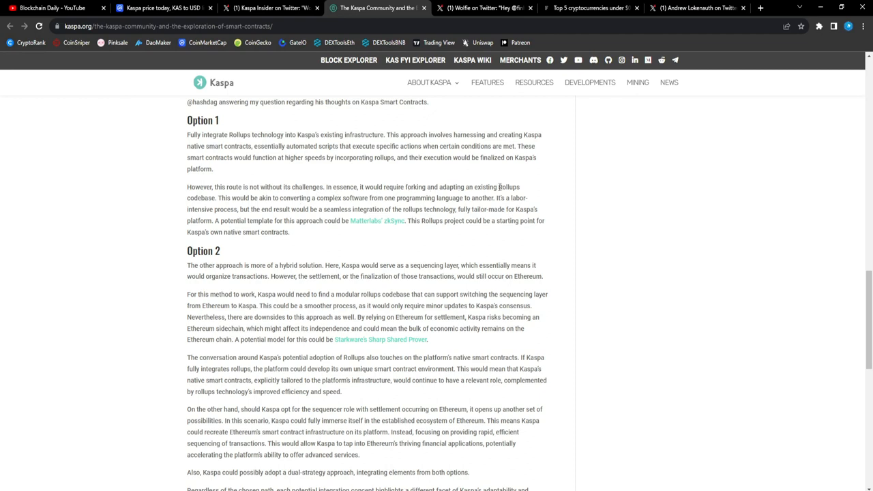
mouse_move(475, 189)
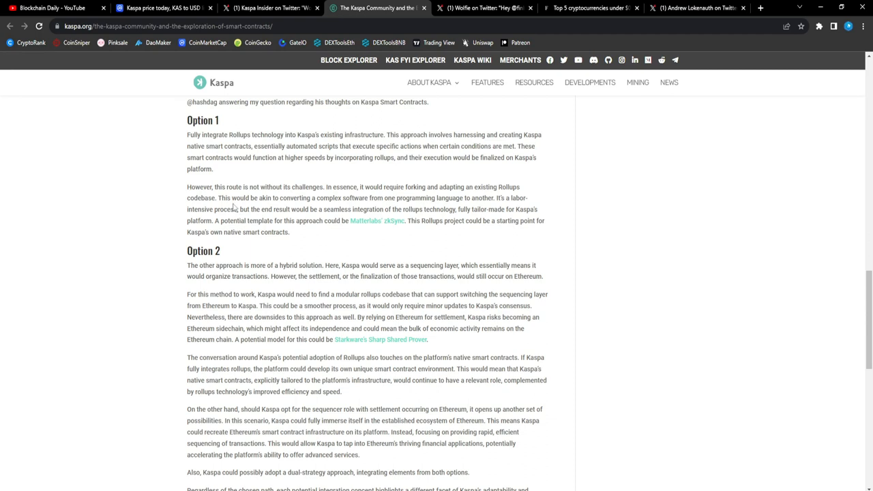
mouse_move(392, 208)
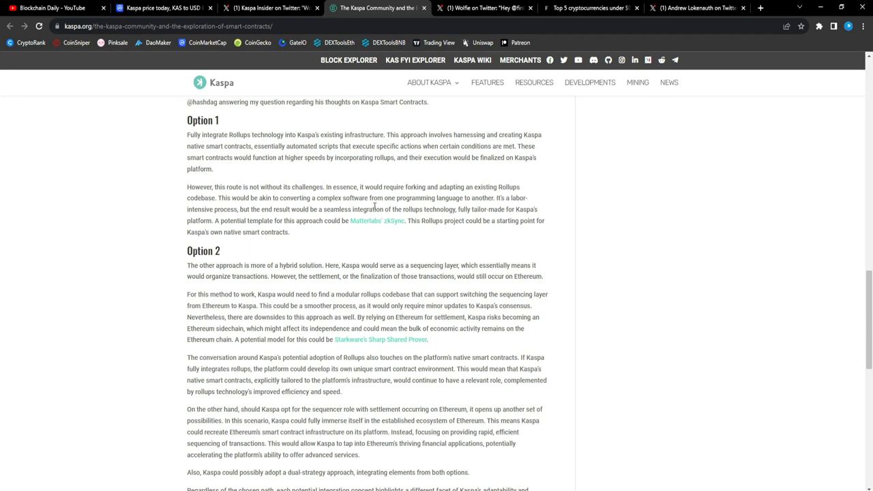
mouse_move(429, 207)
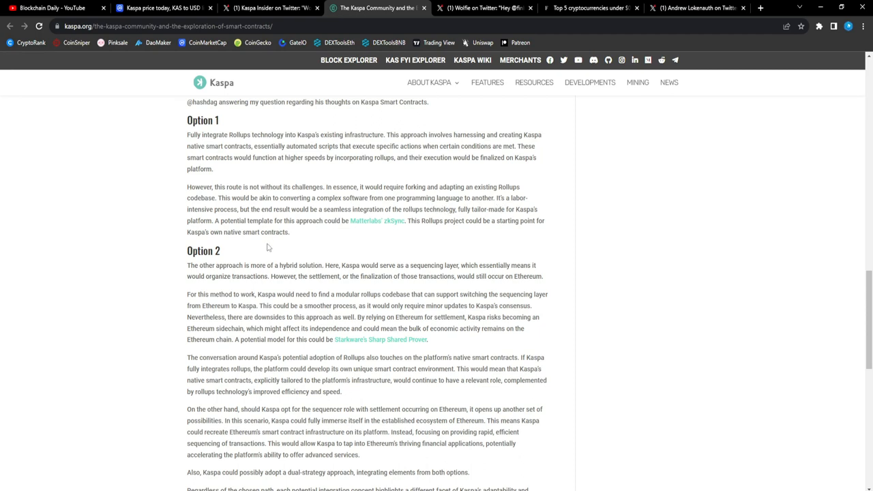
mouse_move(279, 229)
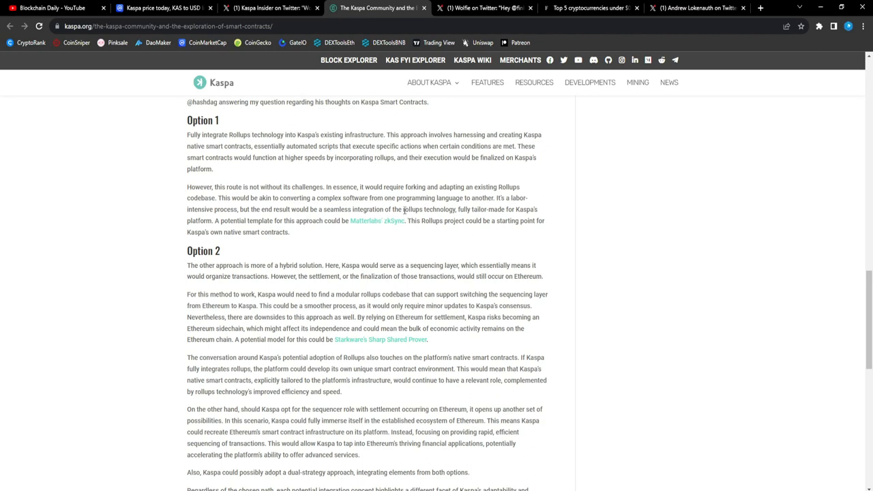
mouse_move(483, 221)
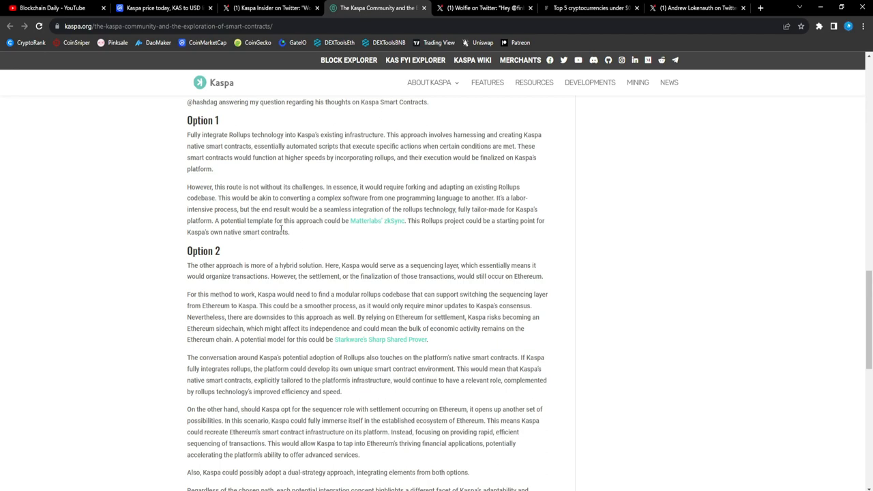
mouse_move(379, 238)
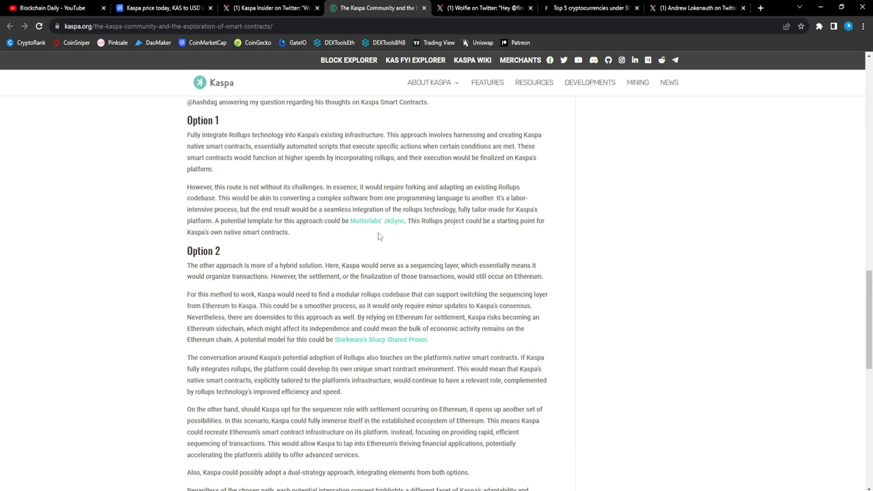
scroll(down, 3)
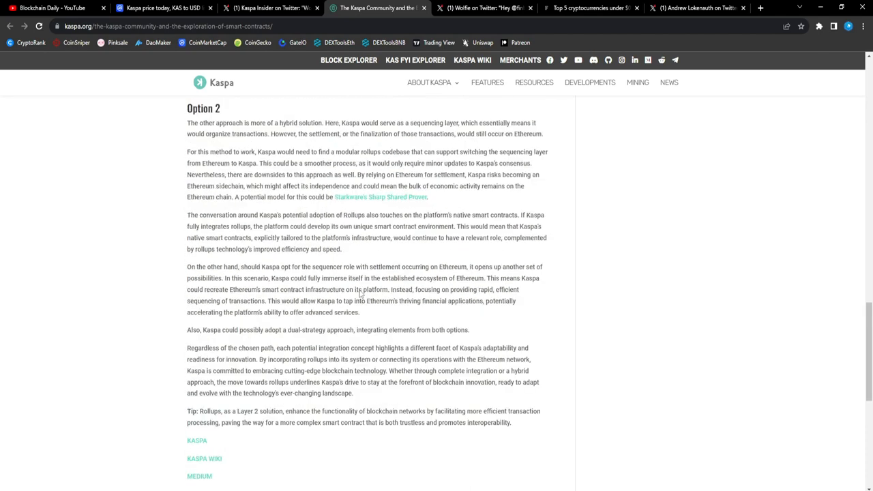
scroll(up, 3)
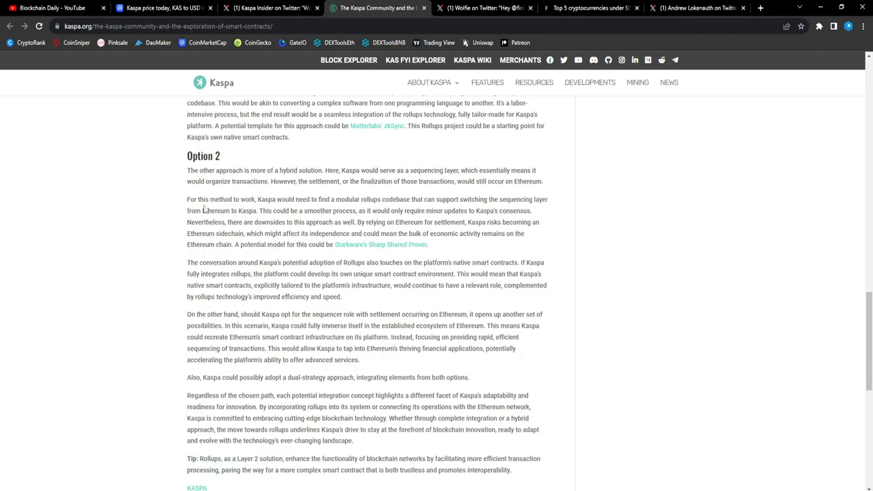
mouse_move(265, 191)
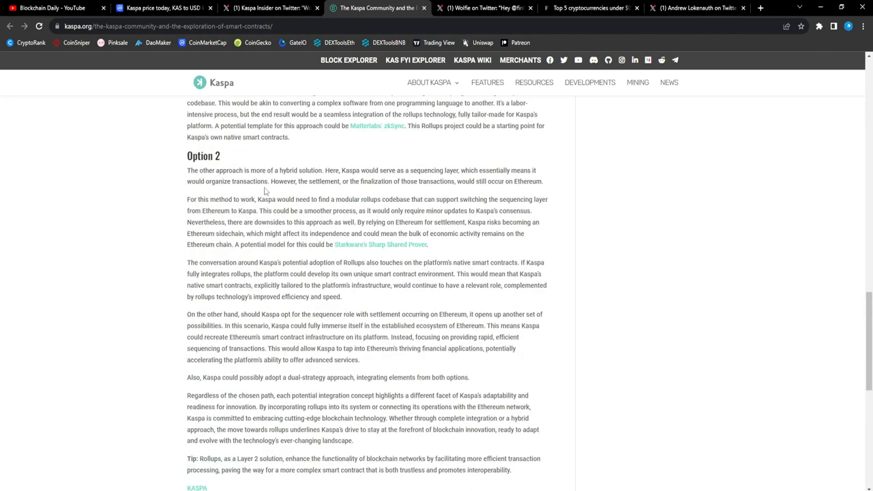
mouse_move(250, 180)
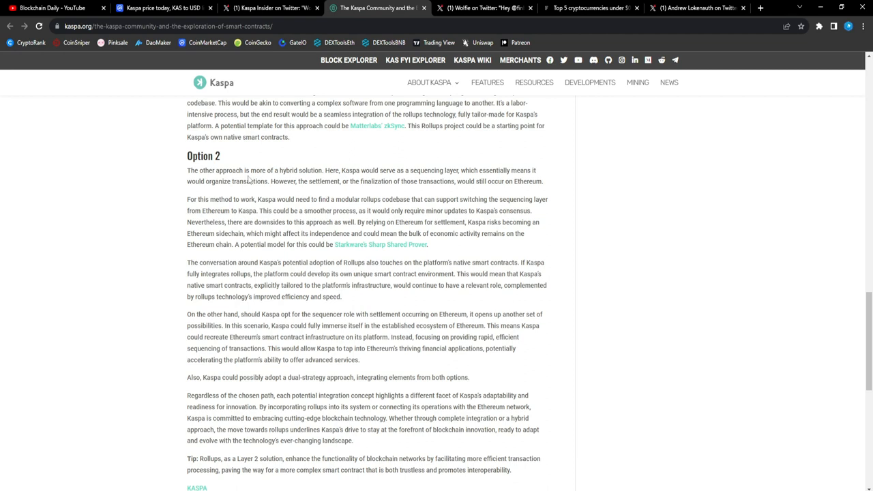
mouse_move(399, 180)
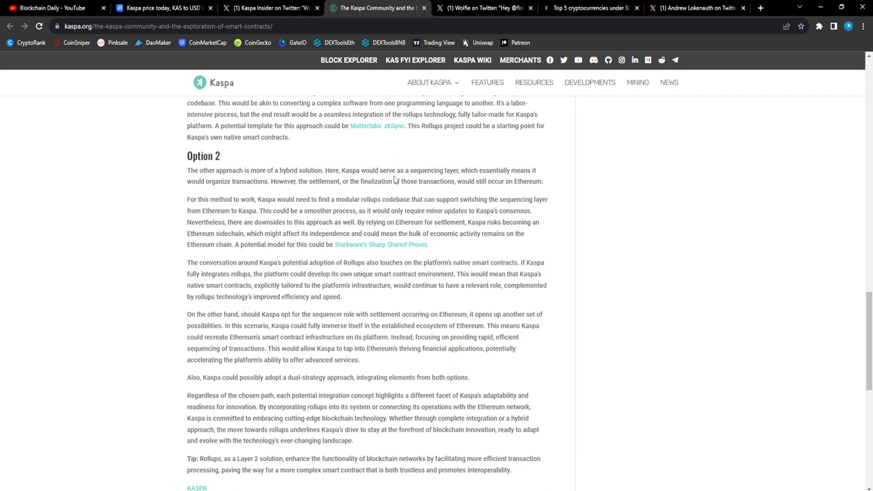
mouse_move(477, 182)
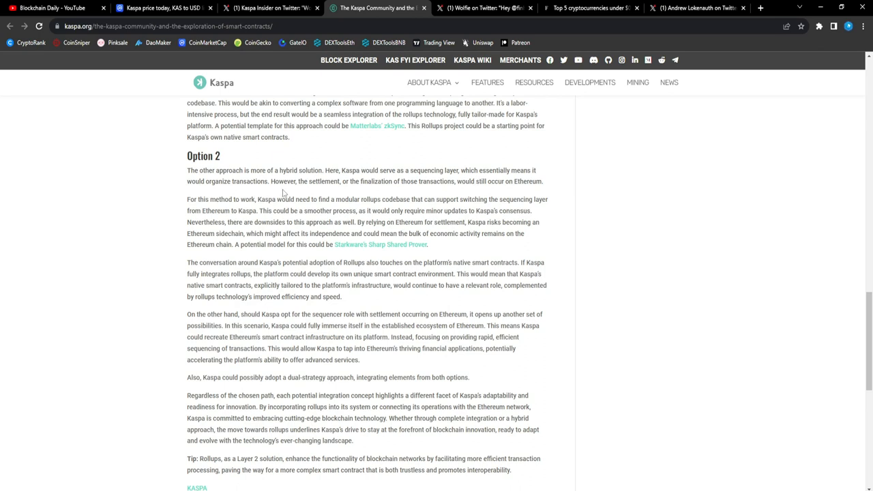
mouse_move(416, 196)
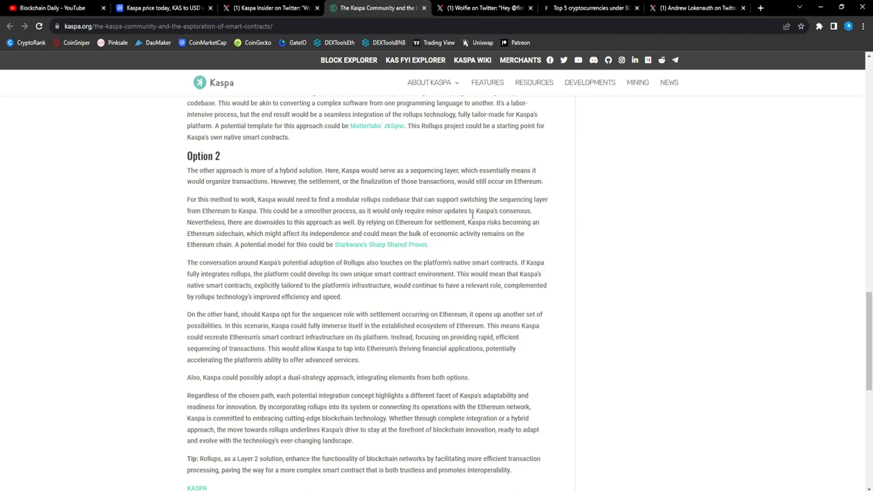
scroll(down, 3)
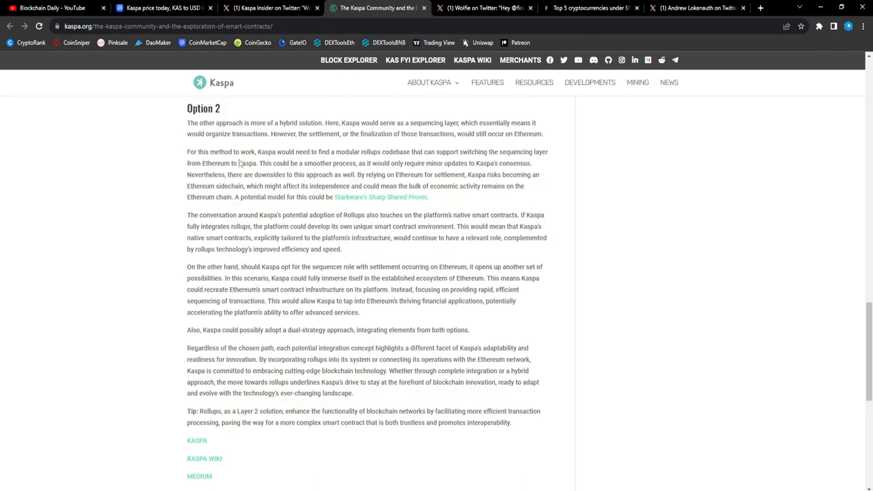
mouse_move(412, 170)
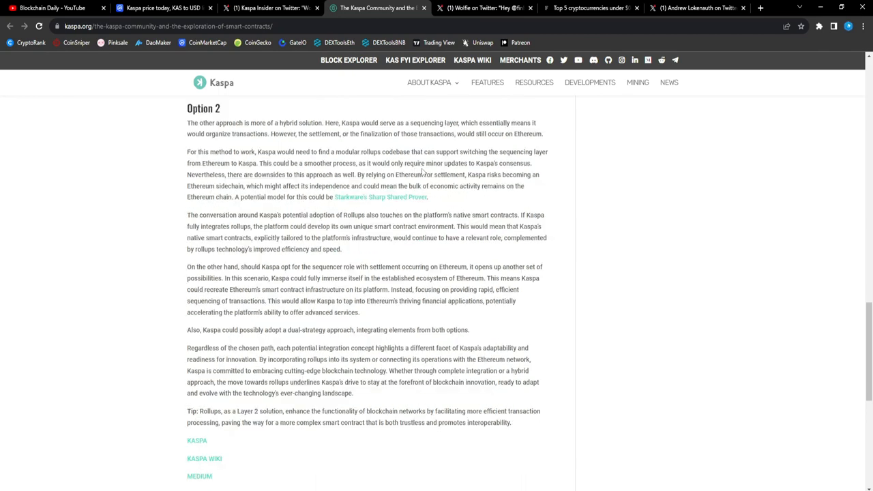
mouse_move(428, 165)
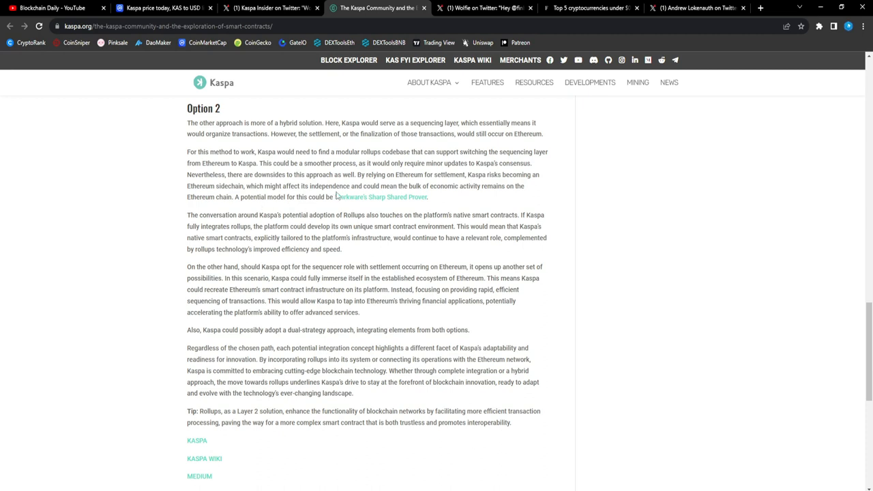
mouse_move(420, 186)
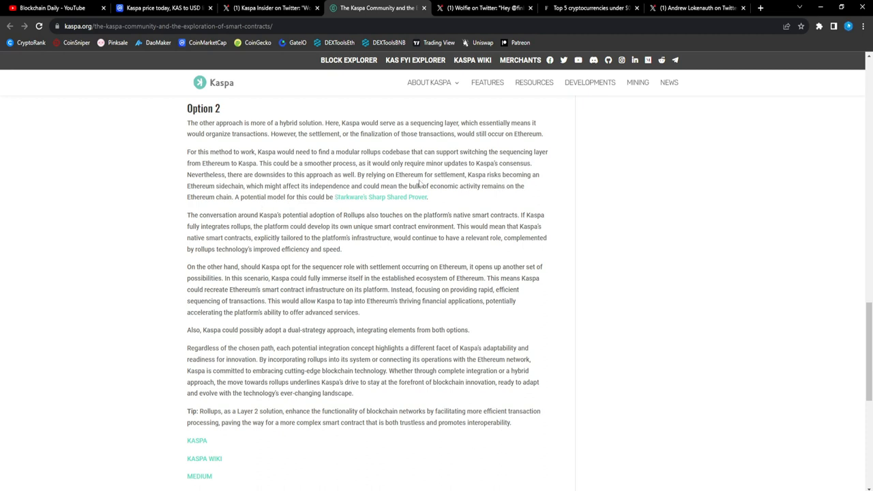
mouse_move(256, 196)
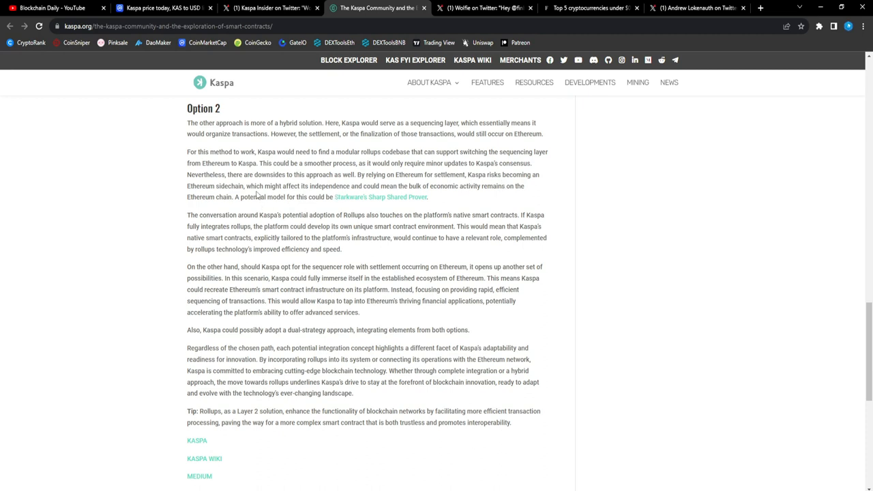
mouse_move(303, 202)
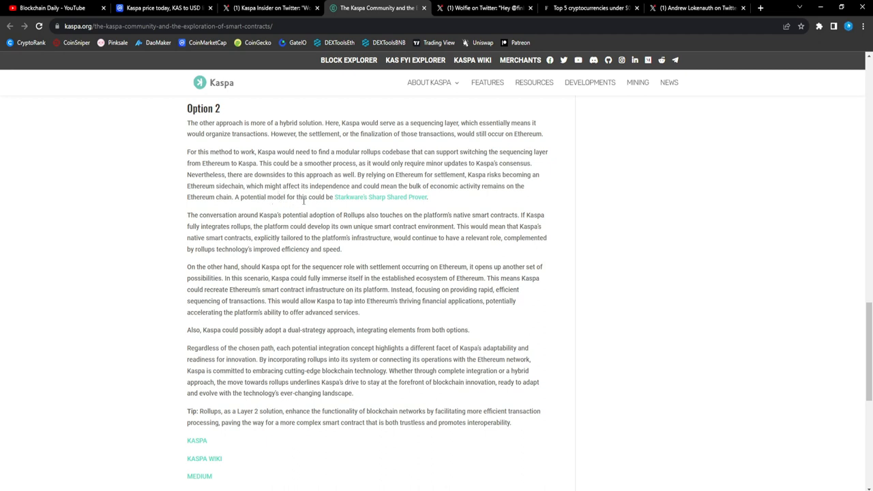
mouse_move(368, 204)
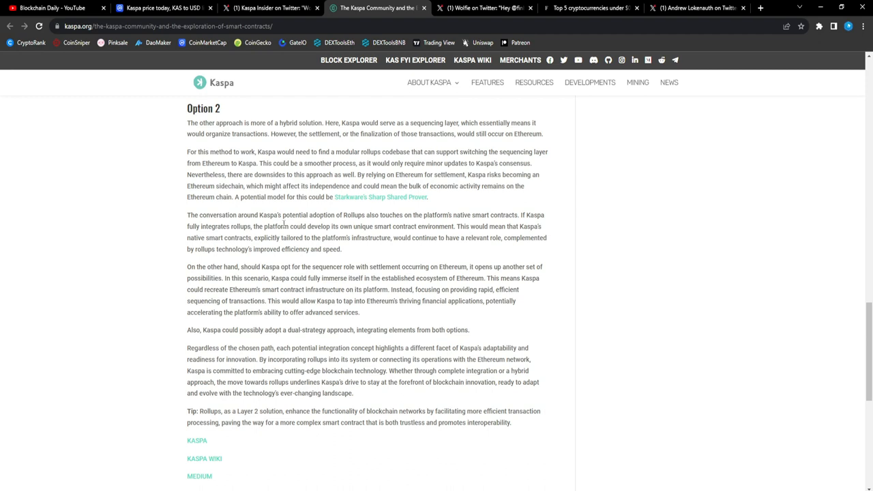
mouse_move(238, 222)
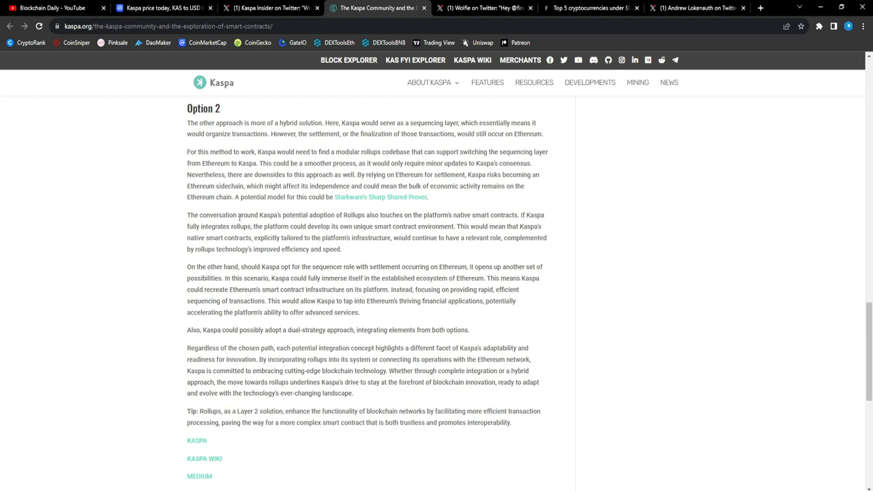
mouse_move(398, 226)
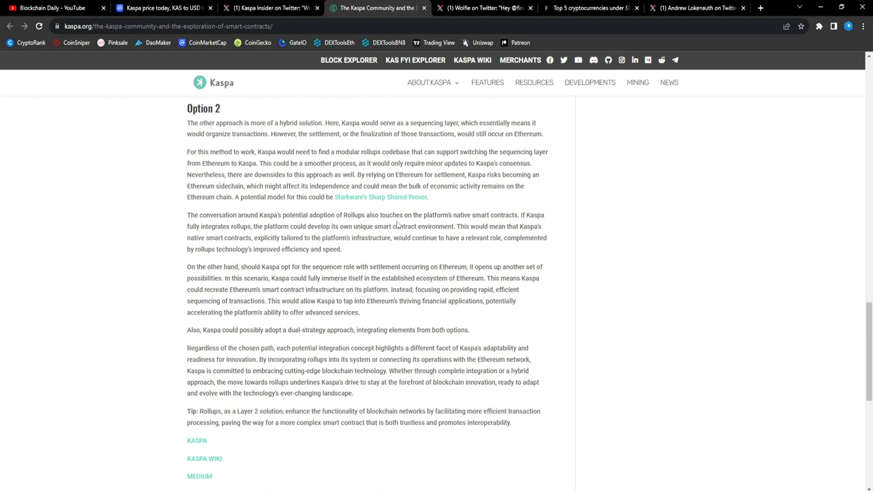
mouse_move(498, 229)
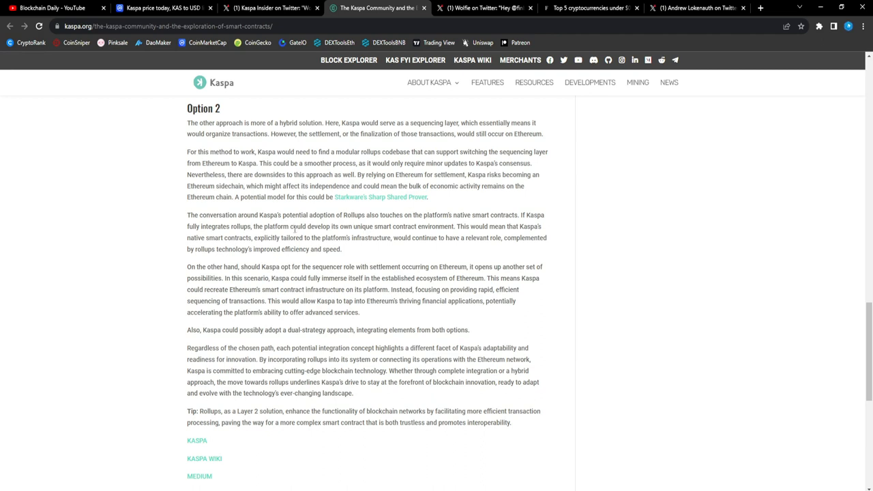
mouse_move(387, 235)
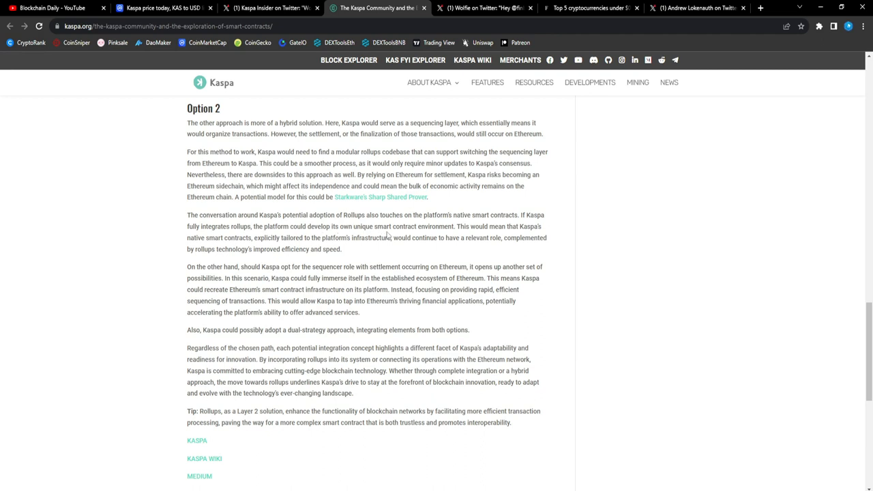
mouse_move(450, 260)
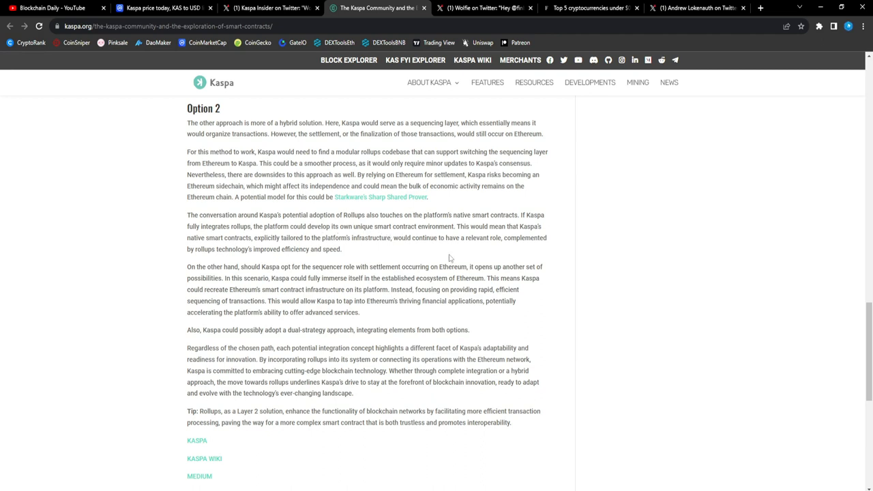
mouse_move(445, 248)
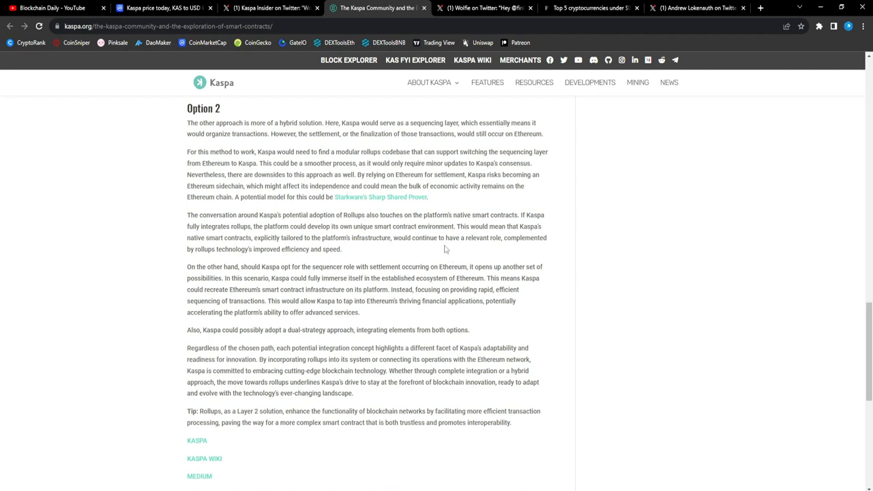
mouse_move(270, 246)
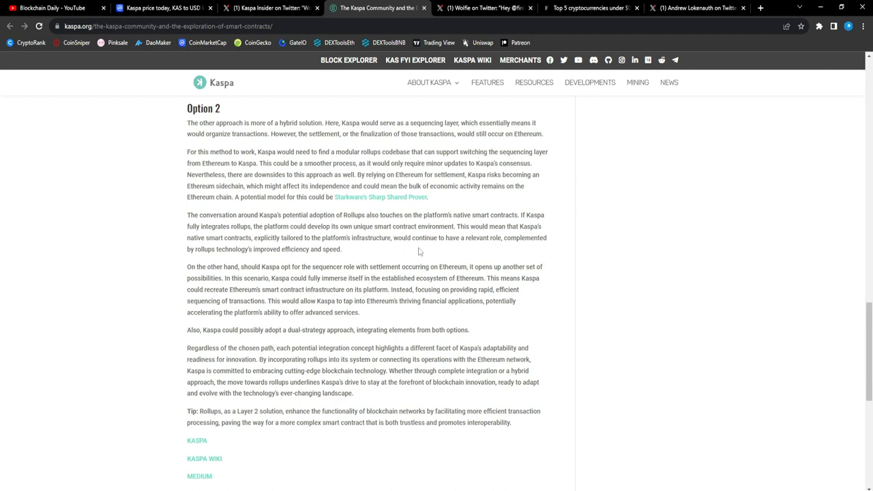
mouse_move(520, 259)
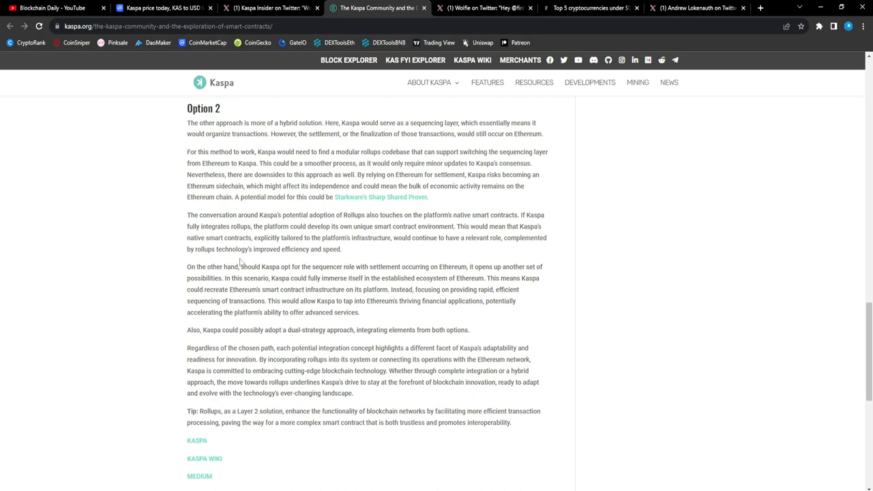
mouse_move(338, 274)
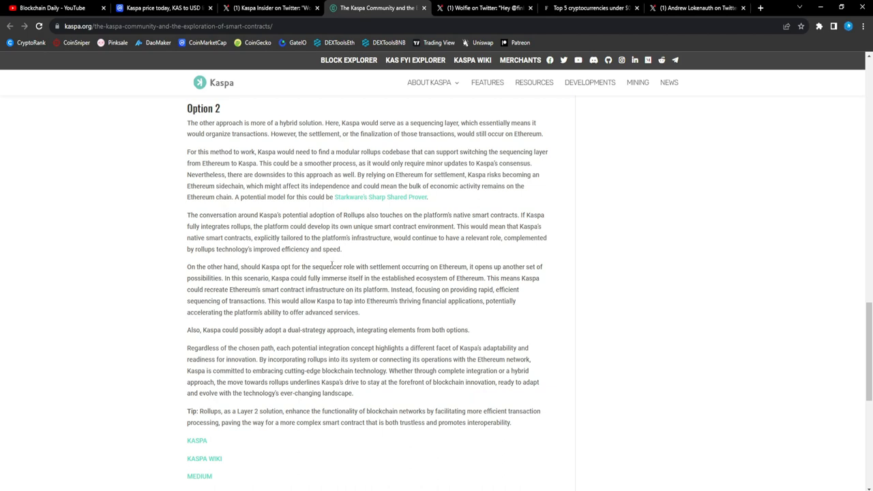
scroll(down, 3)
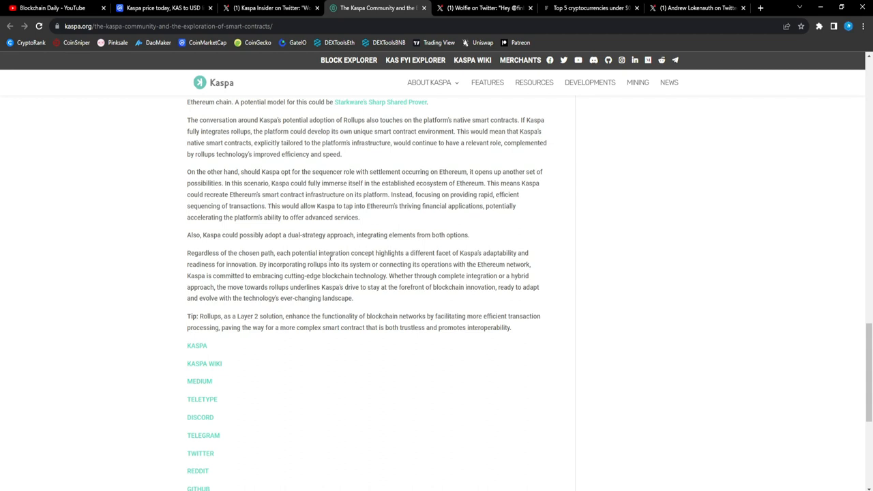
mouse_move(431, 253)
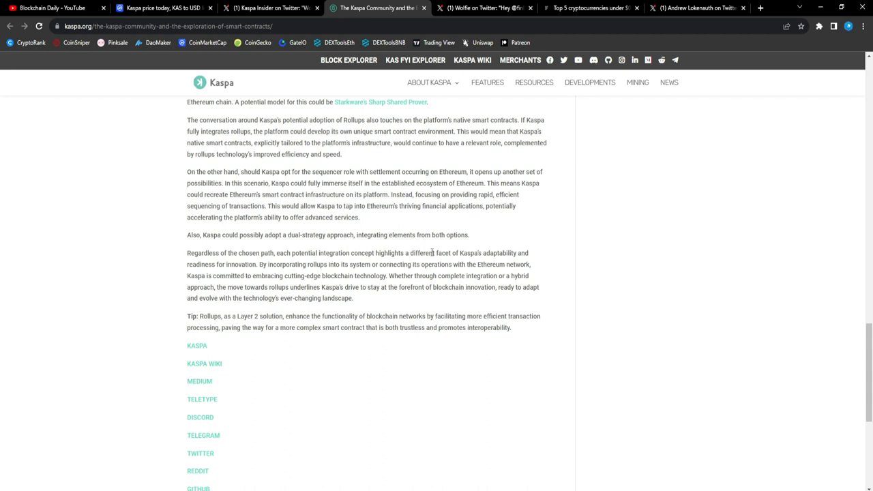
mouse_move(472, 253)
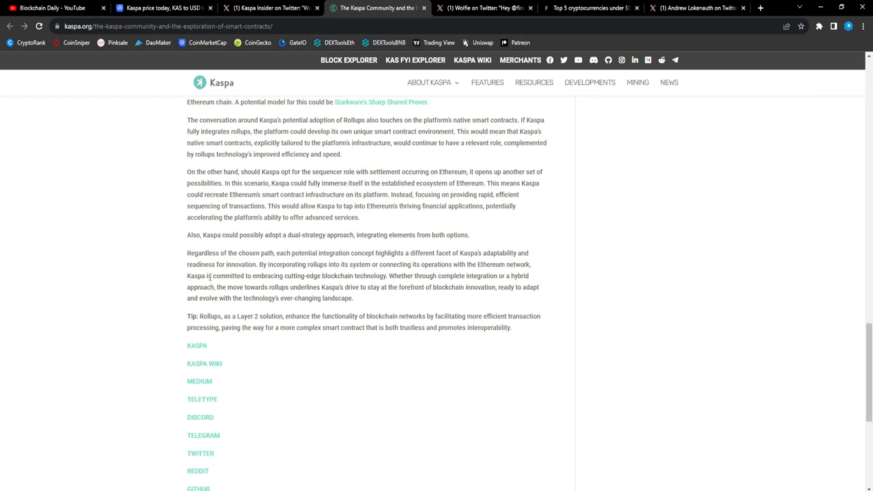
mouse_move(314, 327)
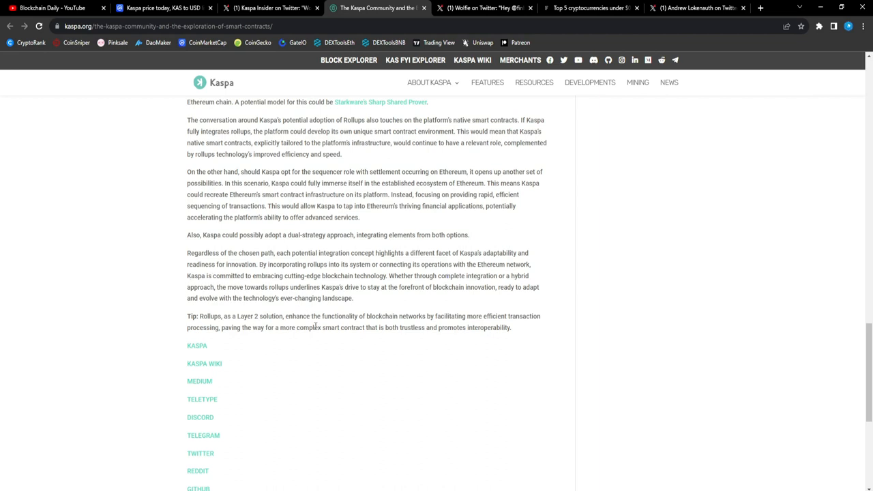
mouse_move(674, 204)
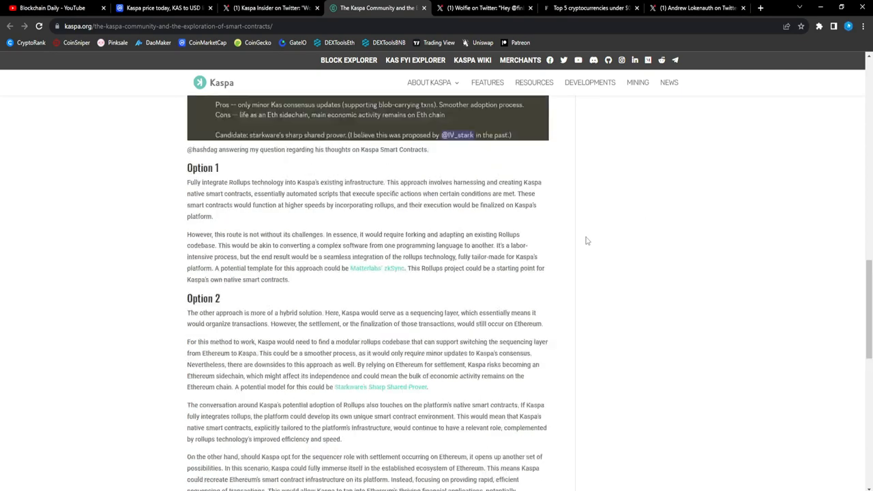
scroll(up, 3)
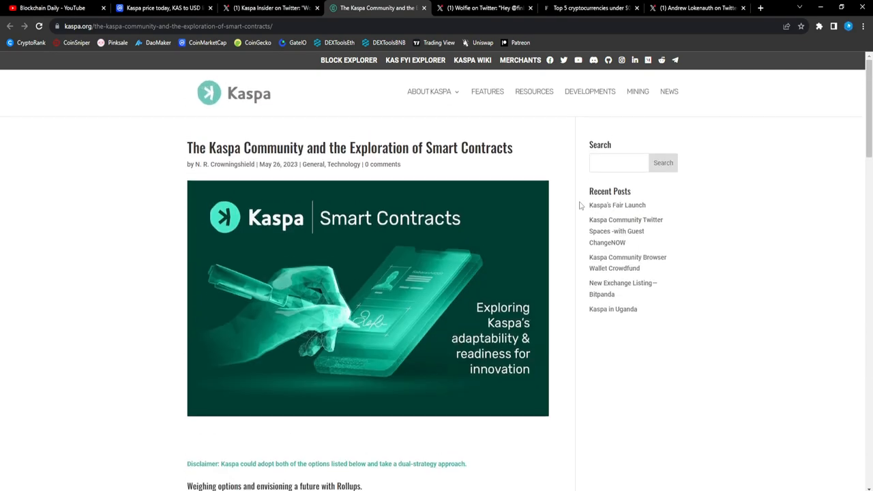
Switch to the tweet thanking Finbold for covering $KAS and scroll to its article card
click(491, 8)
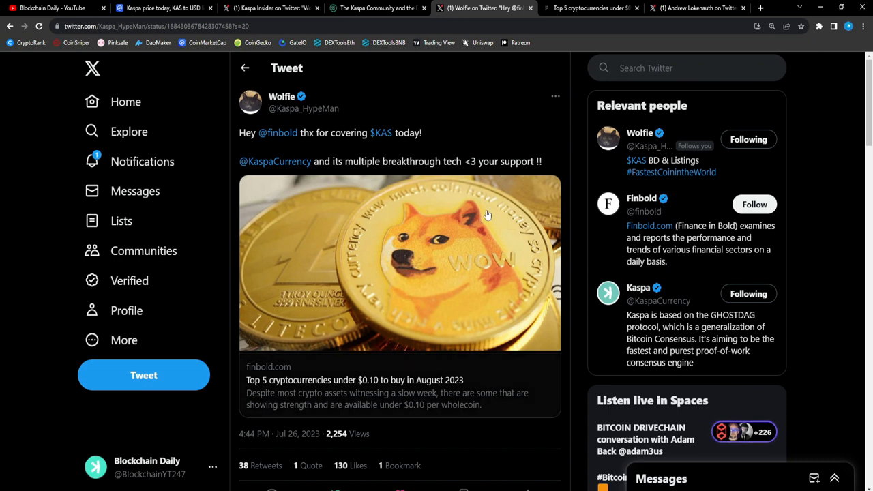
mouse_move(364, 171)
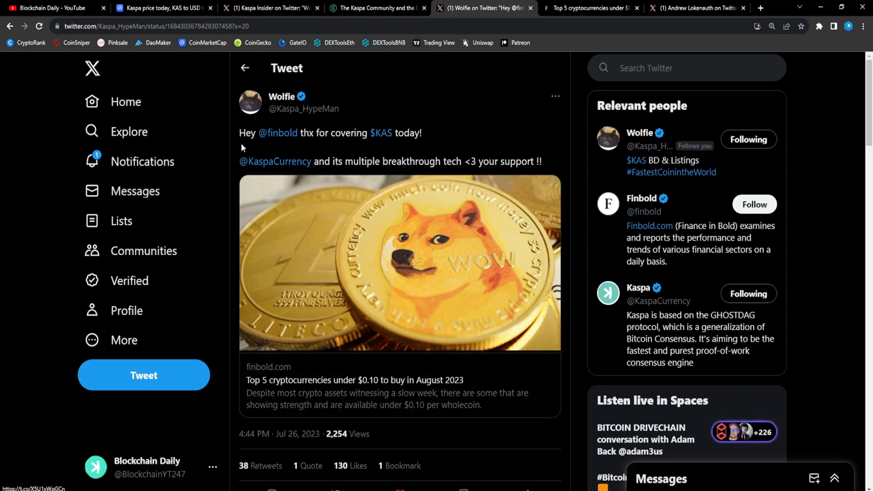
mouse_move(505, 156)
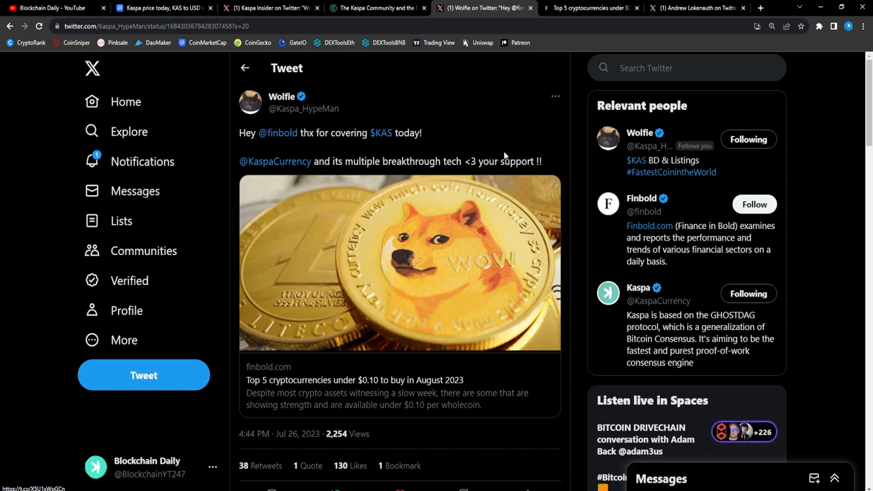
mouse_move(446, 185)
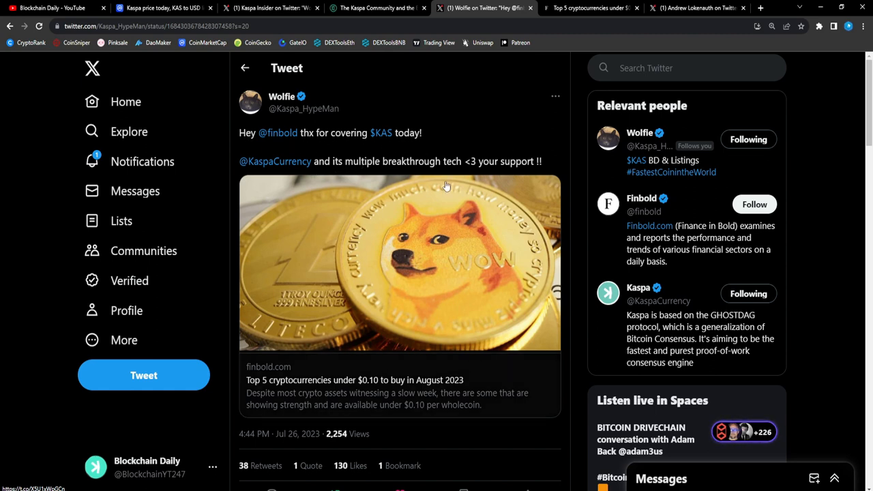
mouse_move(423, 292)
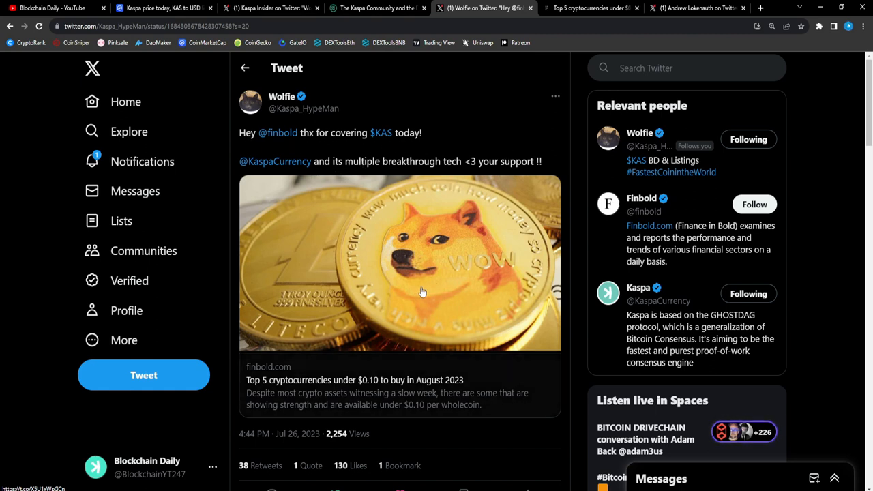
scroll(down, 3)
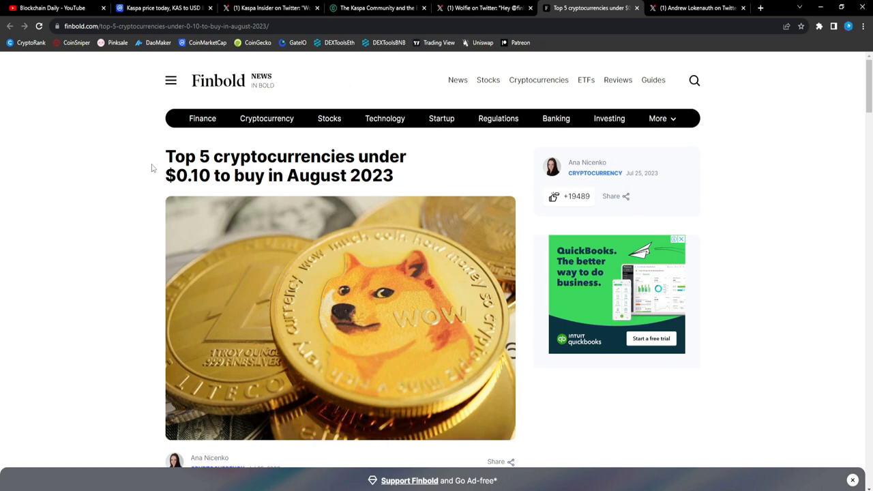
mouse_move(194, 150)
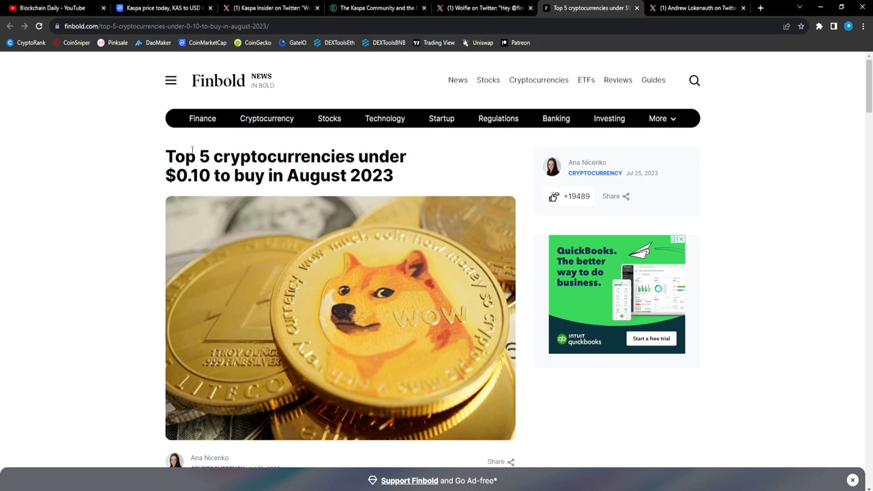
Highlight the Finbold headline and scroll through the Kaspa (KAS) section
drag(165, 155, 393, 174)
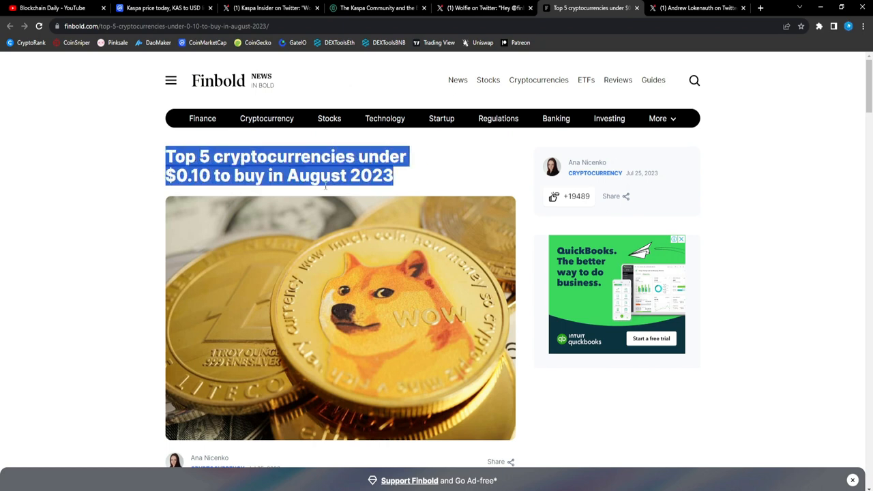
scroll(down, 3)
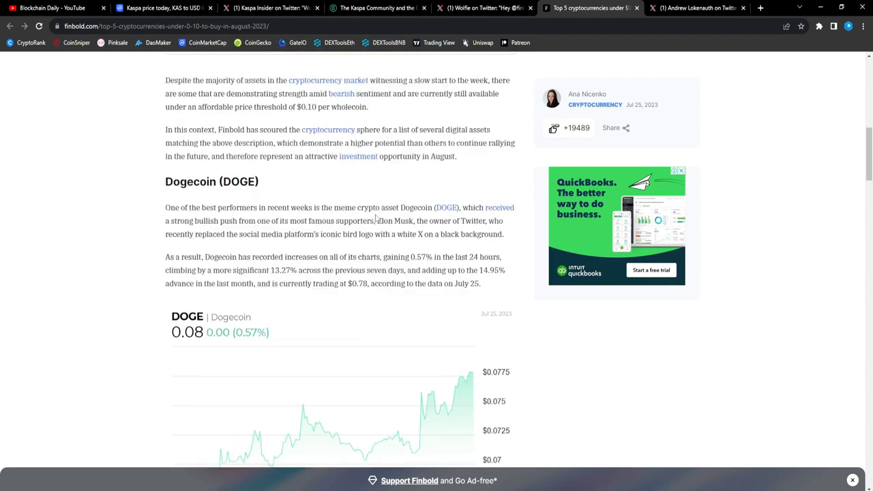
scroll(down, 3)
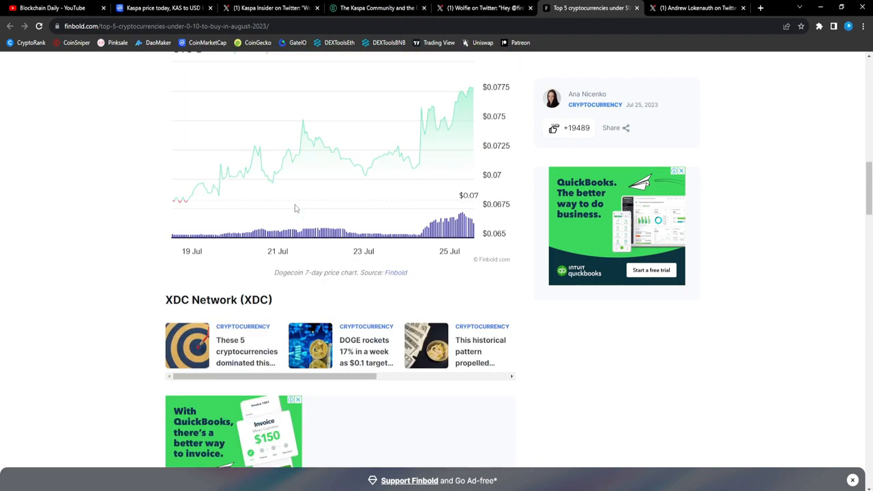
scroll(down, 3)
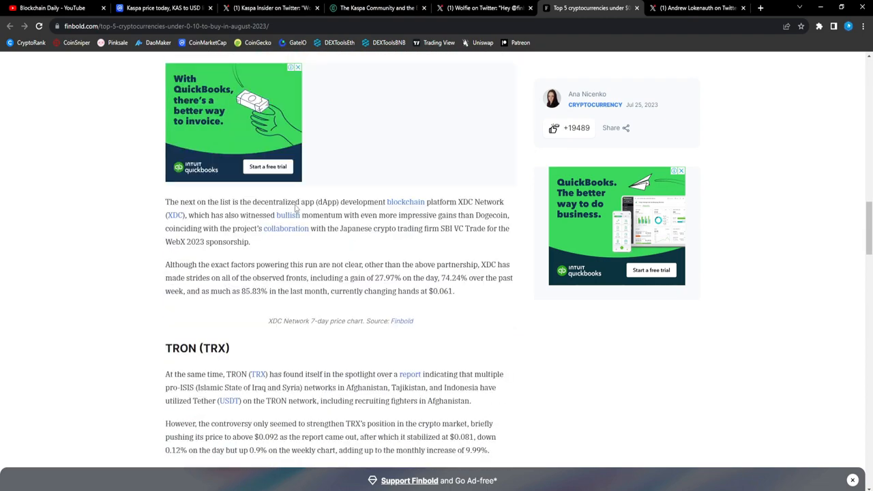
scroll(down, 3)
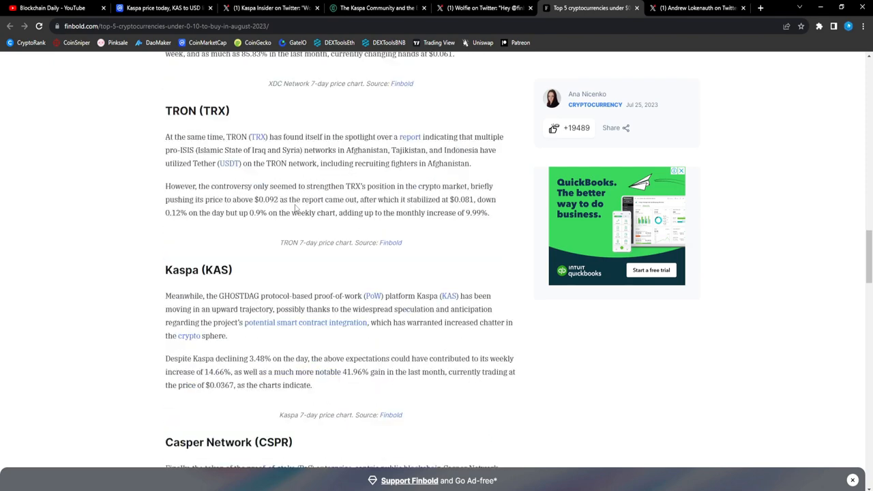
scroll(down, 3)
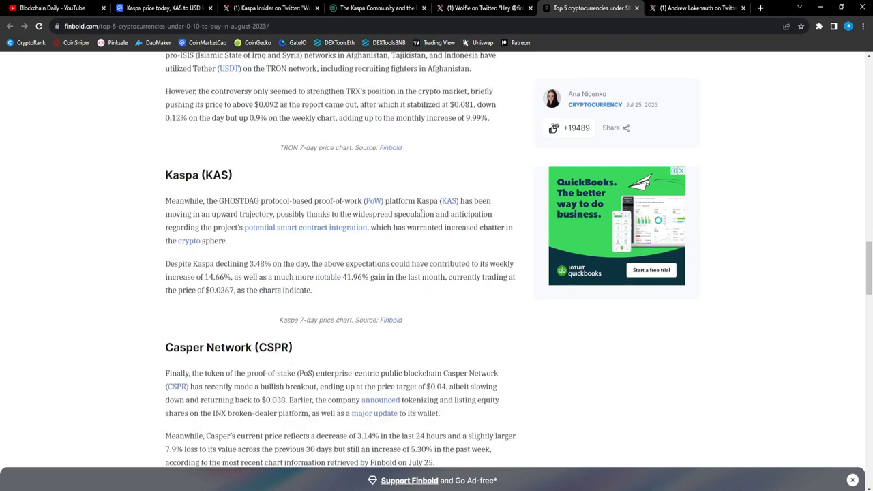
scroll(down, 3)
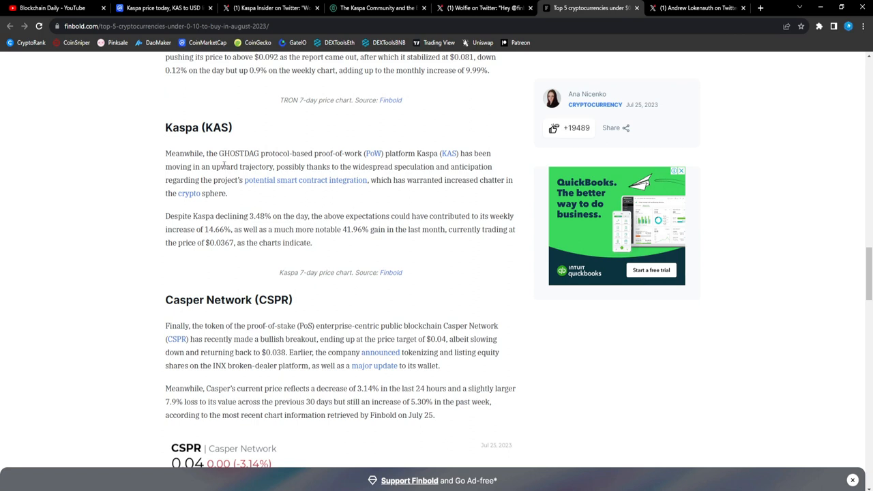
mouse_move(368, 165)
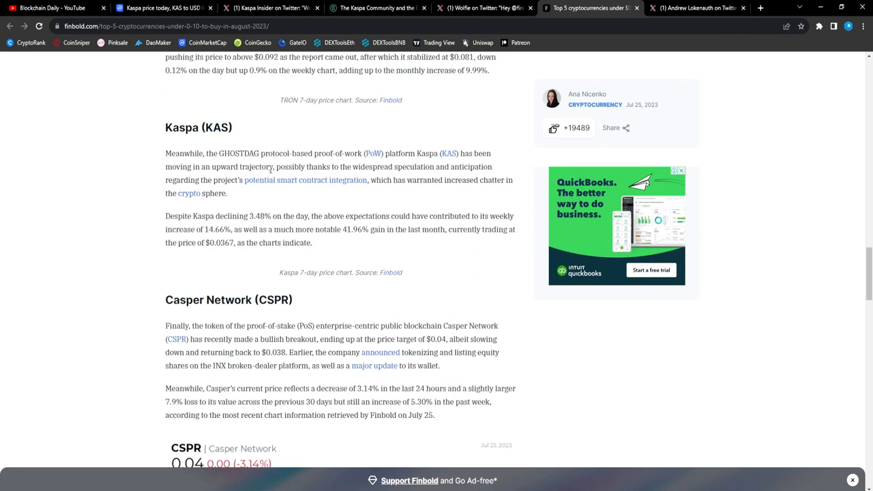
mouse_move(308, 174)
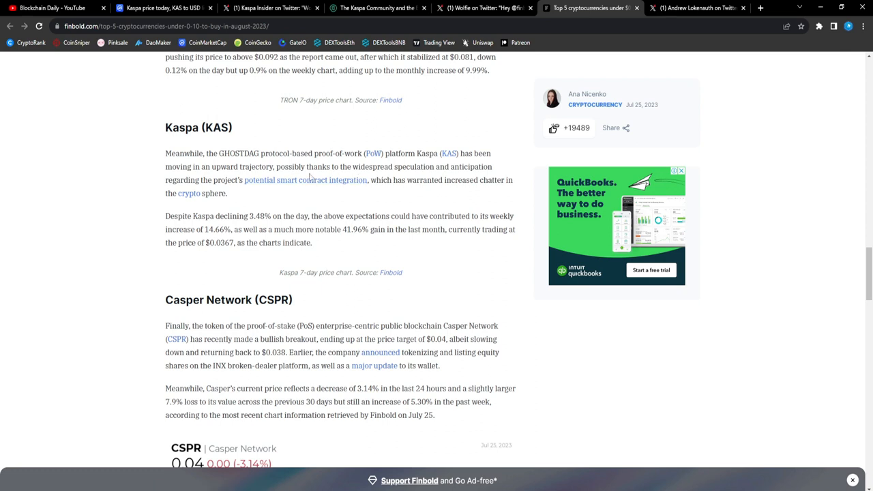
mouse_move(435, 176)
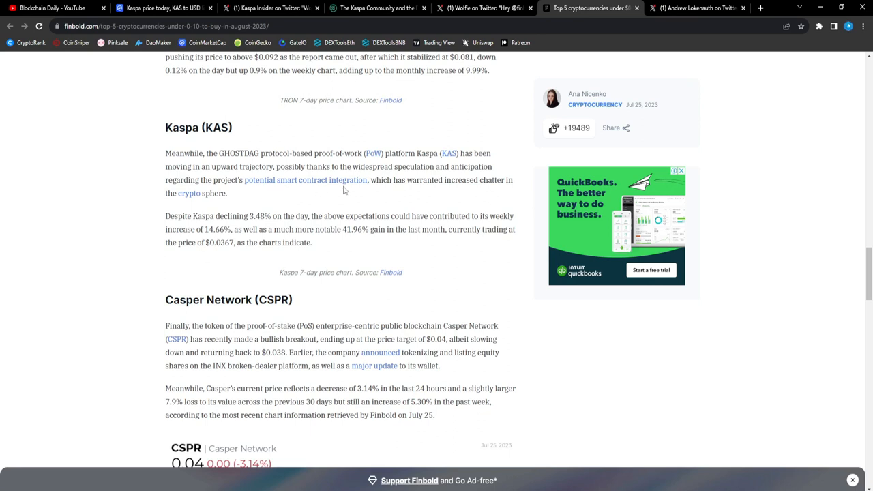
mouse_move(338, 180)
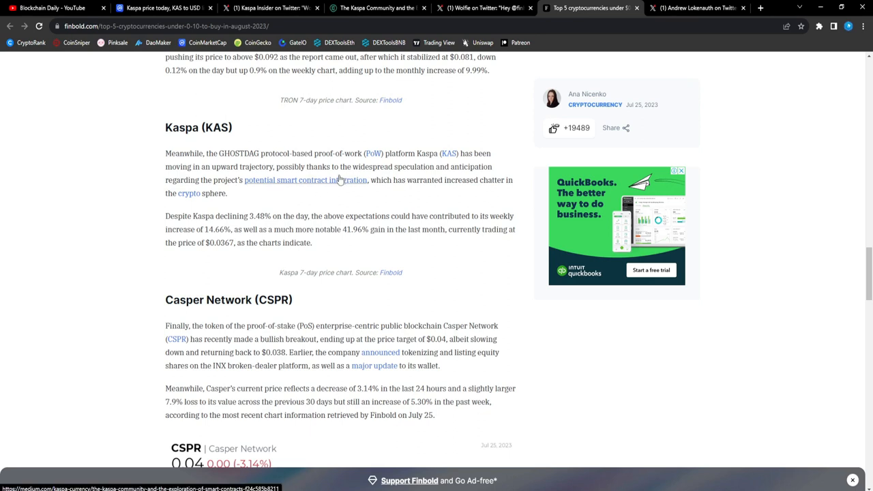
mouse_move(184, 212)
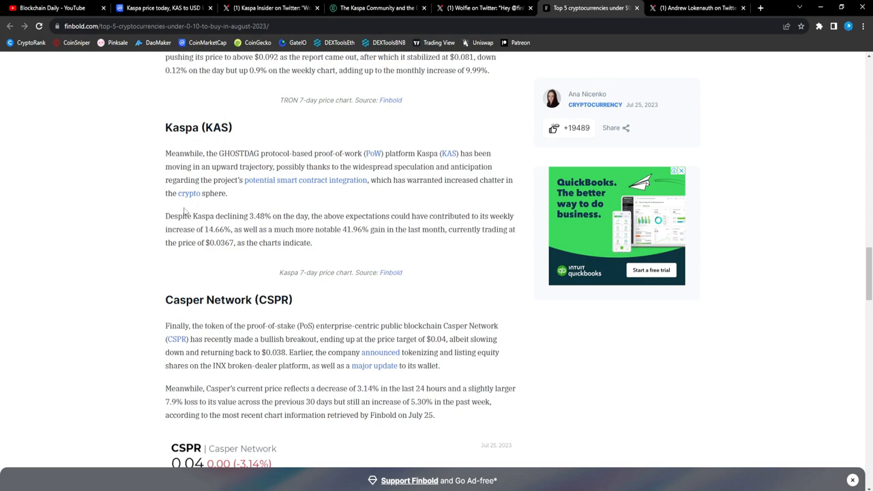
Scroll past the Casper Network section down to the Conclusion and disclaimer
scroll(down, 3)
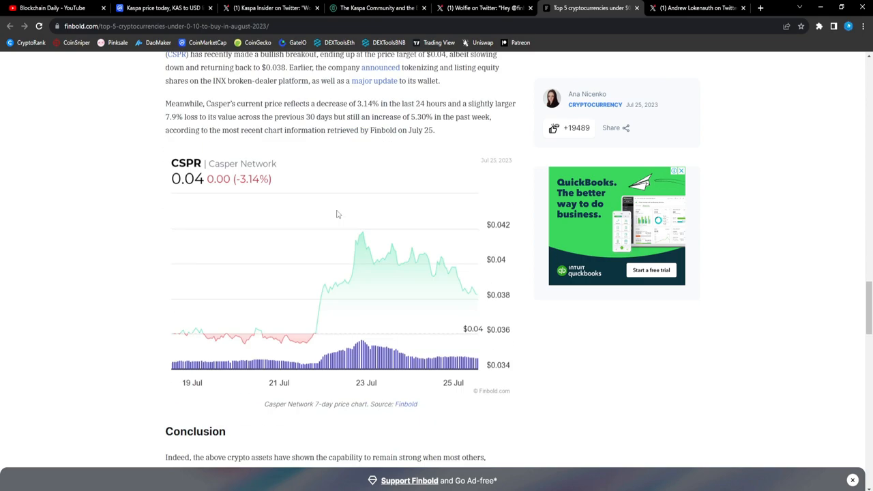
scroll(down, 3)
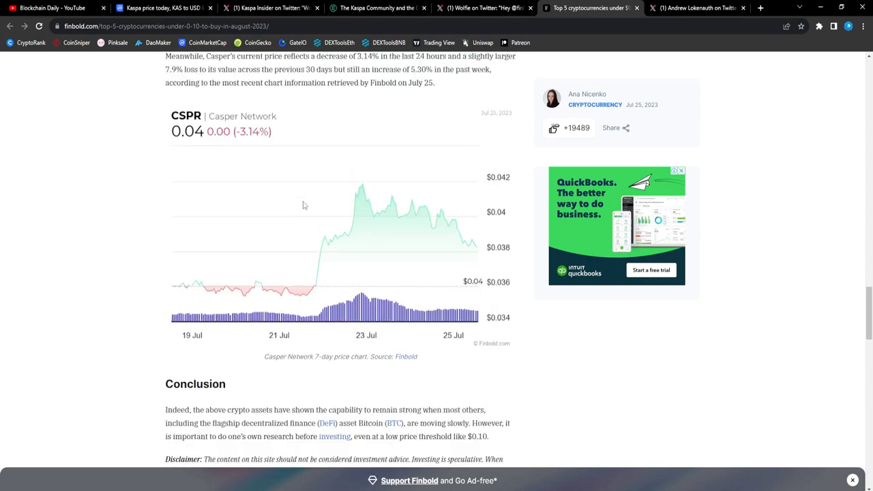
scroll(down, 3)
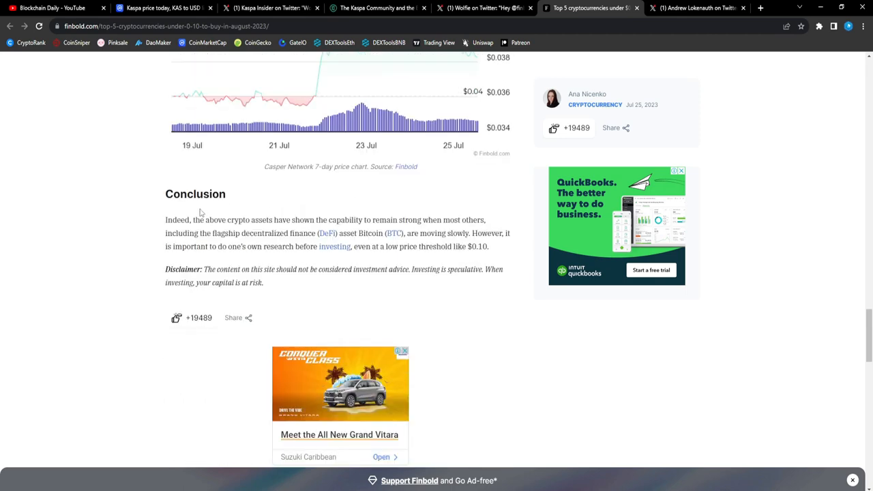
mouse_move(297, 225)
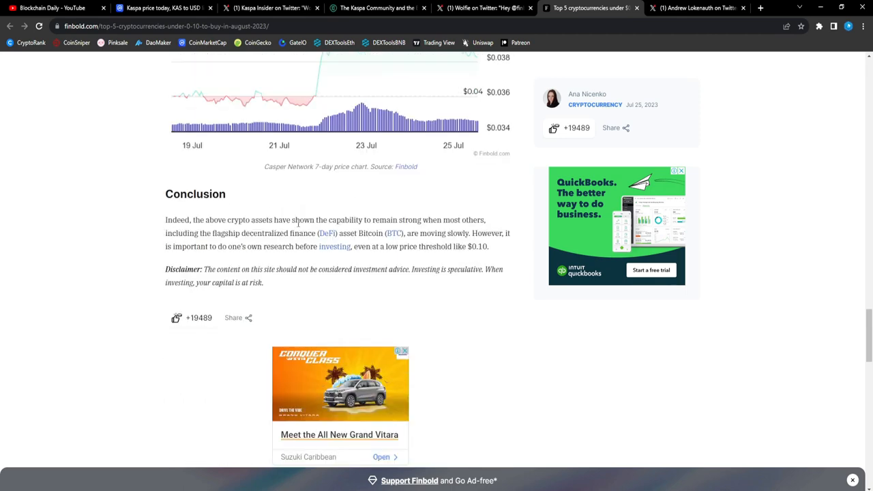
mouse_move(452, 220)
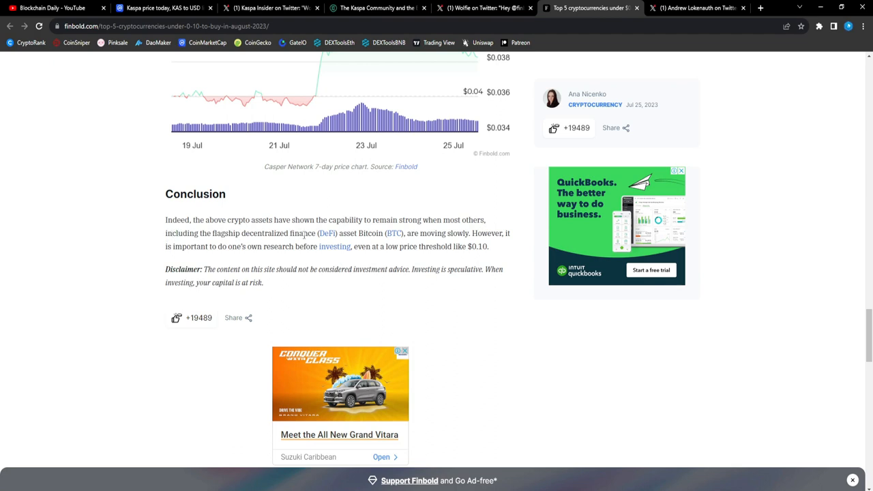
mouse_move(393, 249)
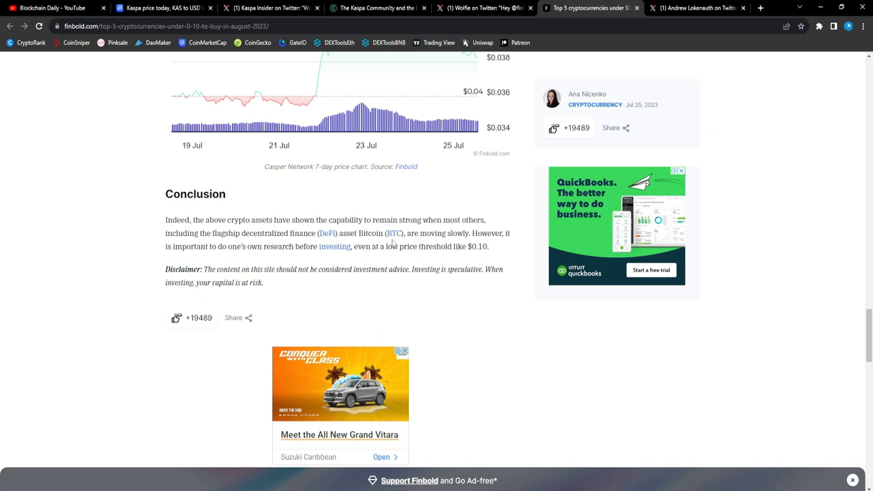
mouse_move(197, 257)
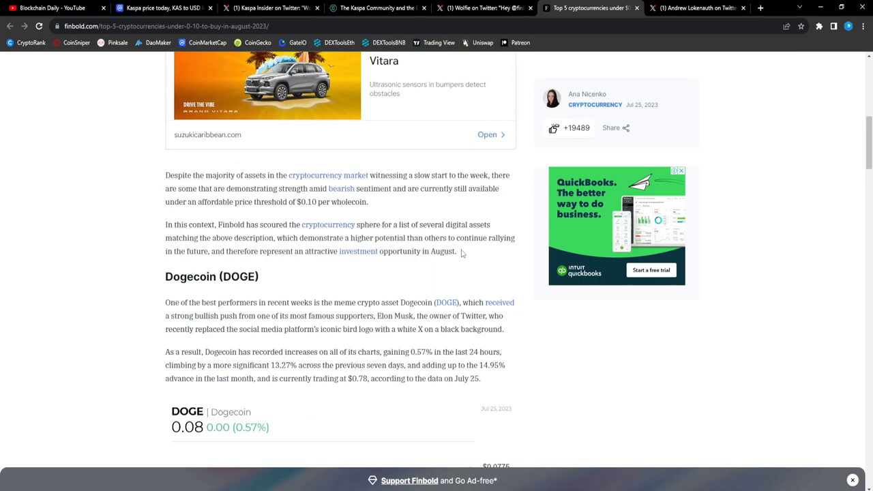
Scroll back and forth through the DOGE, XDC and TRON sections of the article
scroll(down, 3)
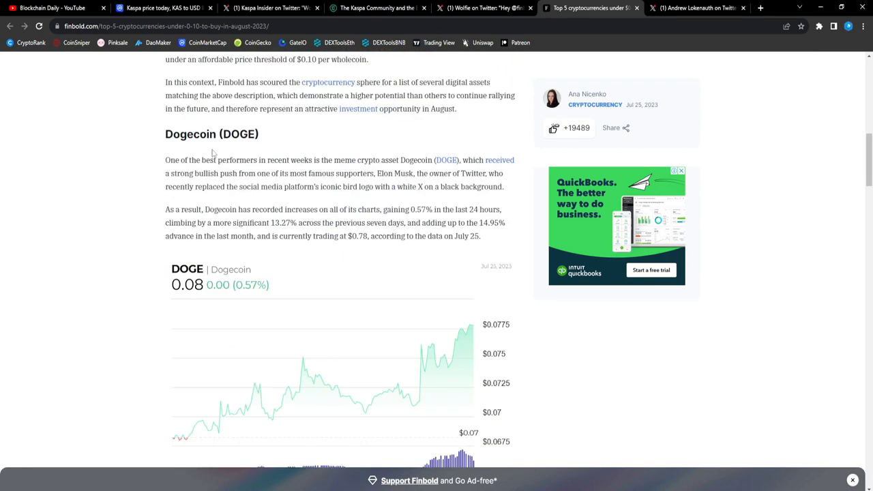
scroll(down, 3)
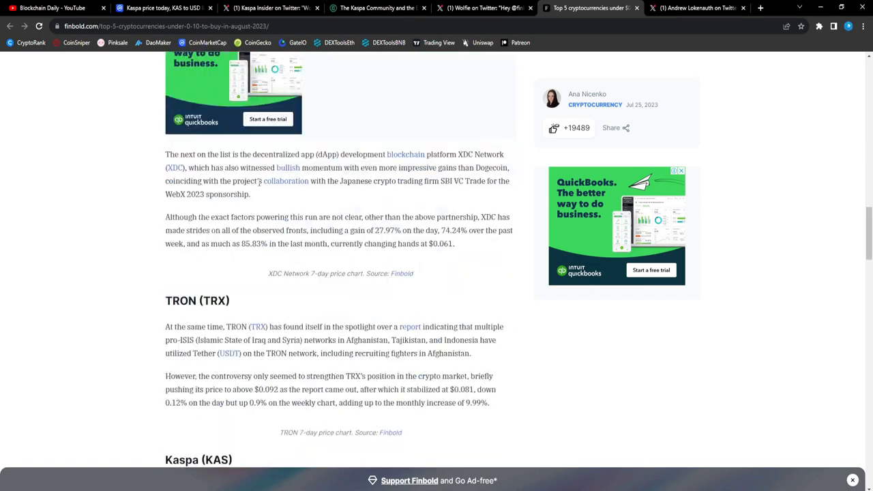
scroll(down, 3)
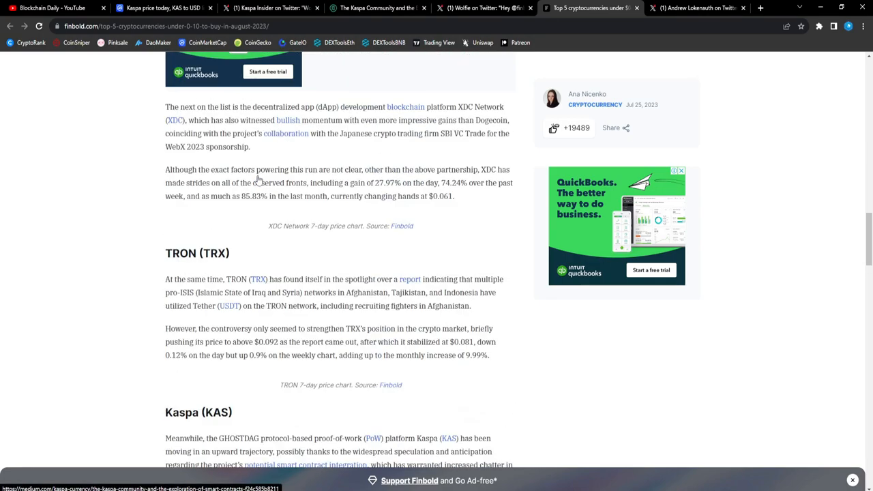
scroll(up, 3)
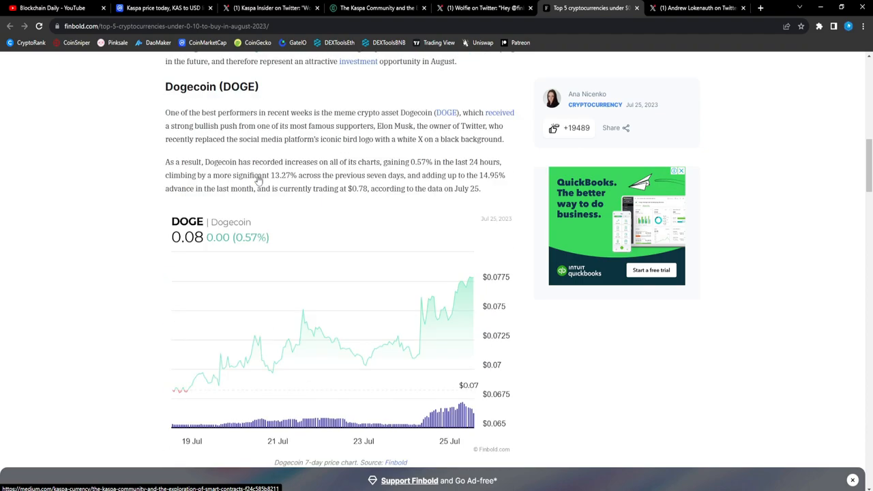
scroll(down, 3)
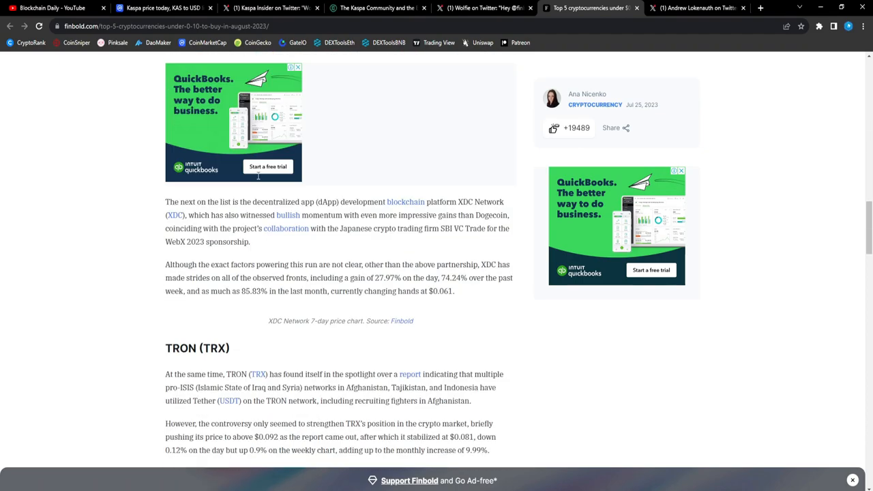
scroll(down, 3)
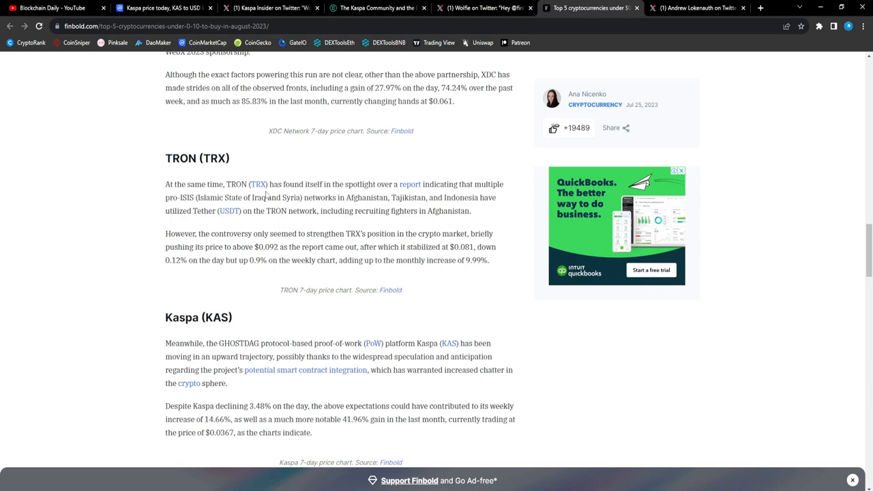
scroll(down, 3)
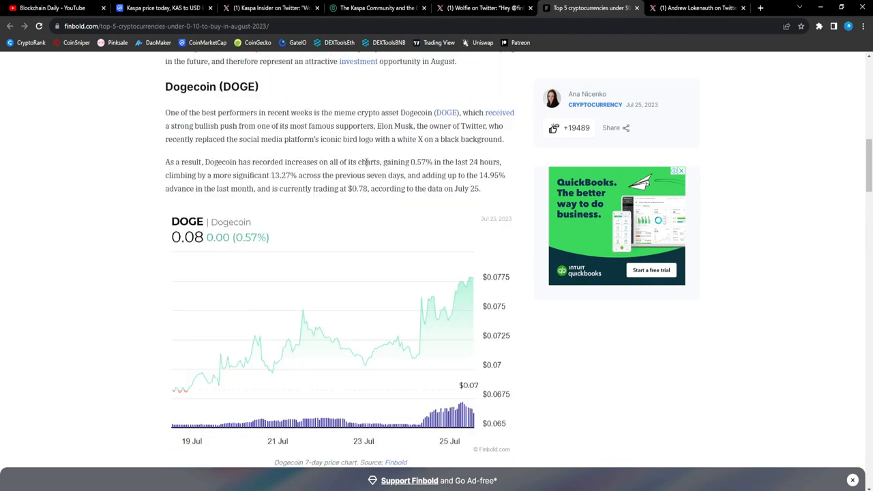
Scroll the Finbold homepage down to the Weekly Finance Digest signup and footer
scroll(down, 3)
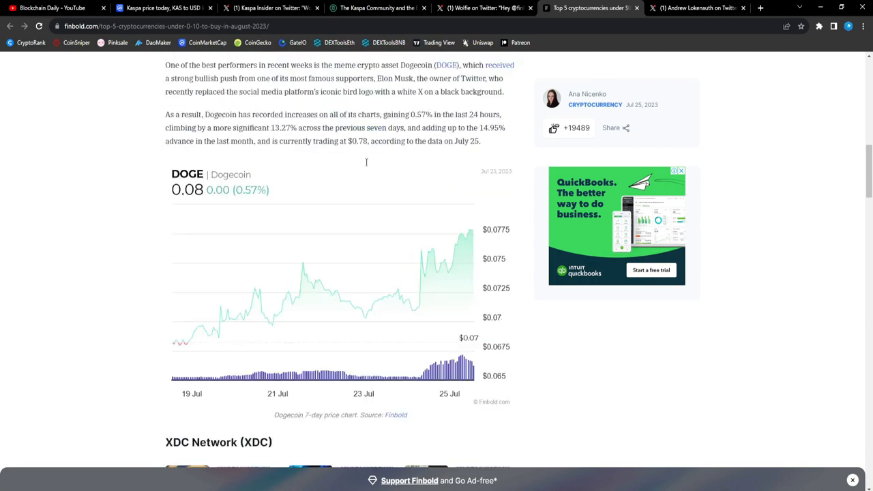
scroll(down, 3)
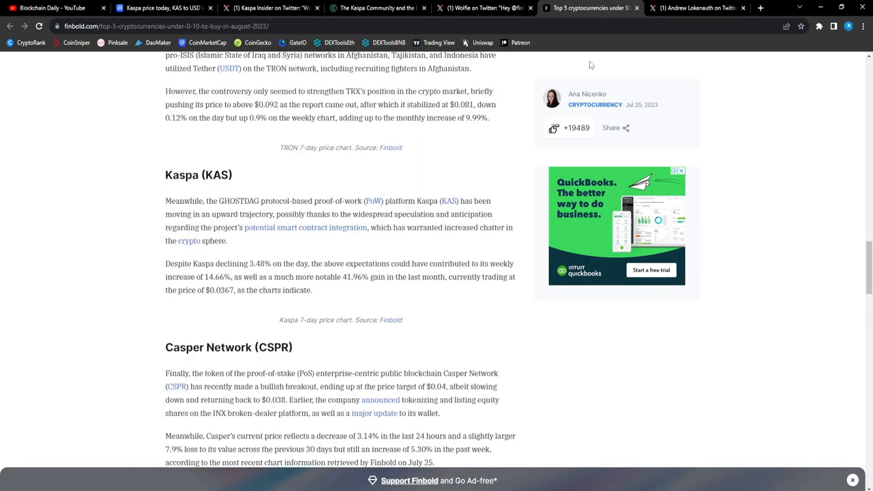
scroll(up, 3)
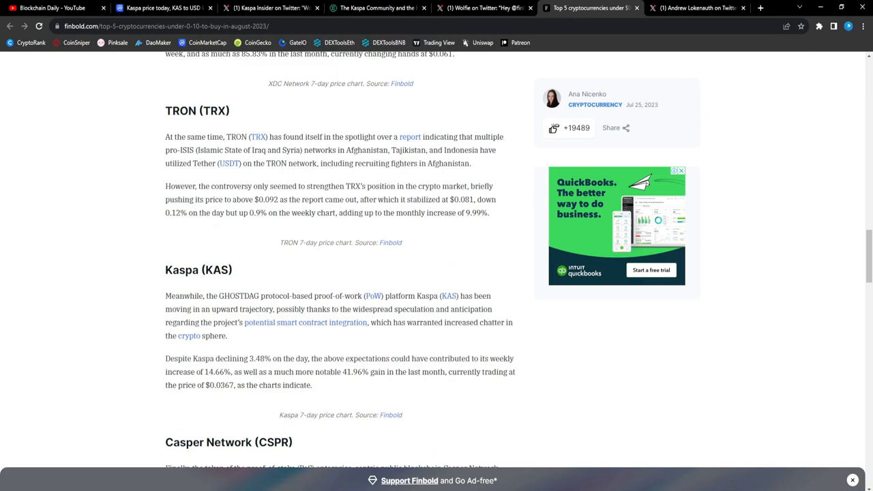
scroll(down, 3)
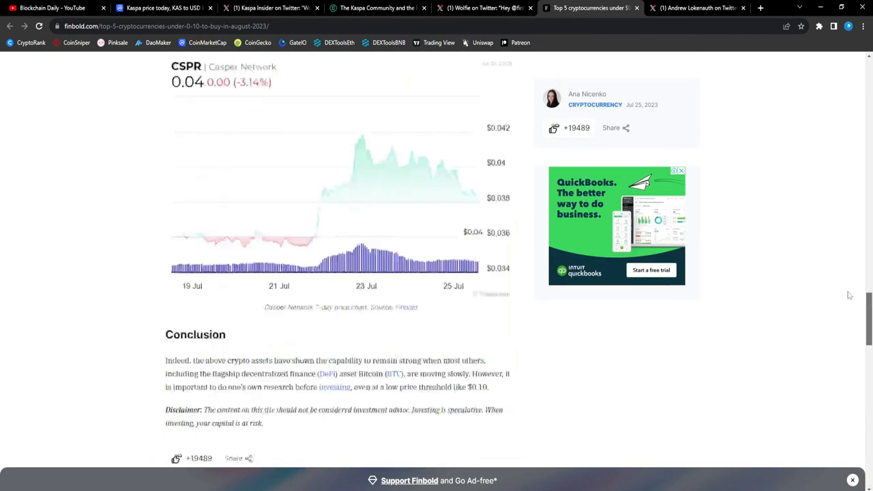
scroll(up, 3)
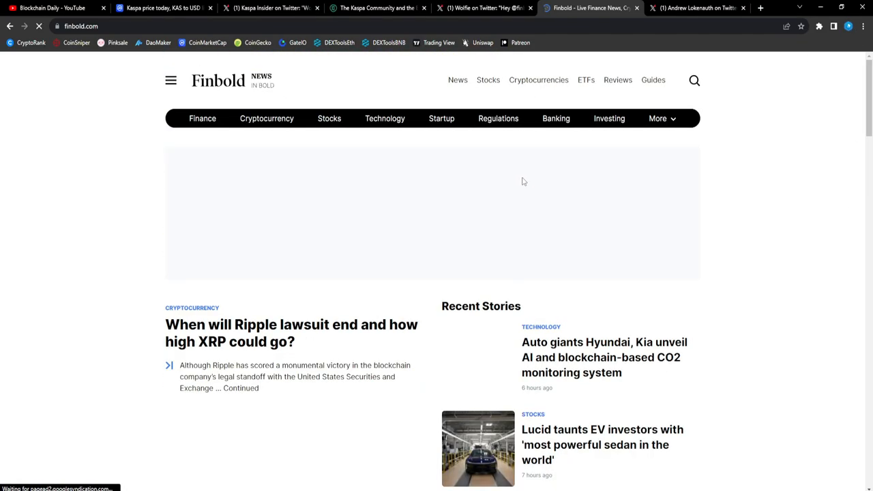
scroll(down, 3)
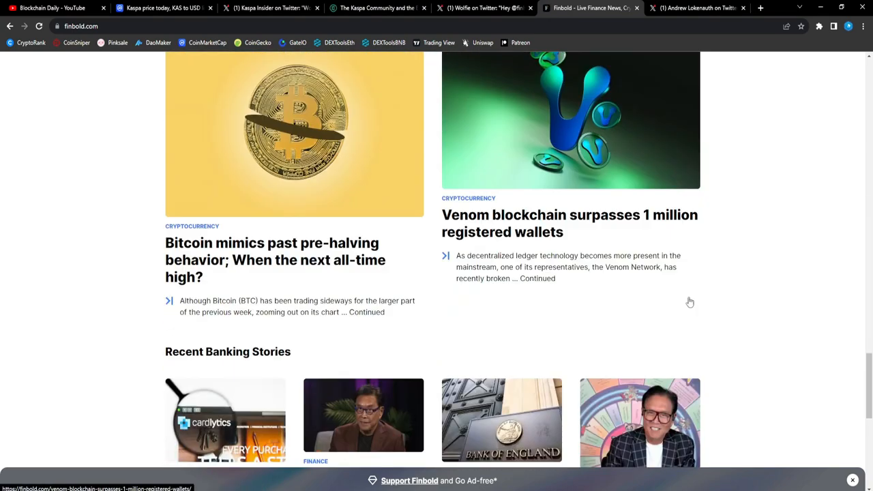
scroll(down, 3)
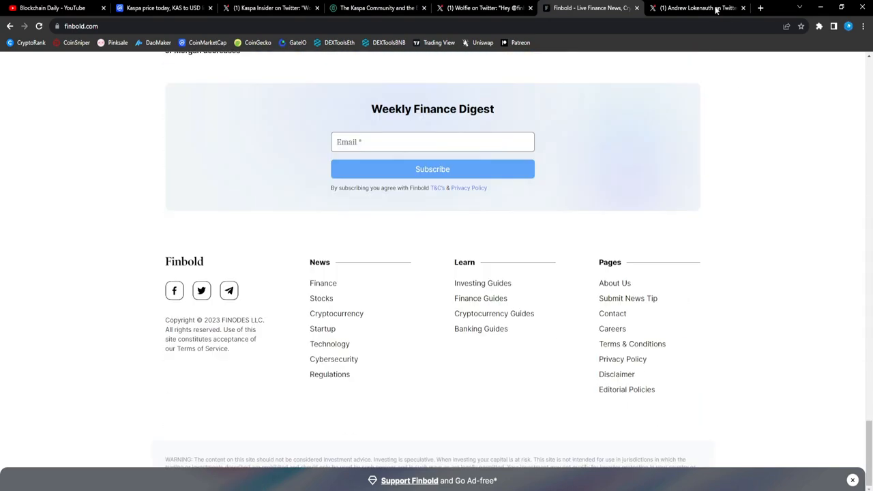
Read the Fed 0.25% rate-hike tweet, then return to the CoinMarketCap Kaspa page
click(702, 8)
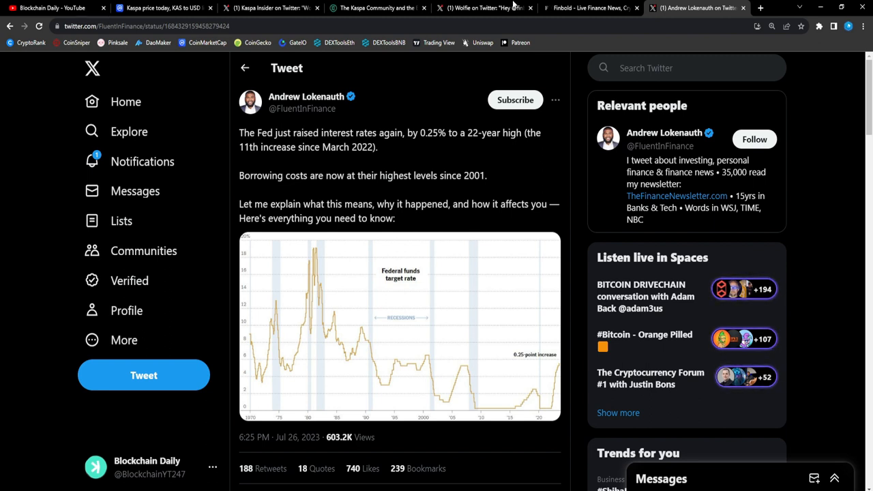
click(164, 14)
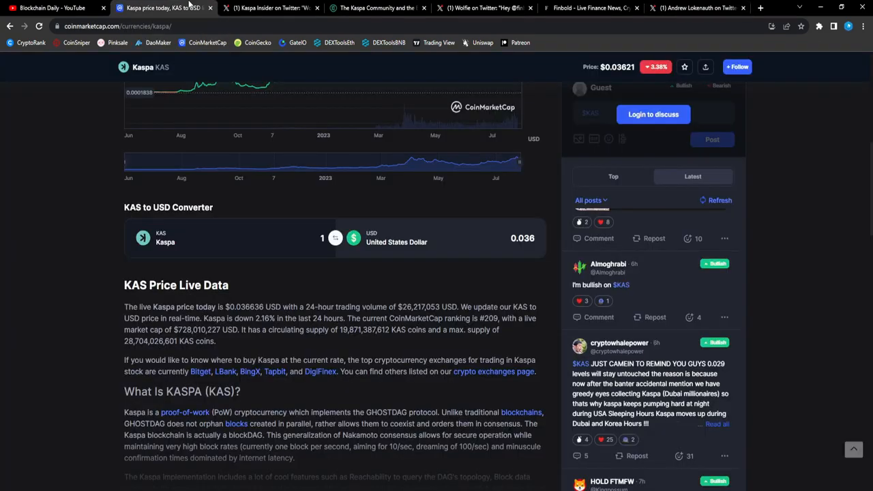